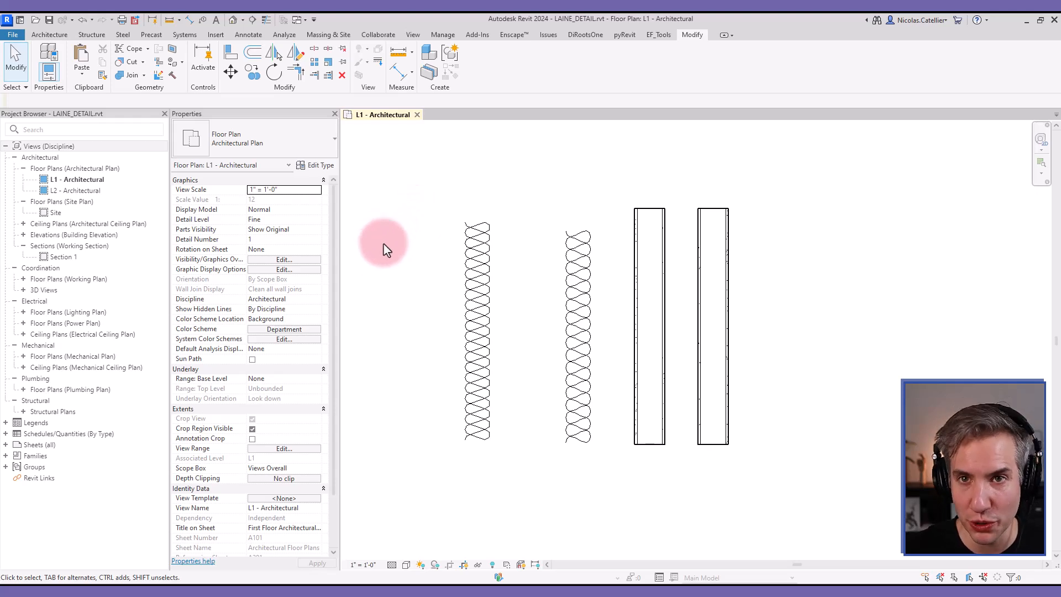
# Inspect the batt detail, then start the Annotate Insulation tool to fill the first wall.
pyautogui.click(478, 237)
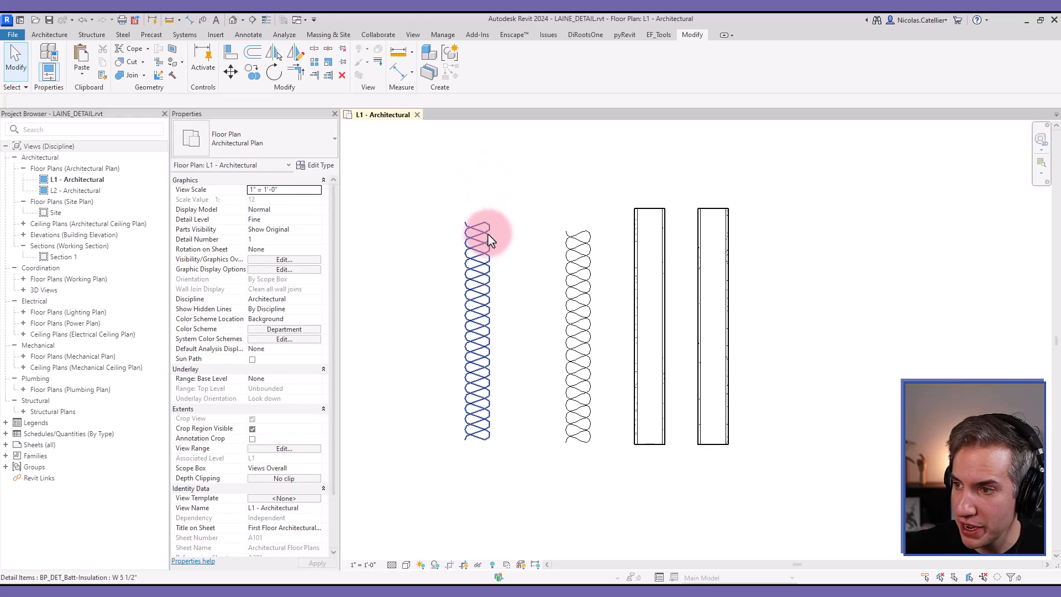
pyautogui.click(481, 243)
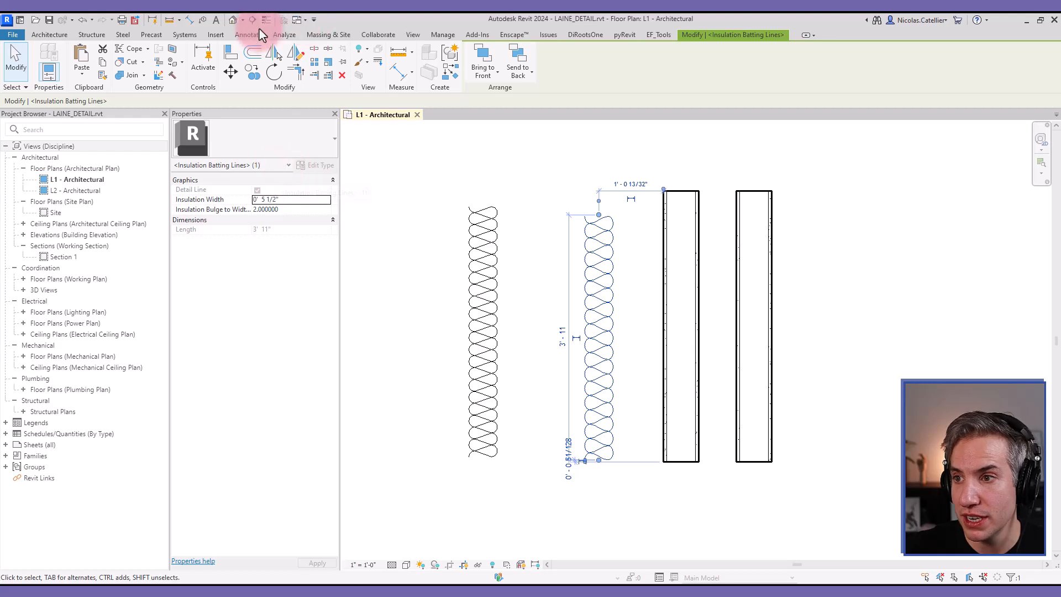
pyautogui.click(248, 34)
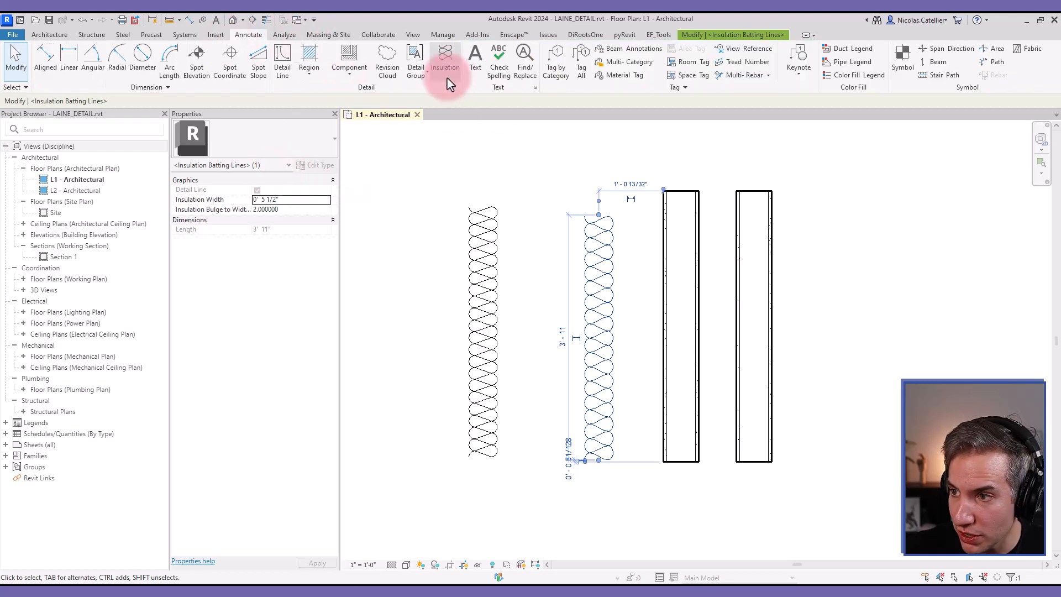
pyautogui.click(445, 58)
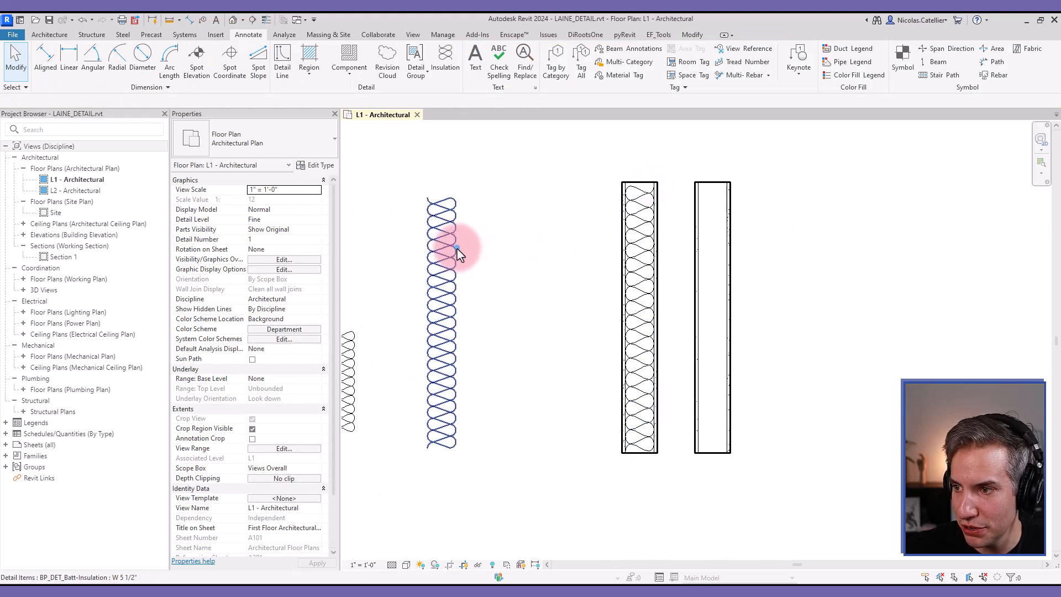
pyautogui.click(443, 254)
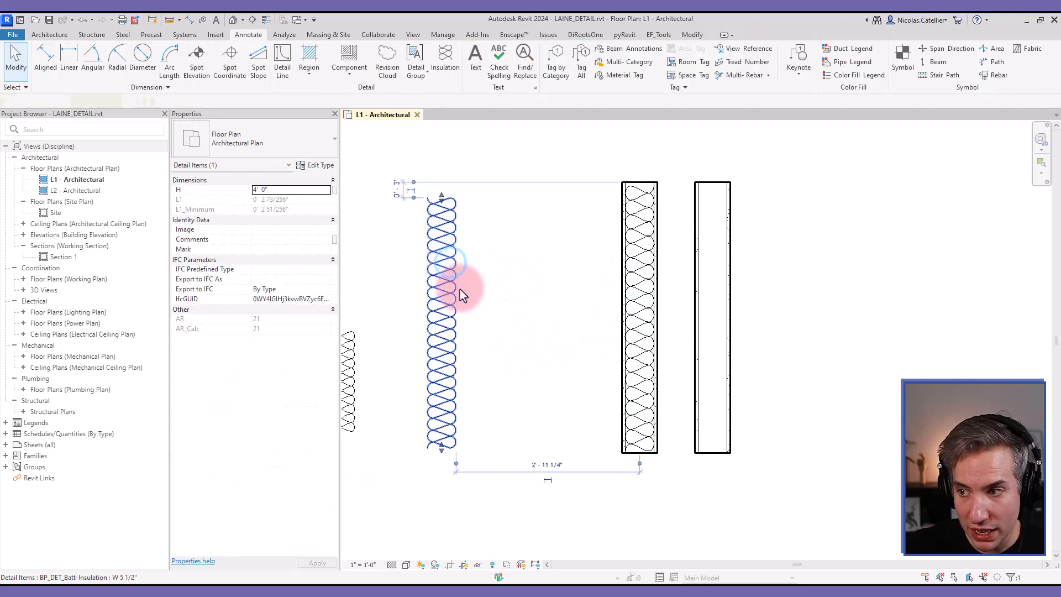
pyautogui.click(444, 271)
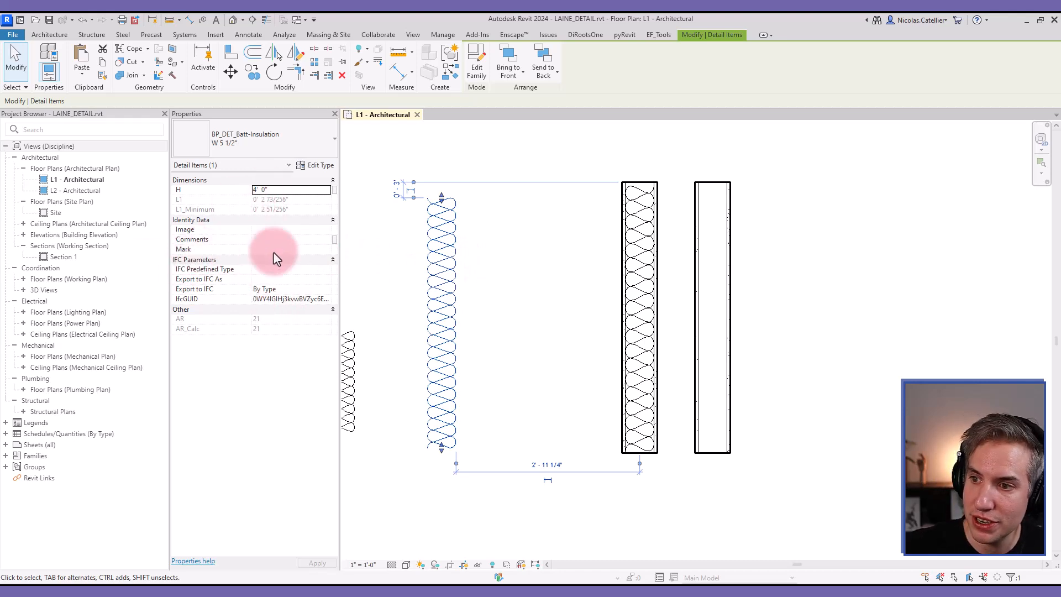
pyautogui.click(441, 261)
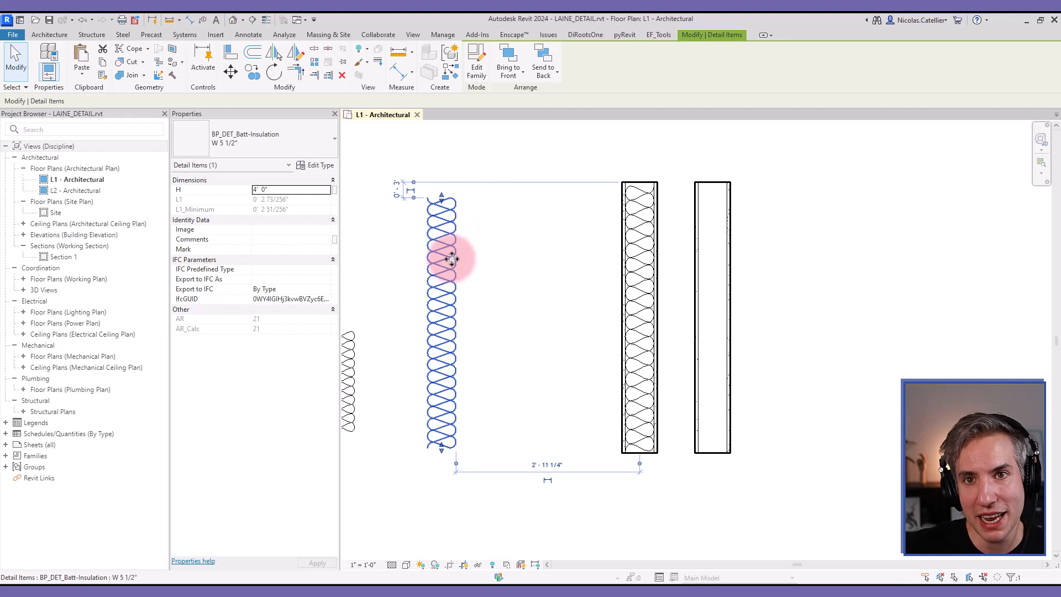
pyautogui.moveTo(429, 272)
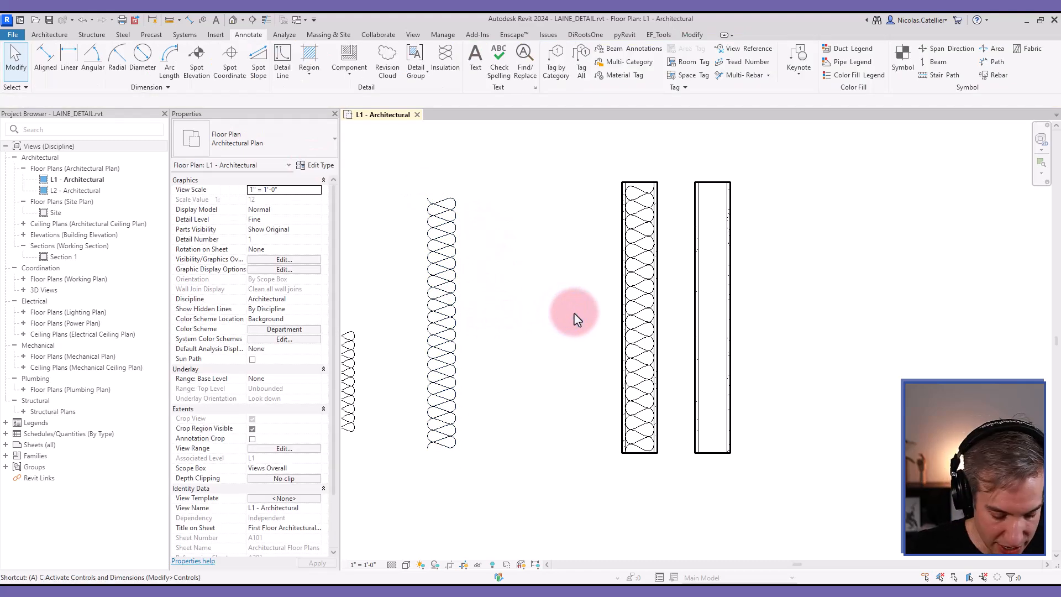
# Align the batt detail onto the second wall's centreline so it grows to 4'-4" high.
pyautogui.click(712, 247)
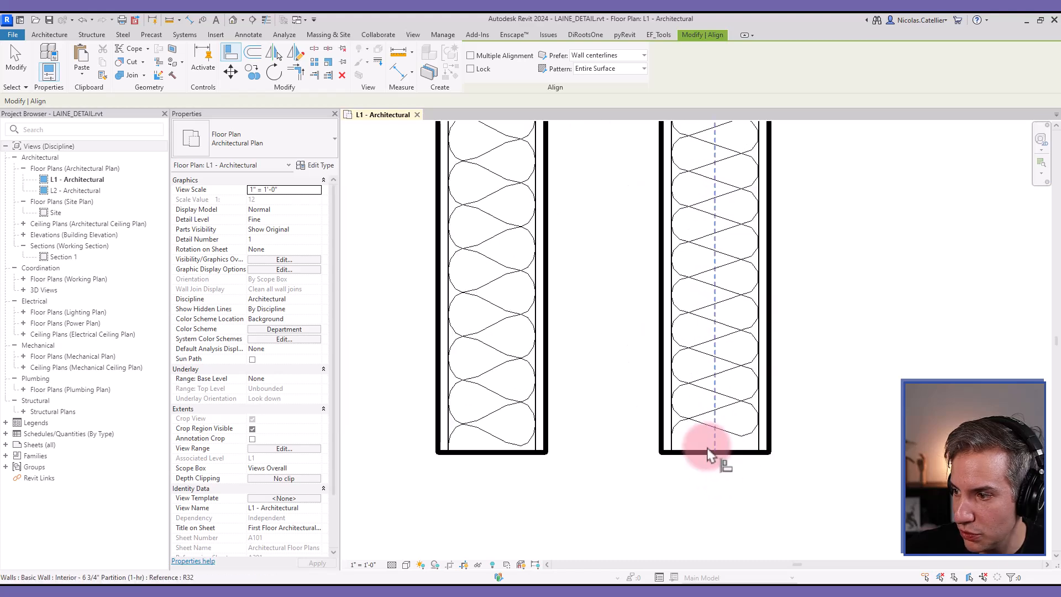
pyautogui.click(706, 452)
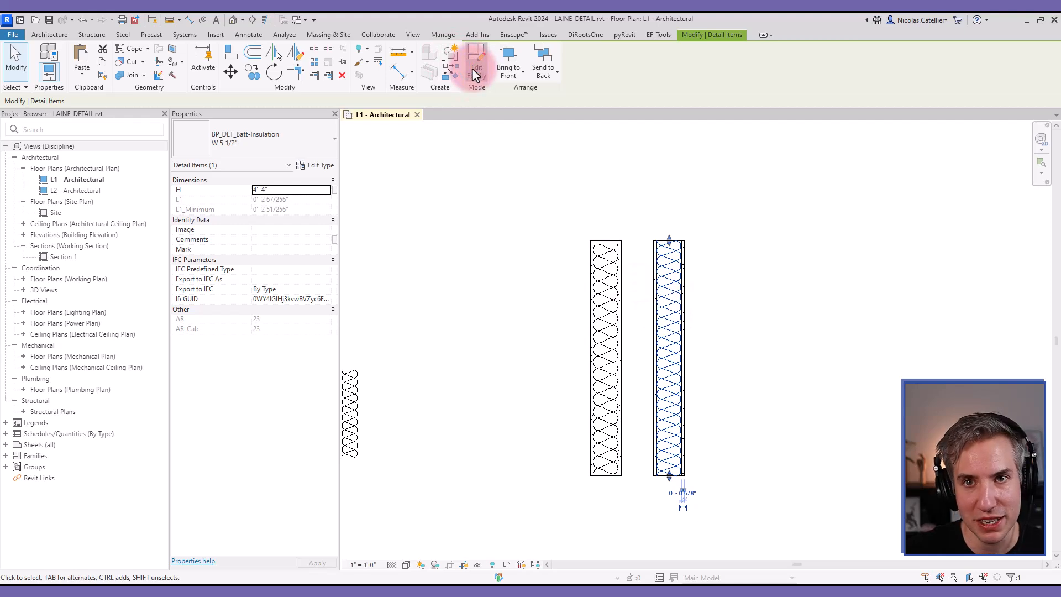
# Edit the batt insulation family, then edit the nested BP_DET_Batt_Single loop family.
pyautogui.click(475, 61)
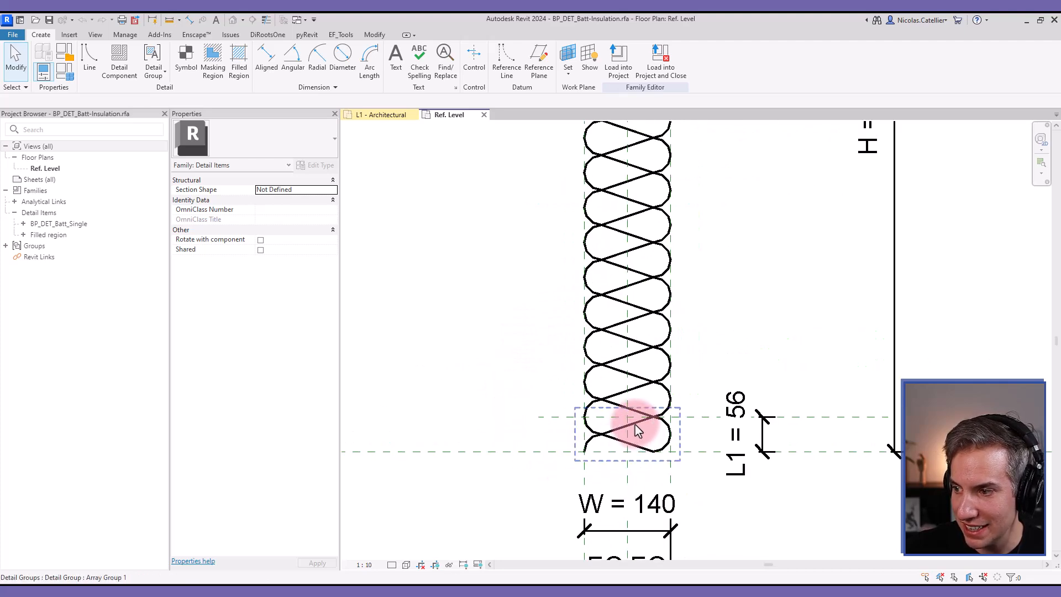
pyautogui.click(625, 433)
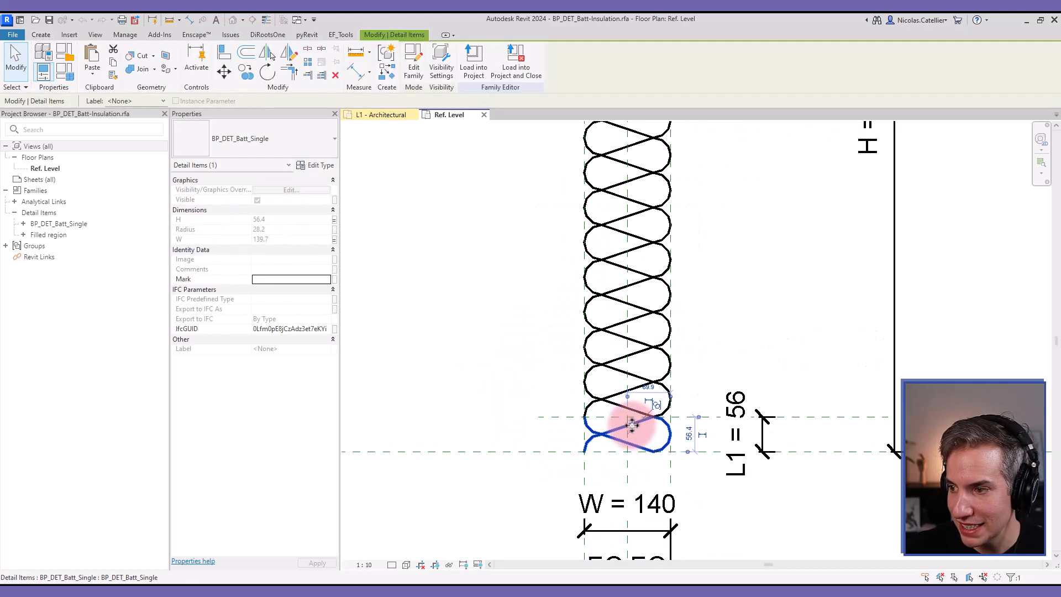
pyautogui.moveTo(629, 433)
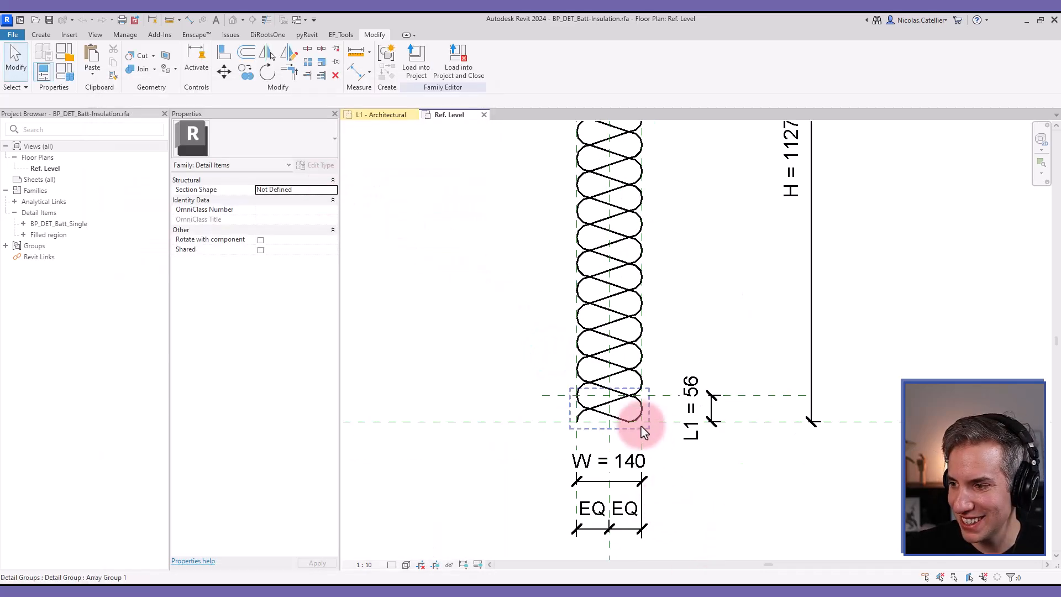
pyautogui.click(623, 417)
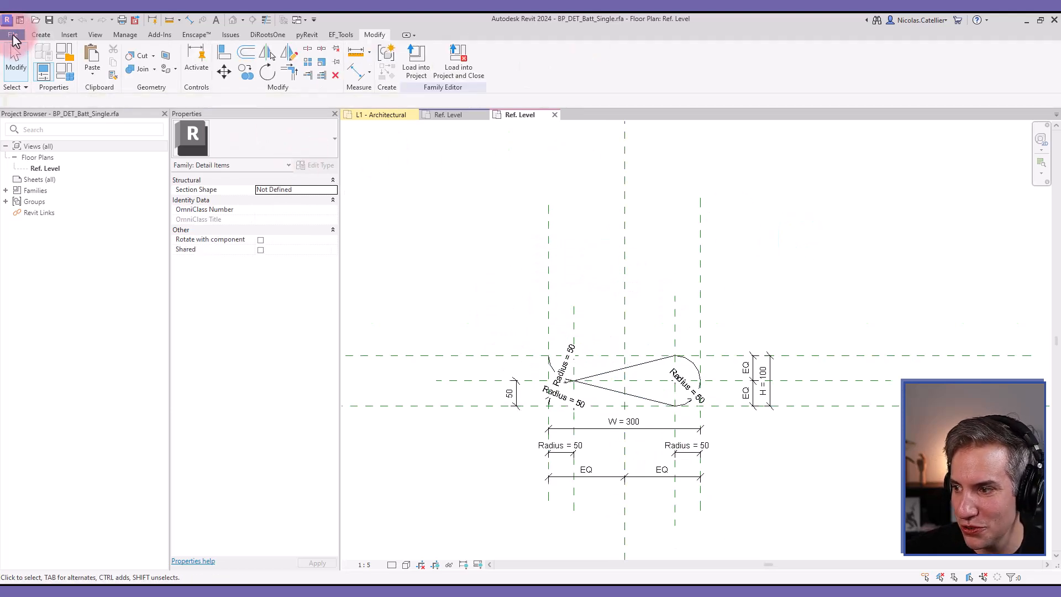
# Create a new Detail Item family with default reference planes.
pyautogui.click(12, 35)
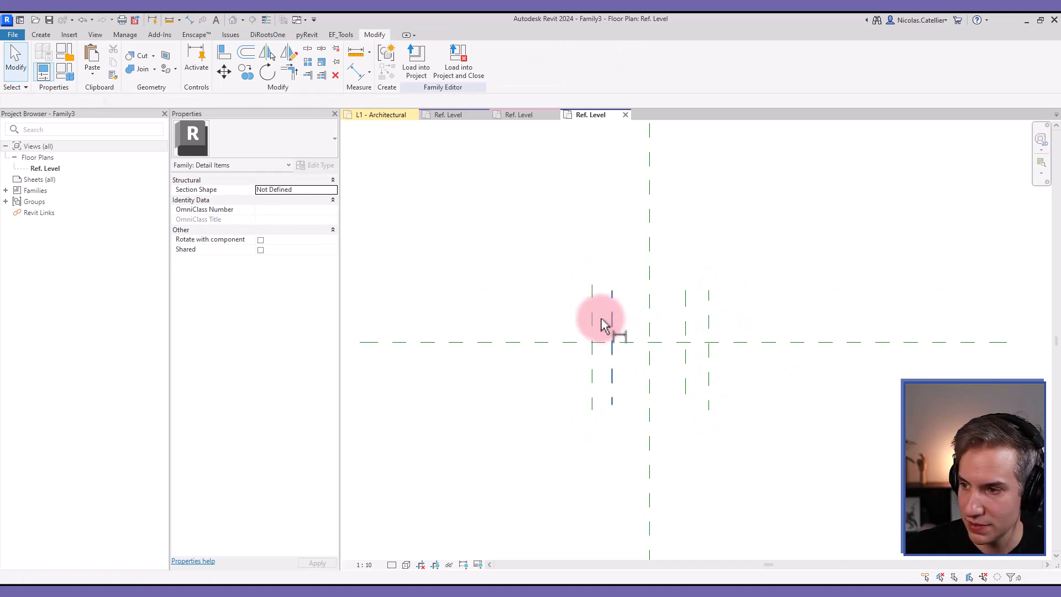
# Label an equalized W = 300 and two R = 50 dimensions as instance parameters.
pyautogui.click(415, 58)
pyautogui.write('W')
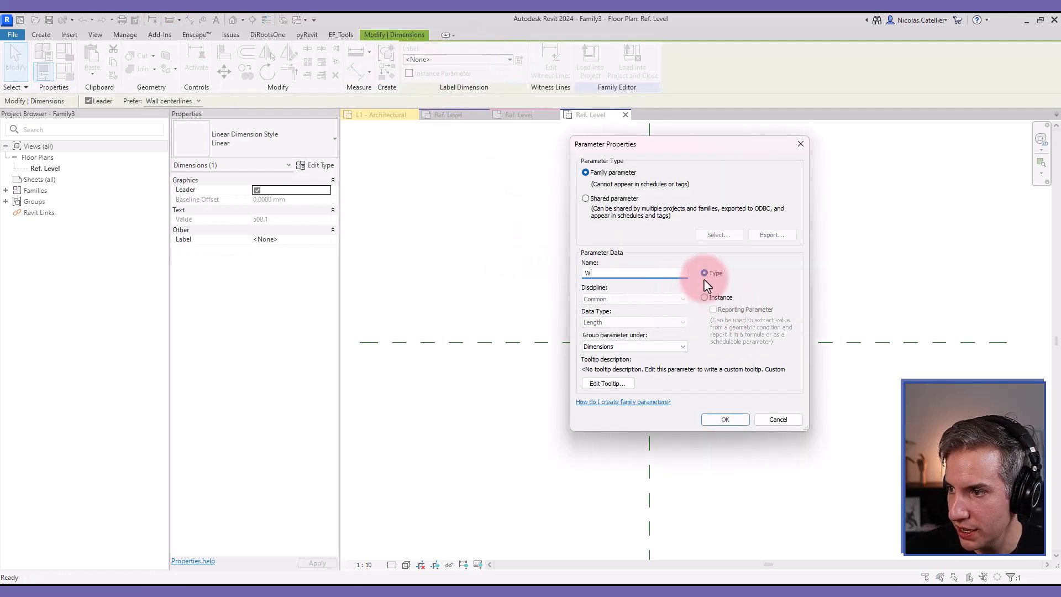
pyautogui.click(724, 419)
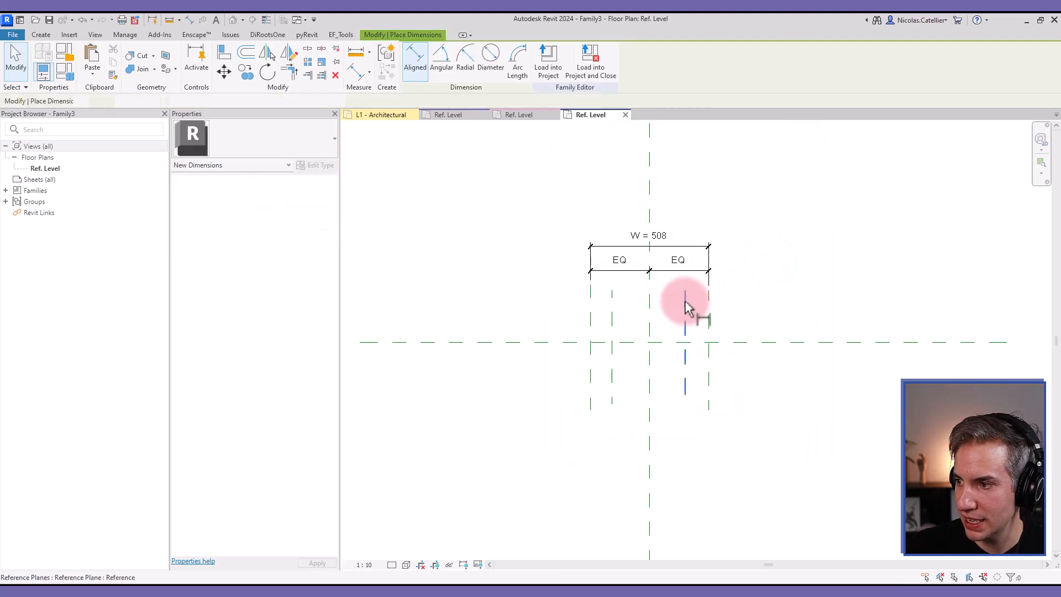
pyautogui.click(683, 298)
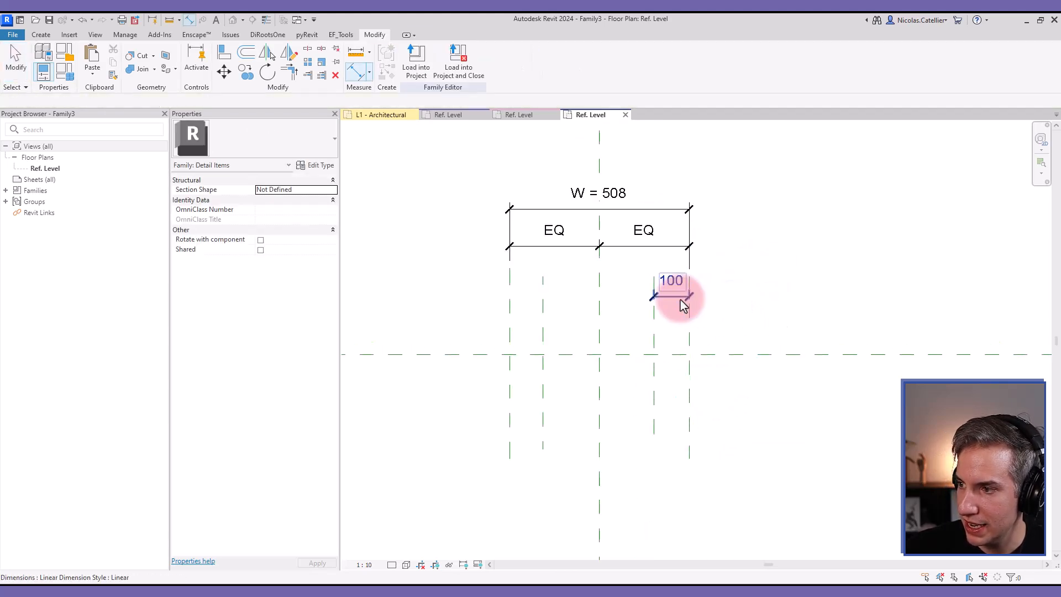
pyautogui.click(670, 280)
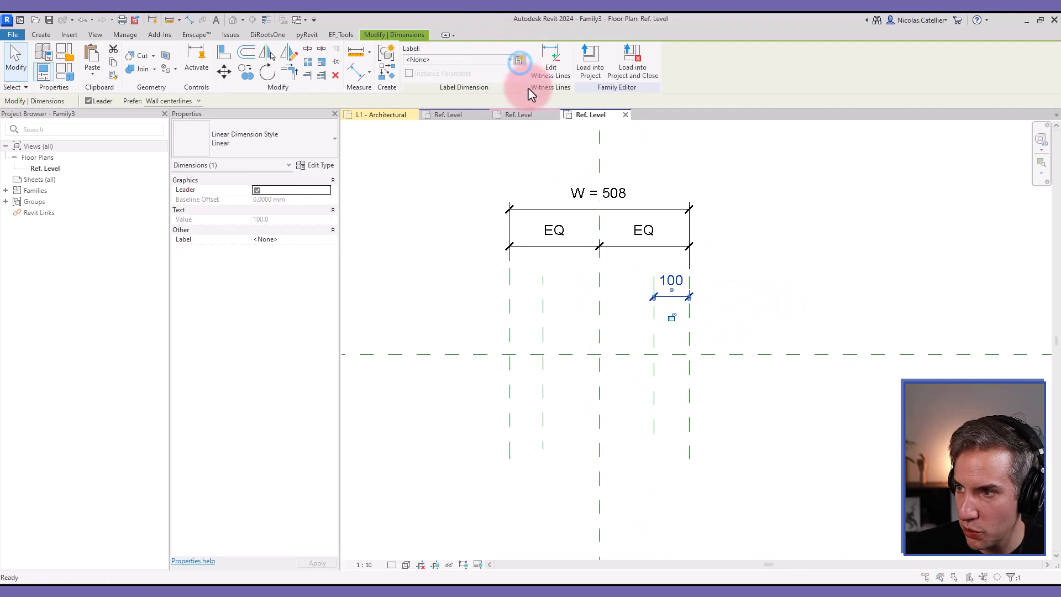
pyautogui.click(519, 61)
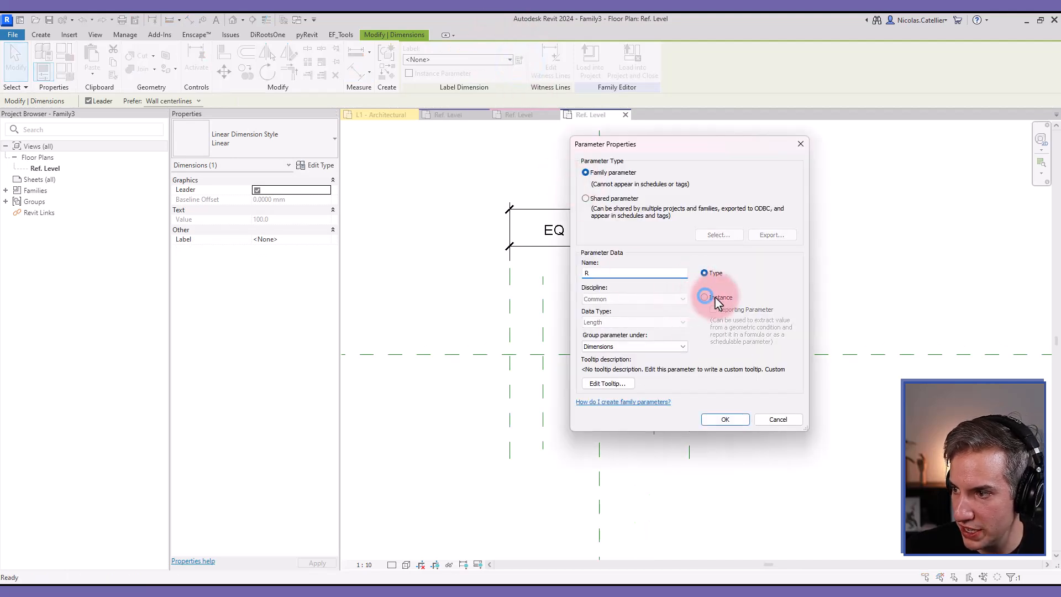
pyautogui.click(725, 419)
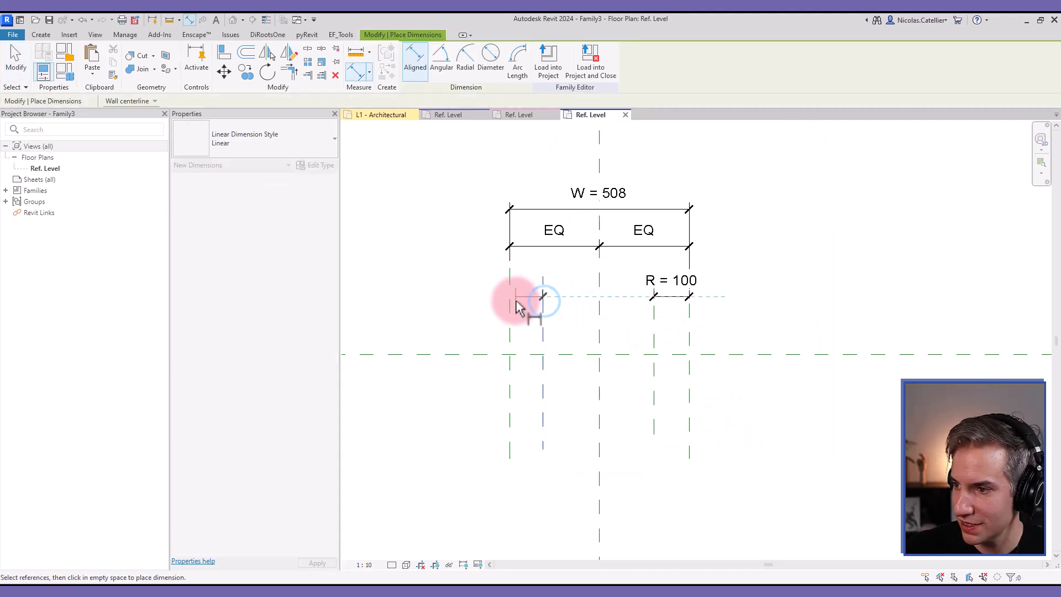
pyautogui.click(542, 281)
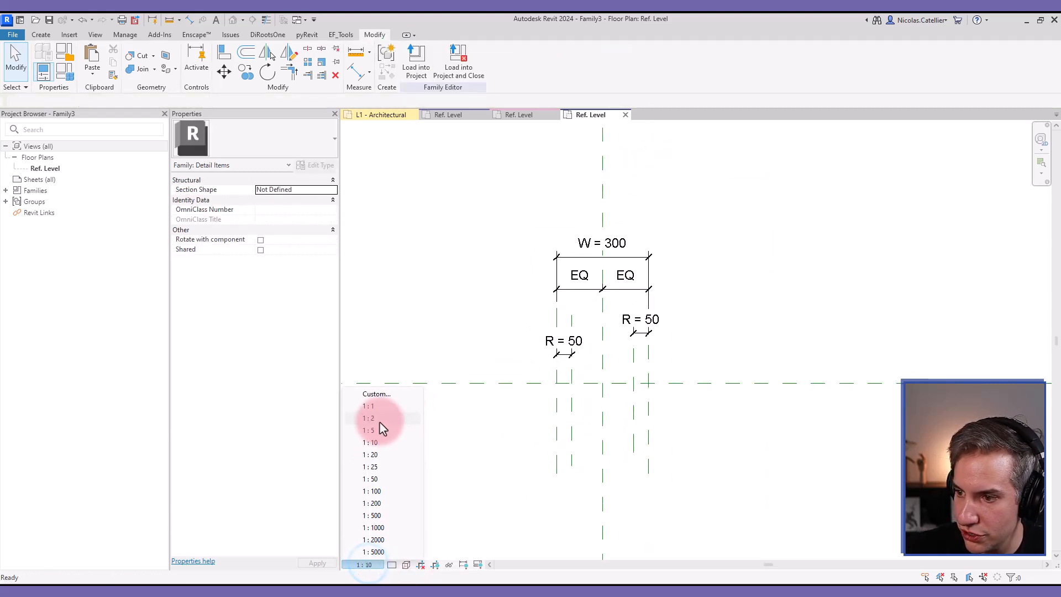
# Set view scale to 1:5 and add an equalized H = 100 dimension on two horizontal planes.
pyautogui.click(369, 430)
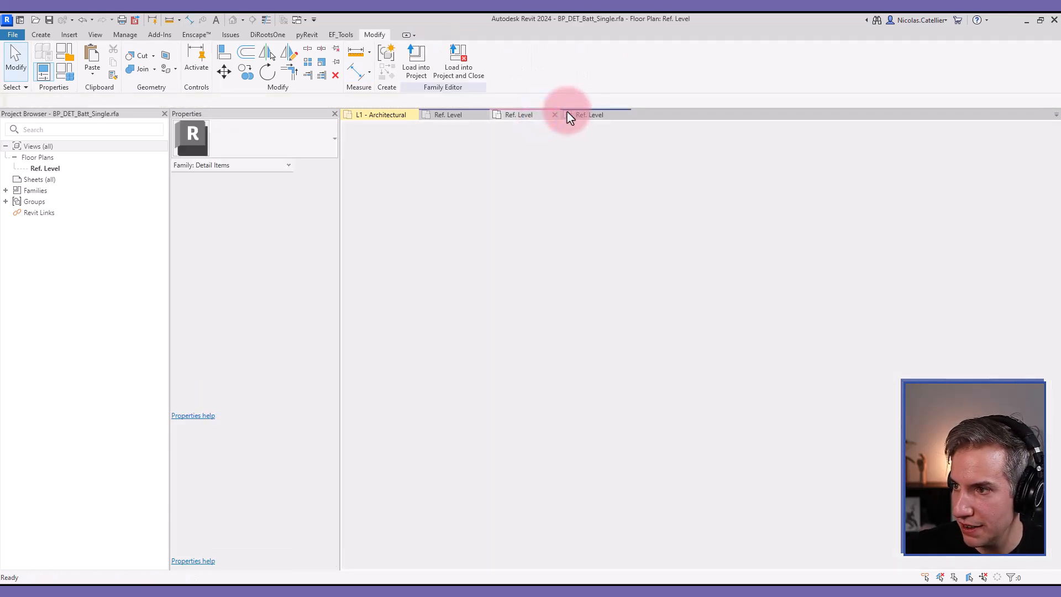
pyautogui.click(519, 114)
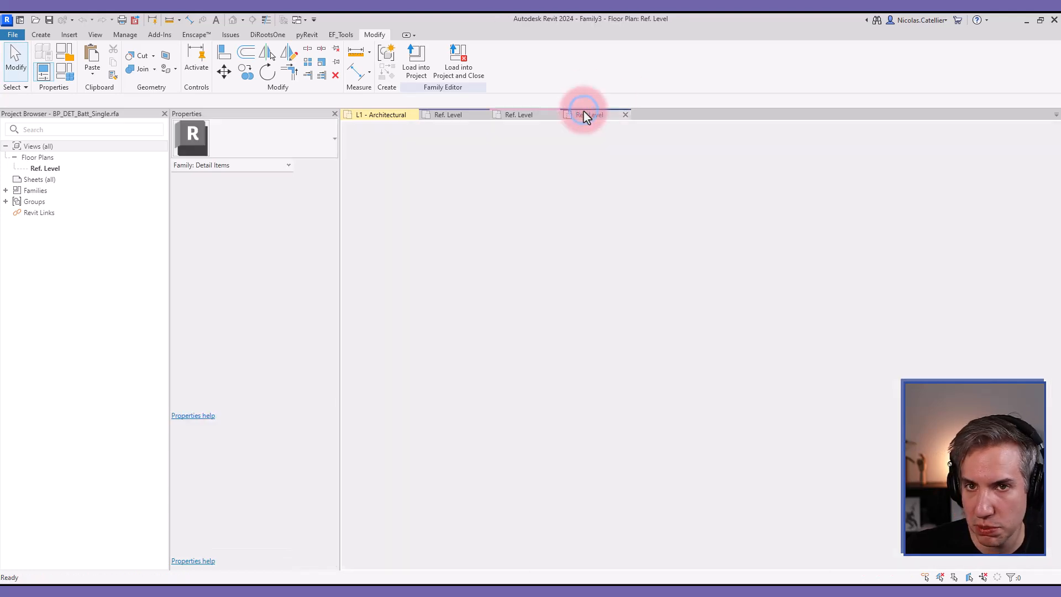
pyautogui.click(590, 114)
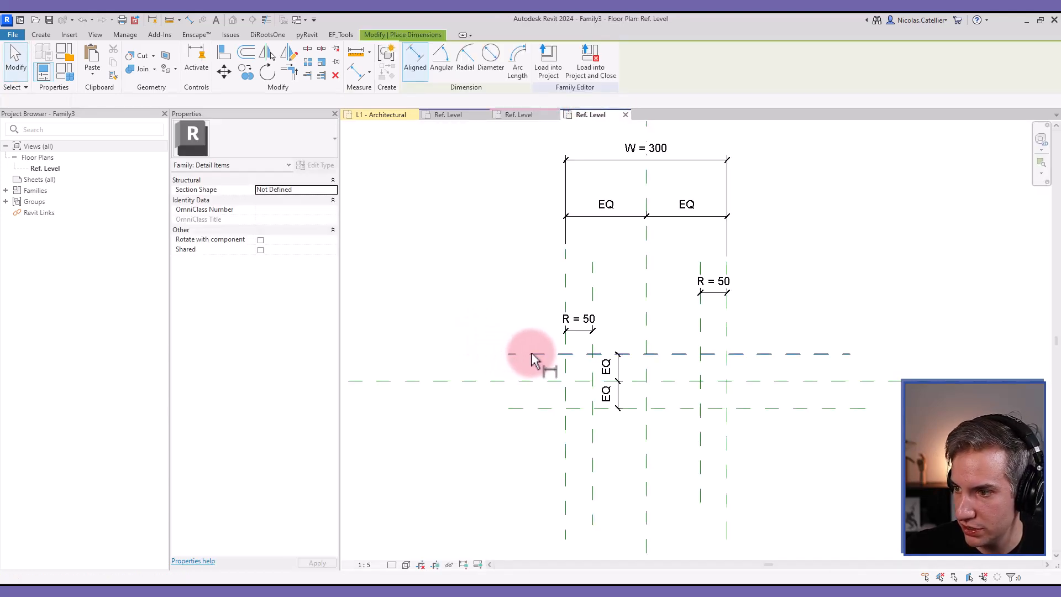
pyautogui.click(529, 355)
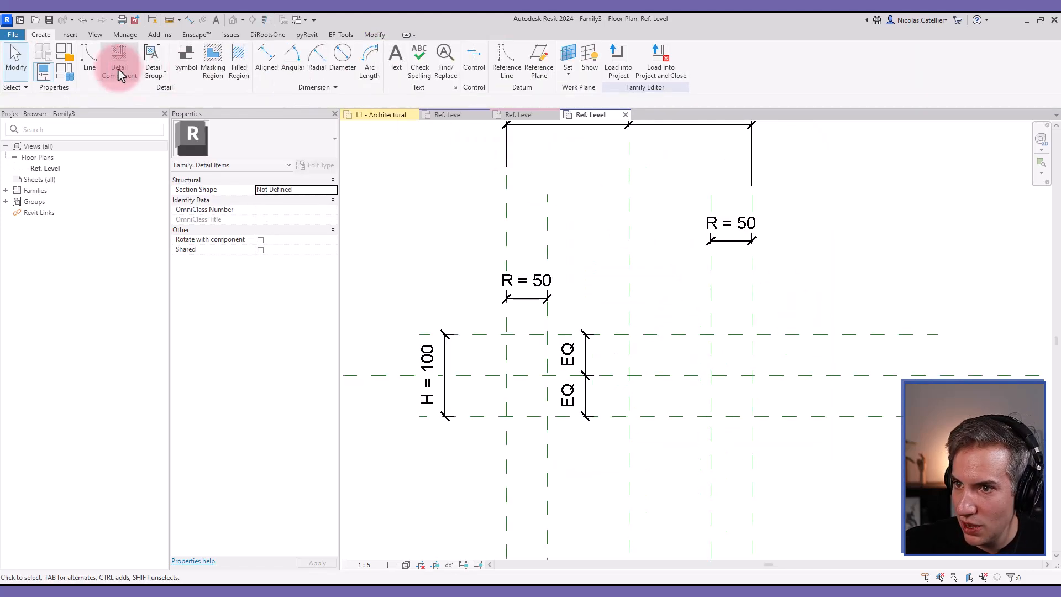
pyautogui.moveTo(88, 58)
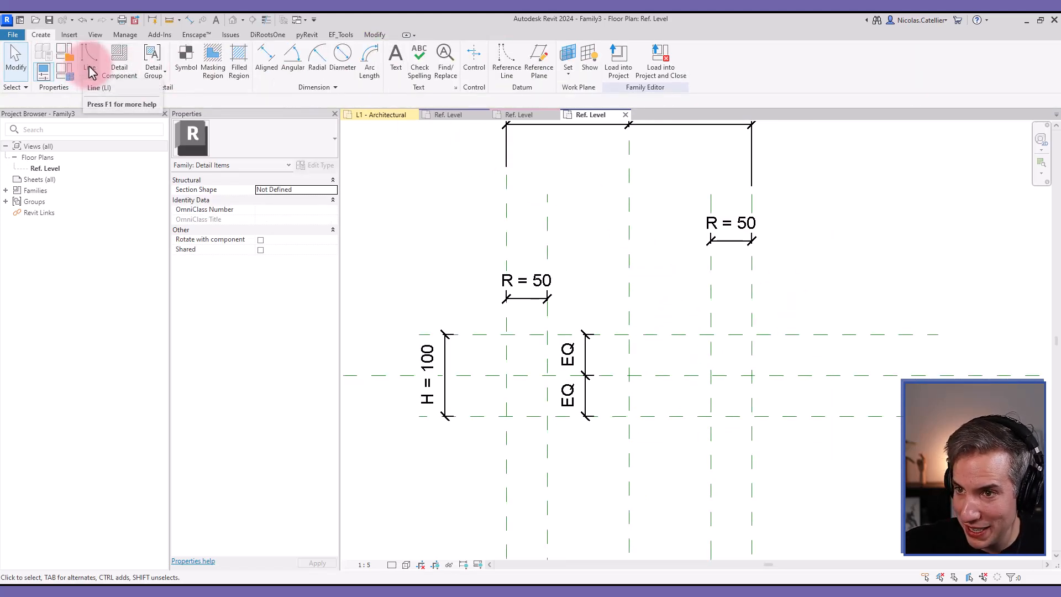
# Draw the right half-circle arc and lock its centre onto the reference plane intersection.
pyautogui.click(89, 61)
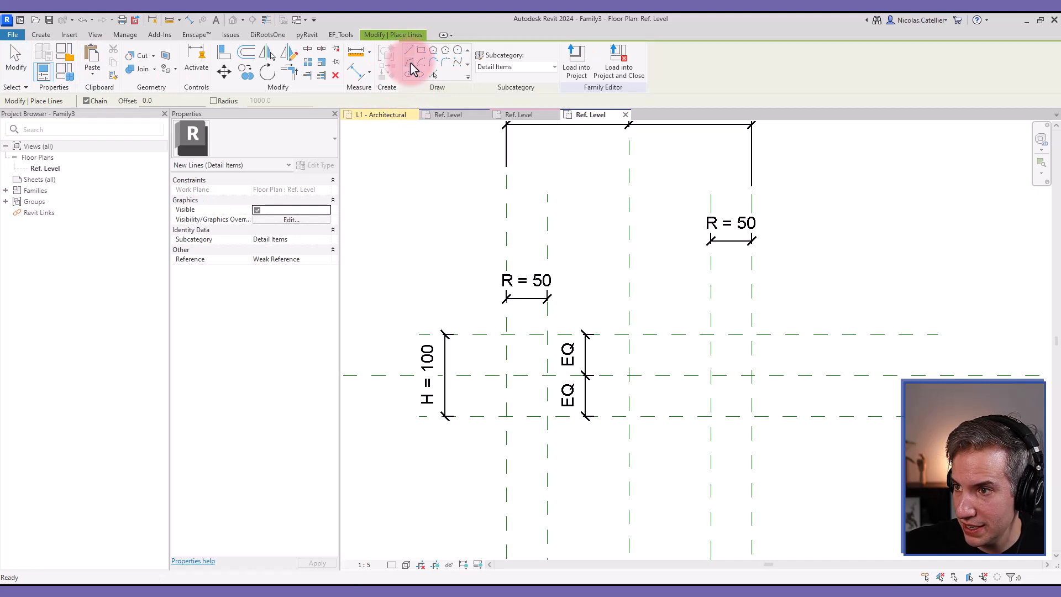
pyautogui.moveTo(411, 64)
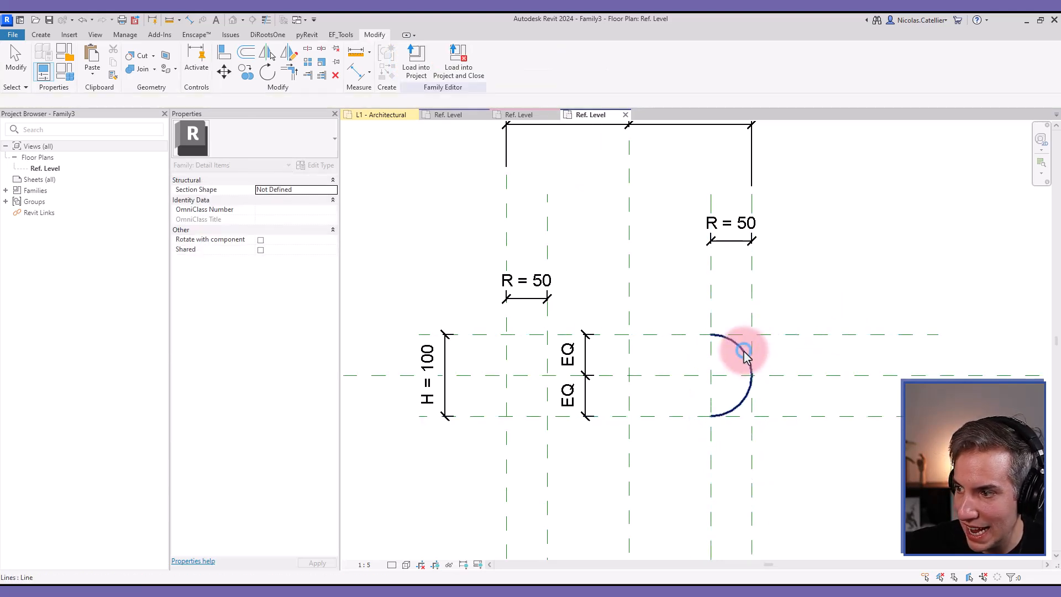
pyautogui.click(743, 351)
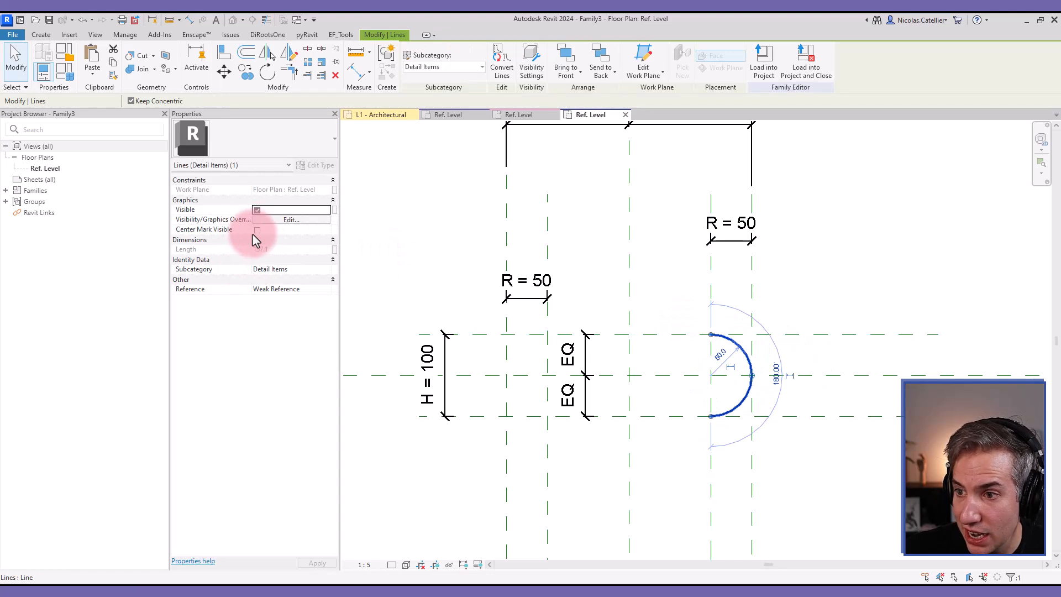
pyautogui.click(257, 230)
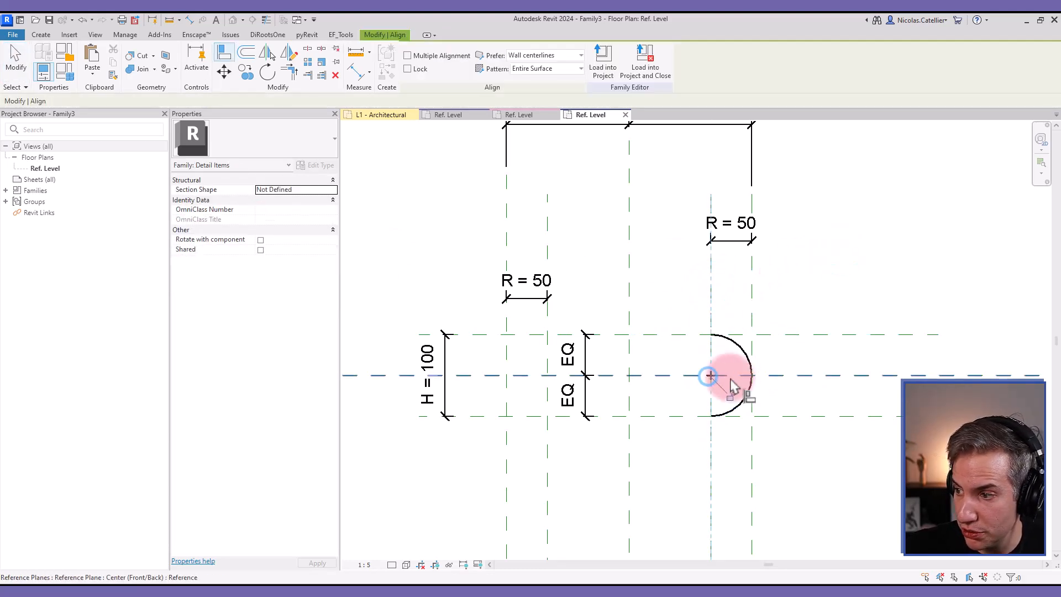
pyautogui.click(711, 376)
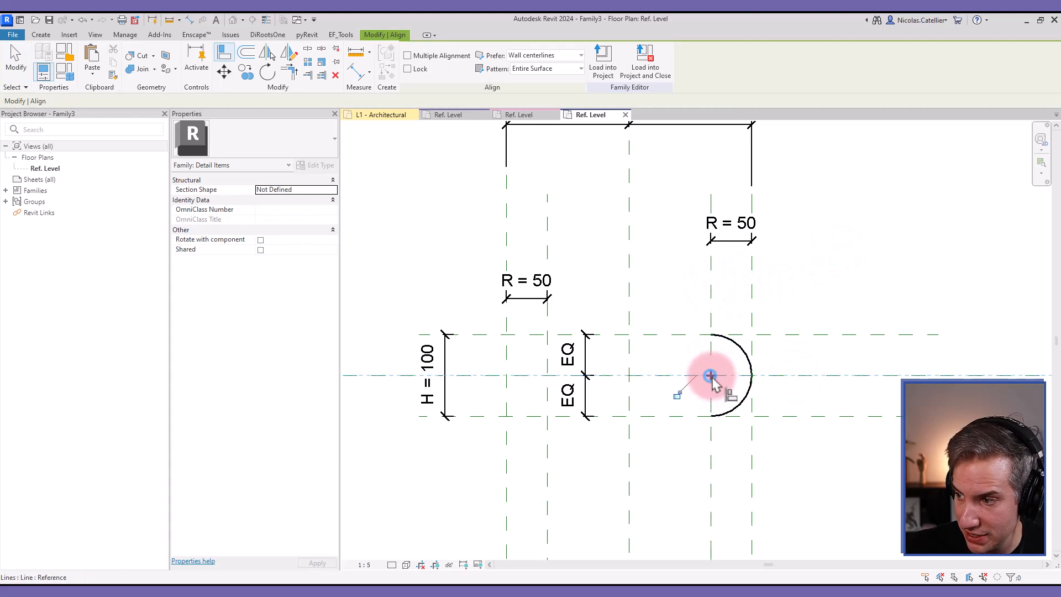
# Add a radial dimension to the half-circle and label it with R = 50.
pyautogui.click(709, 376)
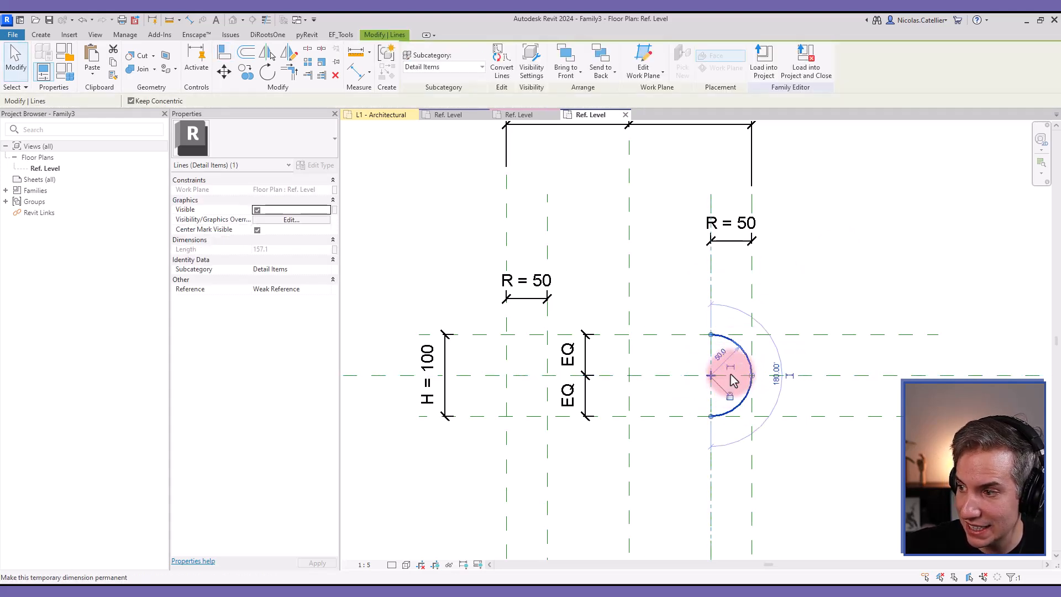
pyautogui.moveTo(735, 373)
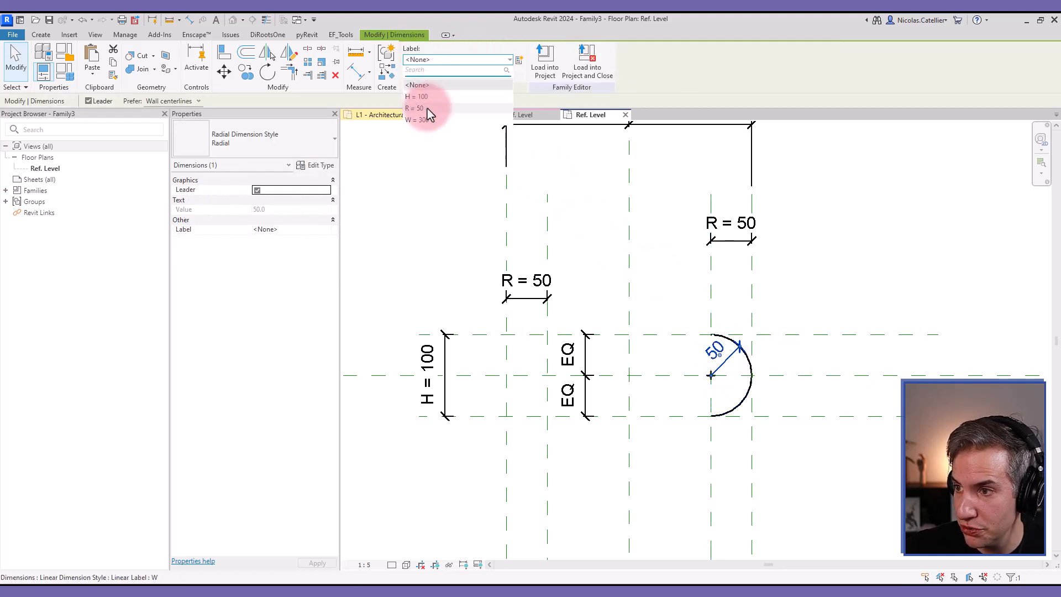
pyautogui.click(413, 109)
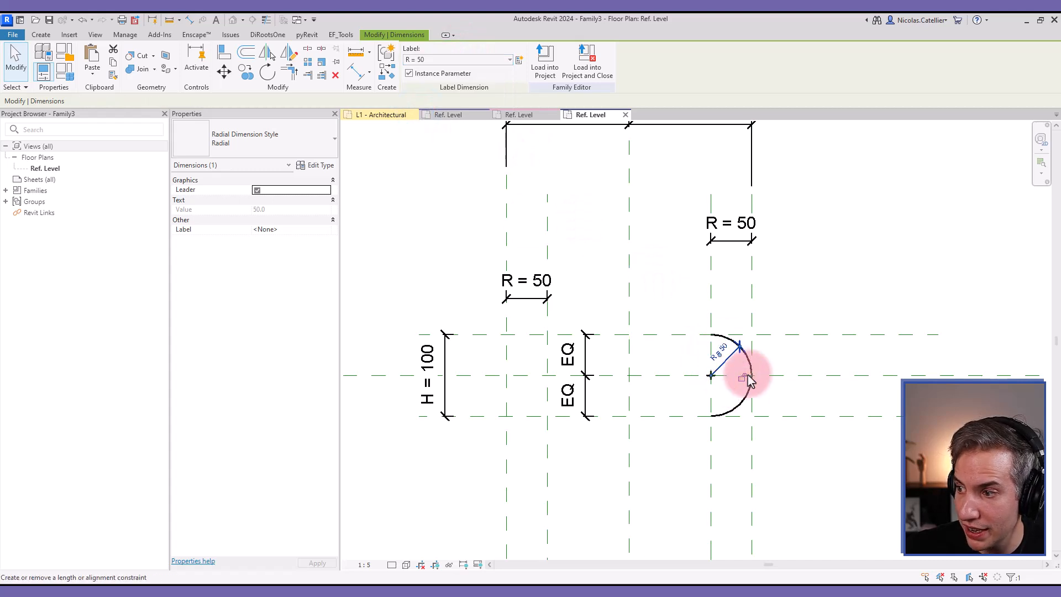
pyautogui.click(731, 405)
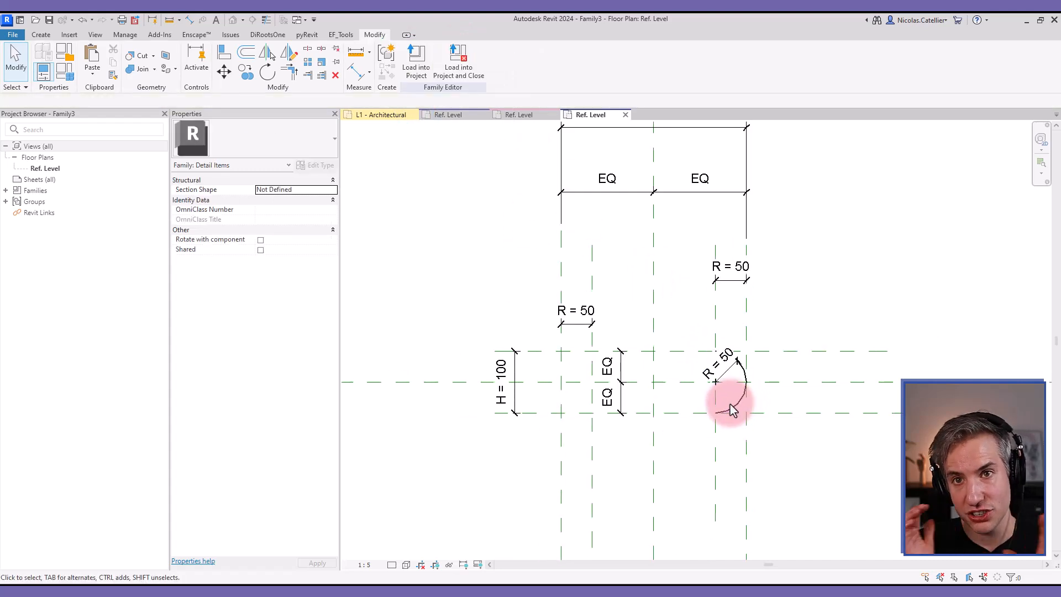
pyautogui.click(731, 267)
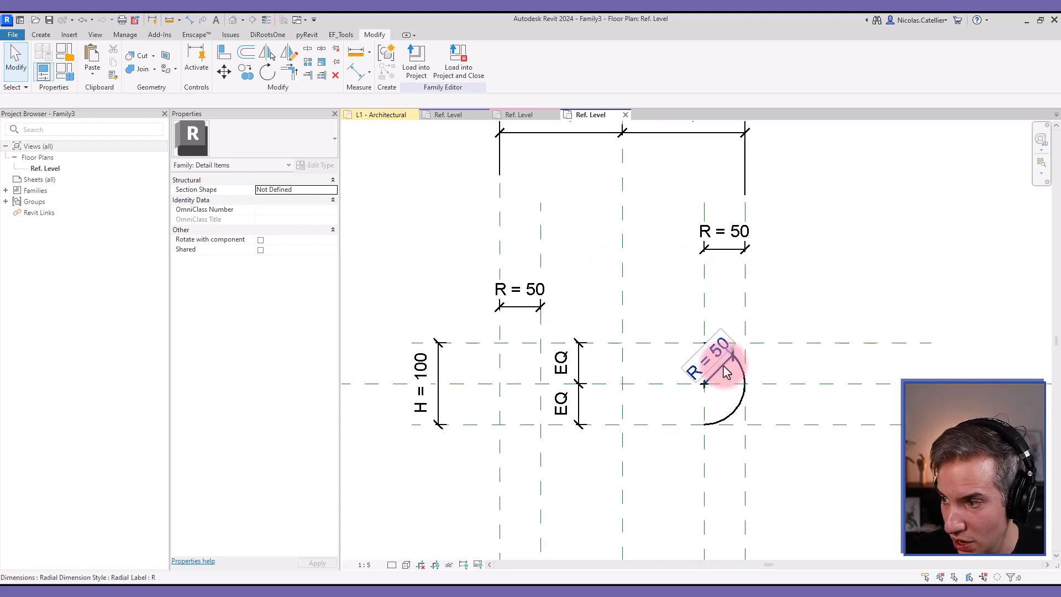
# Place radial dimensions on both left concave arcs and label them R = 50.
pyautogui.click(40, 34)
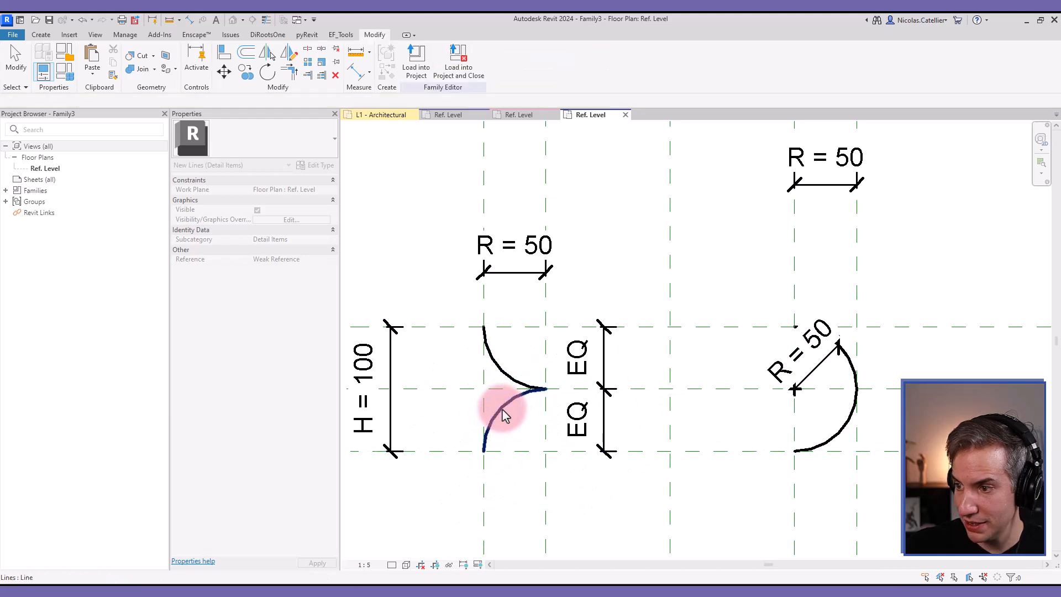
pyautogui.click(504, 413)
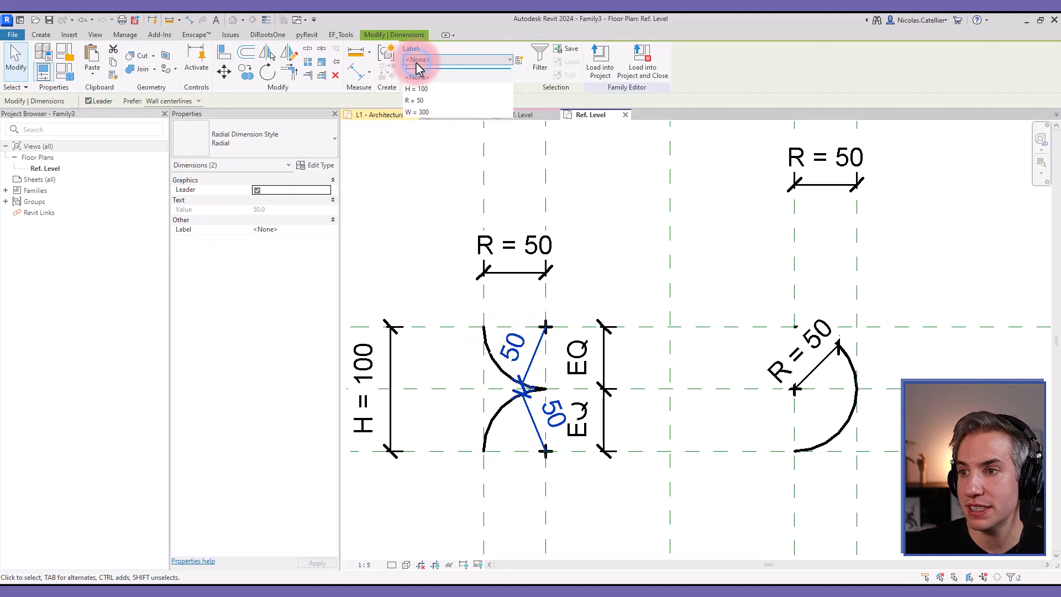
pyautogui.click(413, 100)
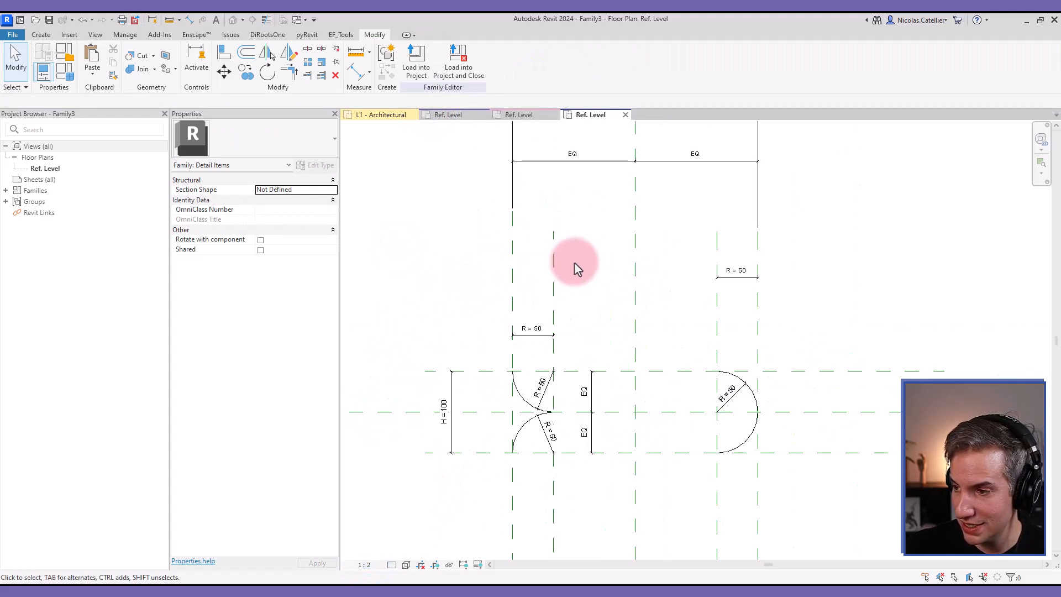
# In Family Types set R's formula to H/2, so H = 80 gives R = 40.
pyautogui.click(647, 227)
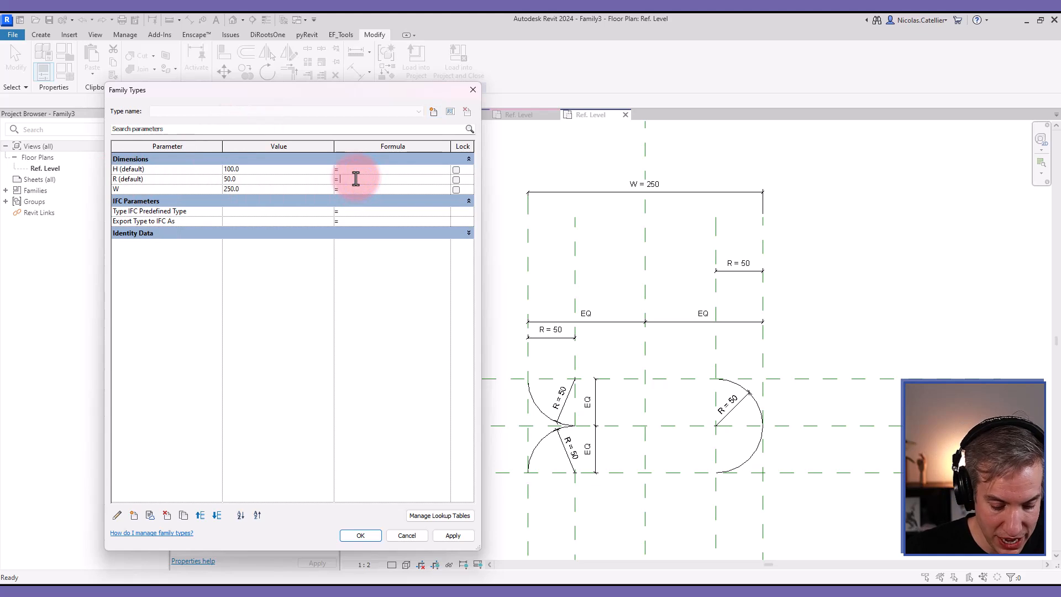
pyautogui.write('H/2')
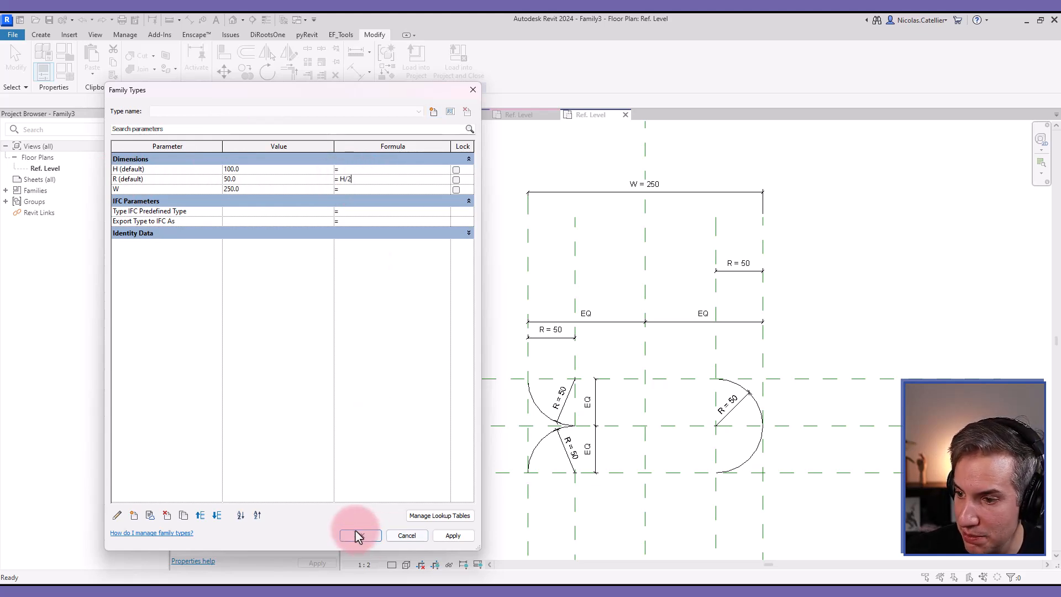
pyautogui.click(359, 535)
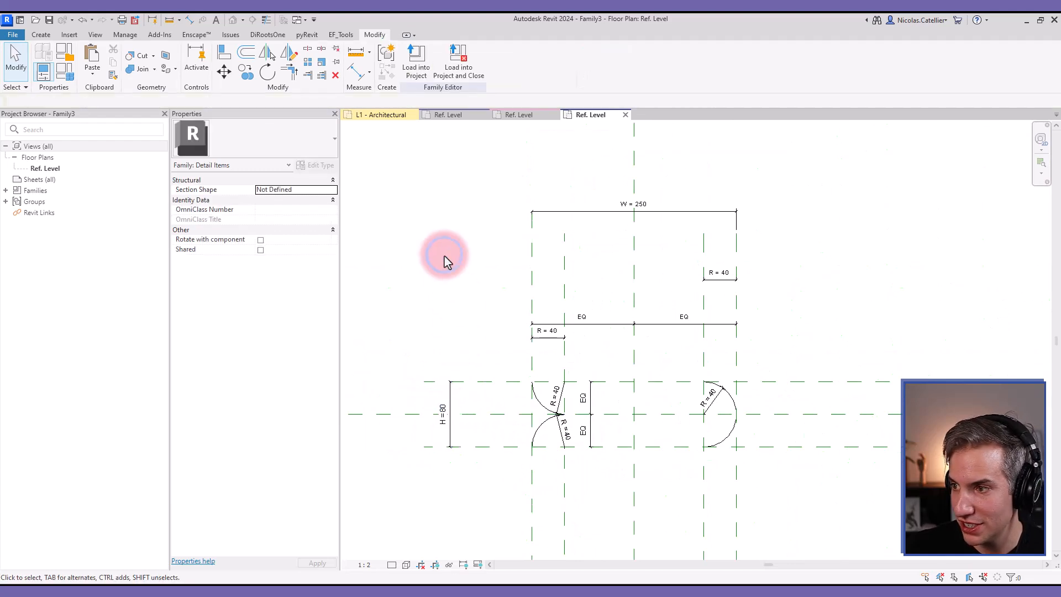
pyautogui.click(125, 34)
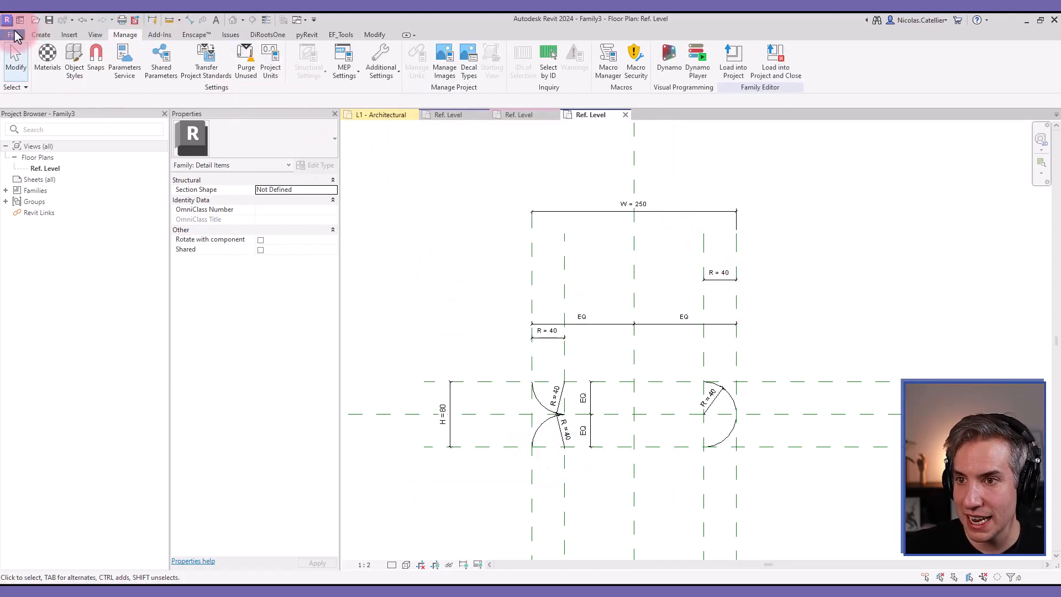
# Create a new empty family and return to the batt family view.
pyautogui.click(12, 34)
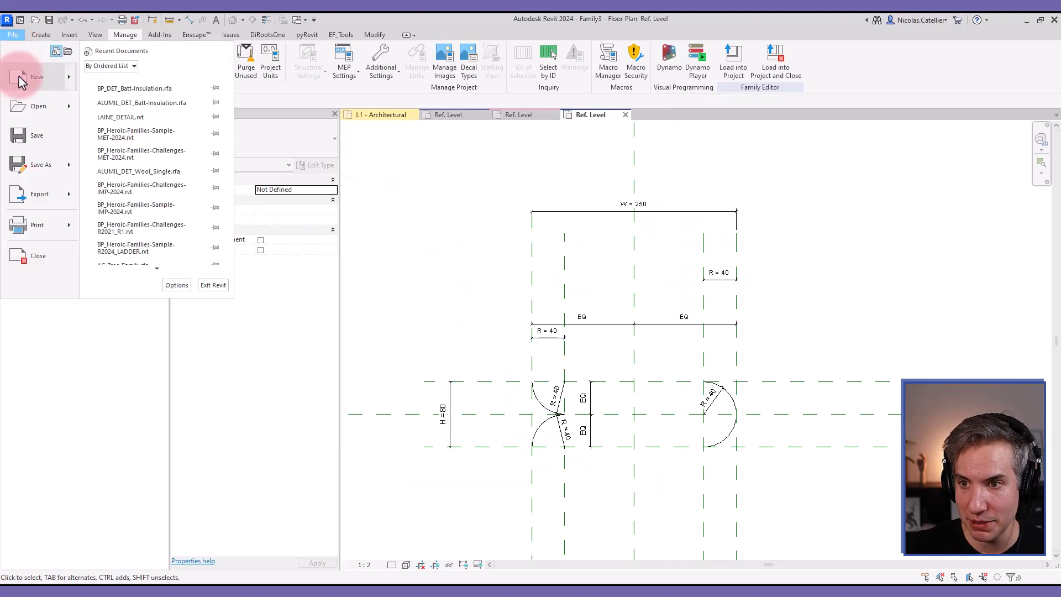
pyautogui.click(37, 77)
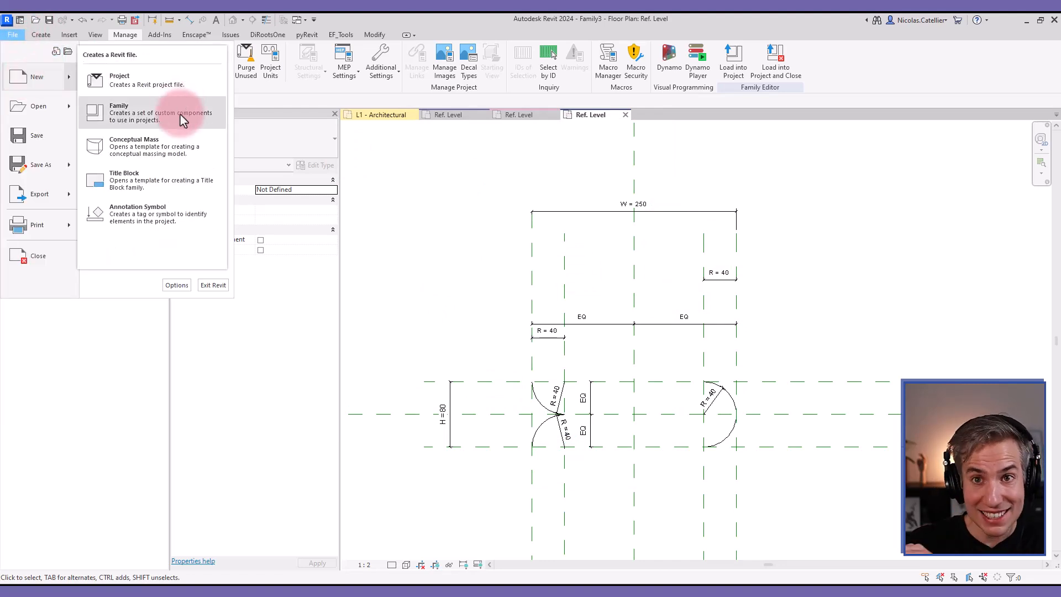
pyautogui.click(119, 112)
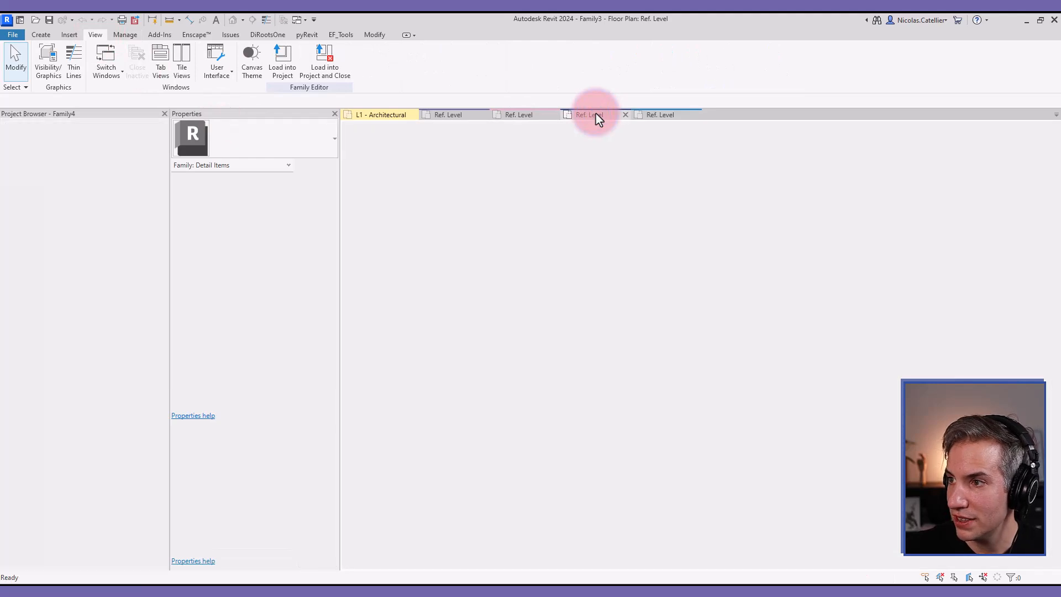
pyautogui.click(590, 113)
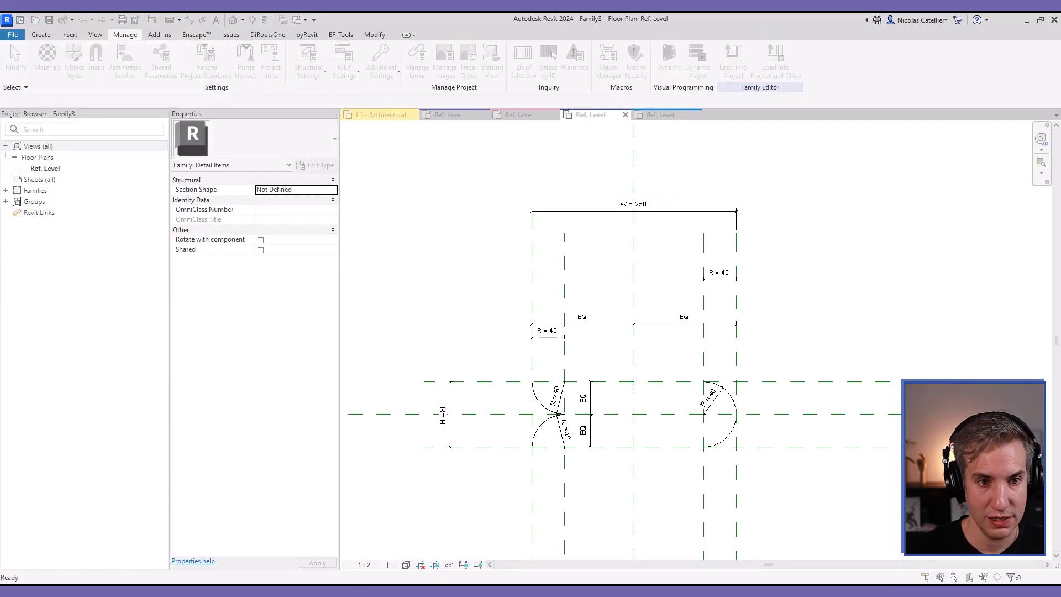
# Save the batt family as BP_DET_Batt-Signle.rfa.
pyautogui.write('BP_DET_Batt-Signle')
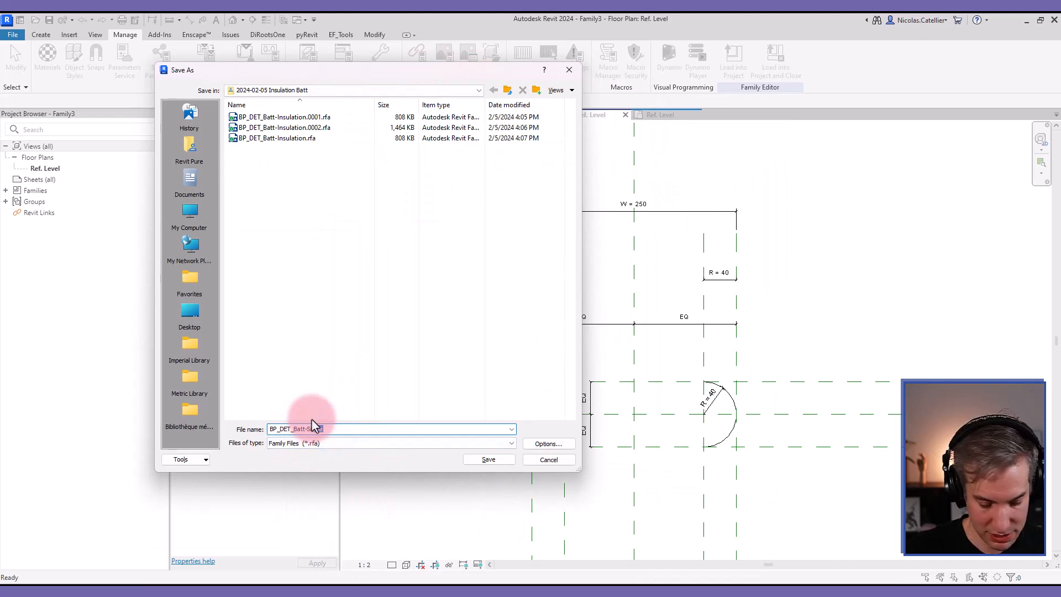
pyautogui.click(487, 460)
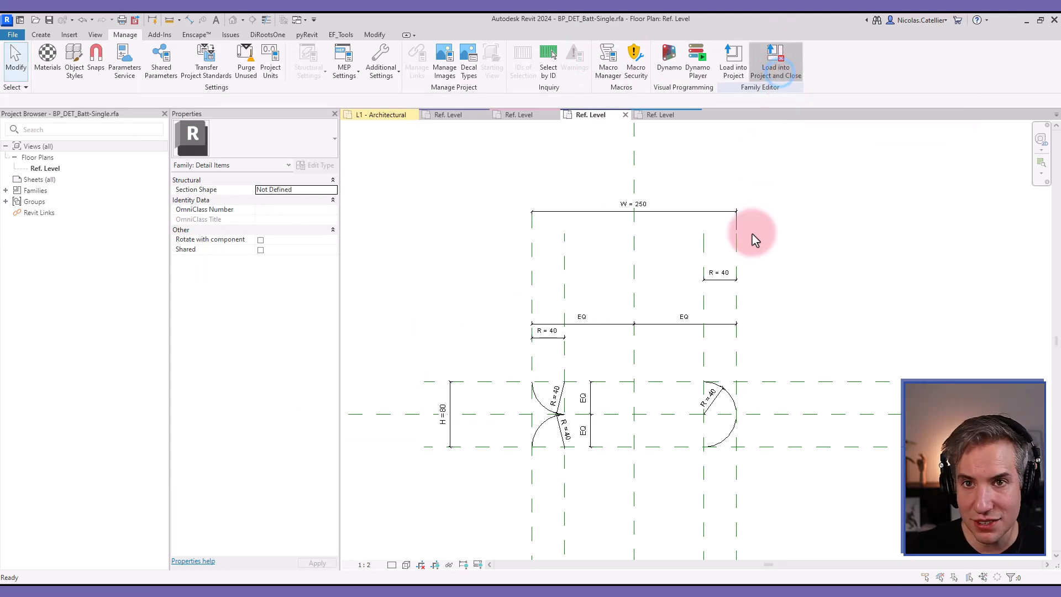
# Load the batt into Family4 and close the arc tip to the half-circle with two lines.
pyautogui.click(776, 61)
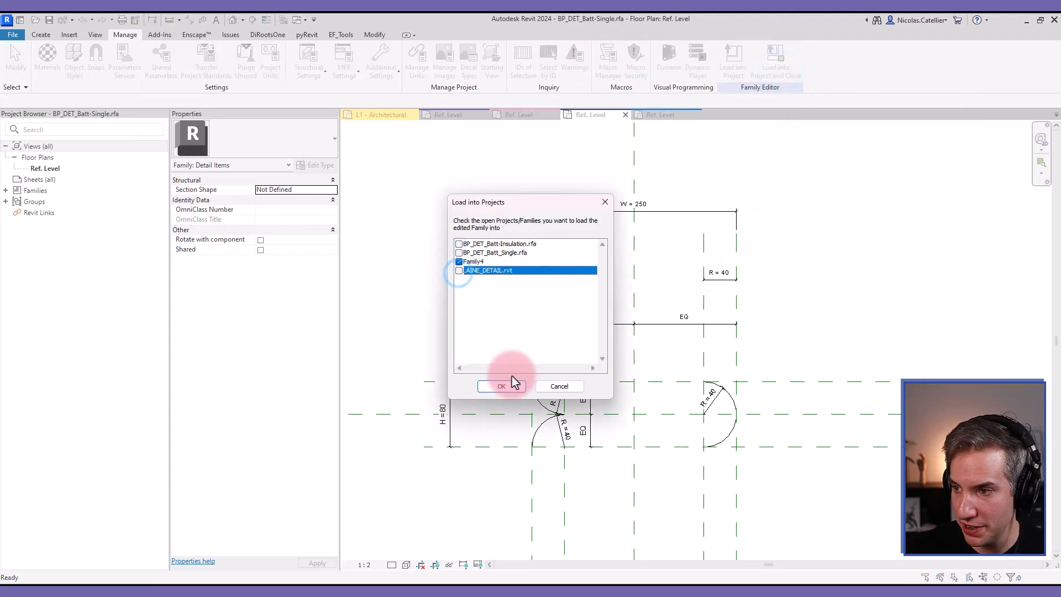
pyautogui.click(500, 386)
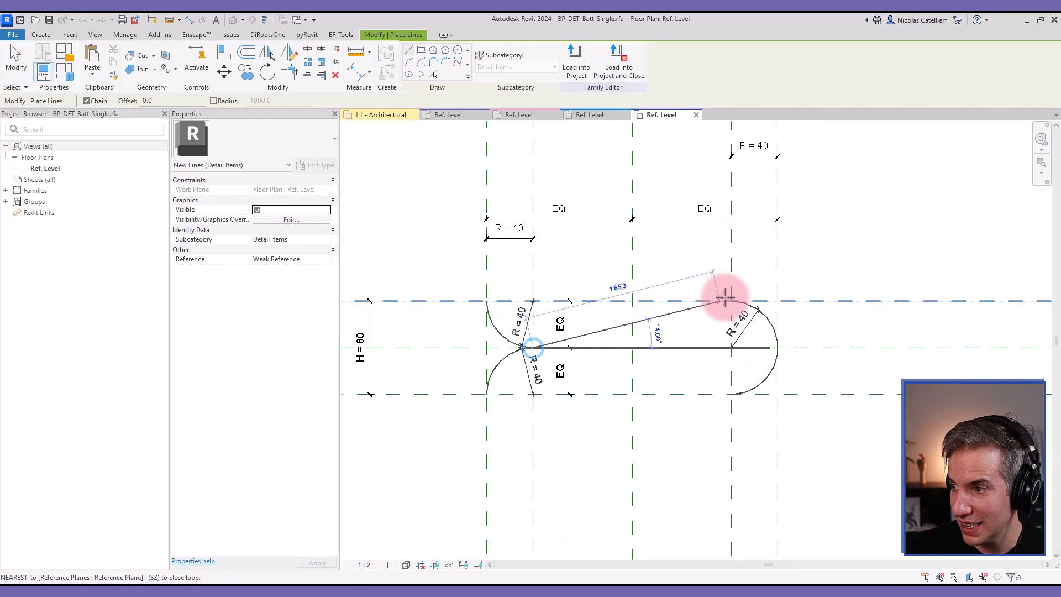
pyautogui.click(697, 395)
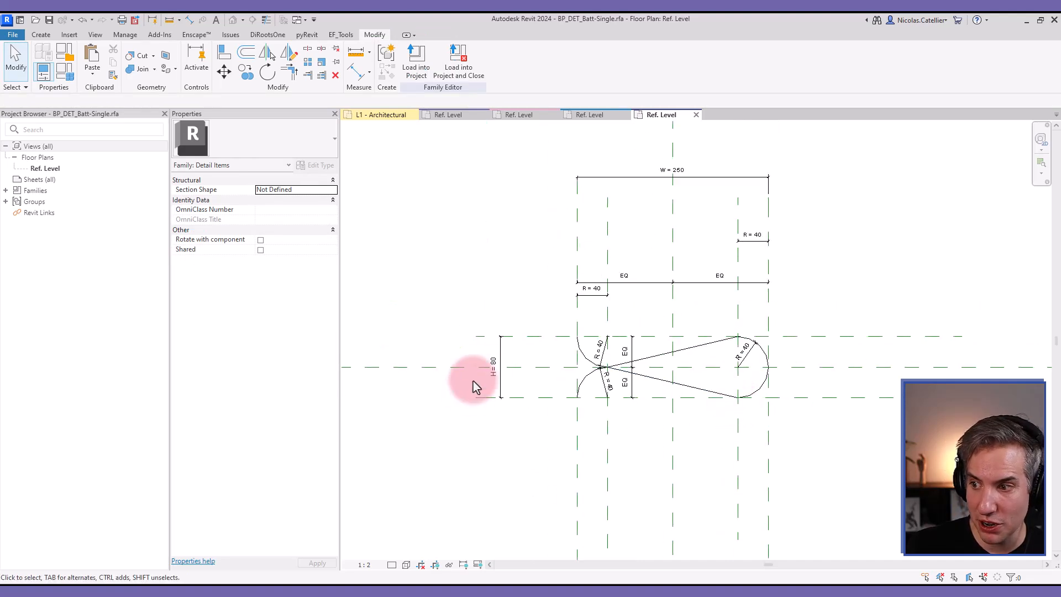
pyautogui.click(493, 370)
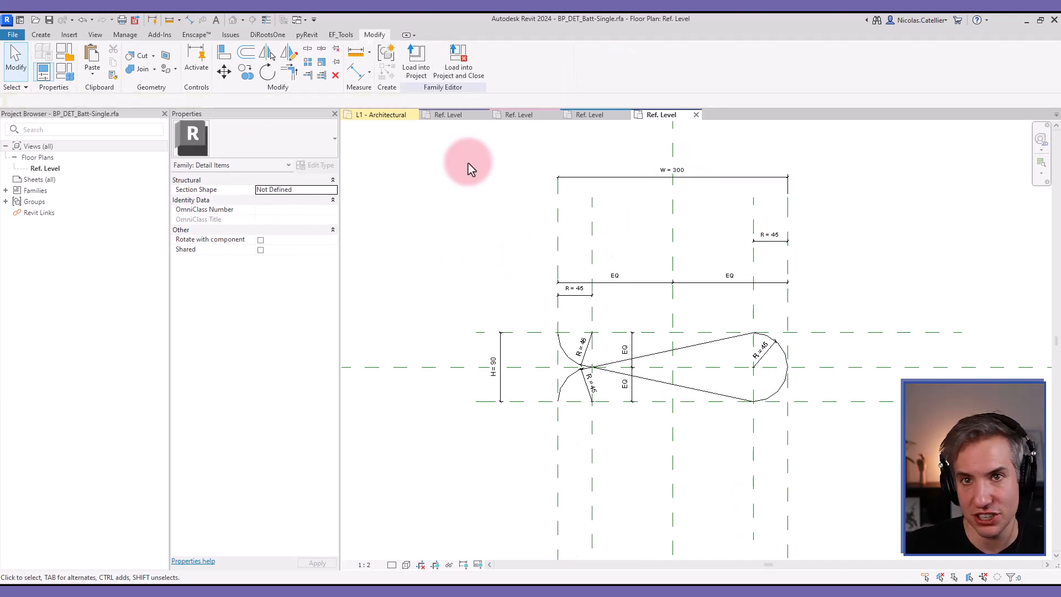
# Reload the teardrop family into Family4, replacing the existing BP_DET_Batt-Single.rfa.
pyautogui.click(416, 58)
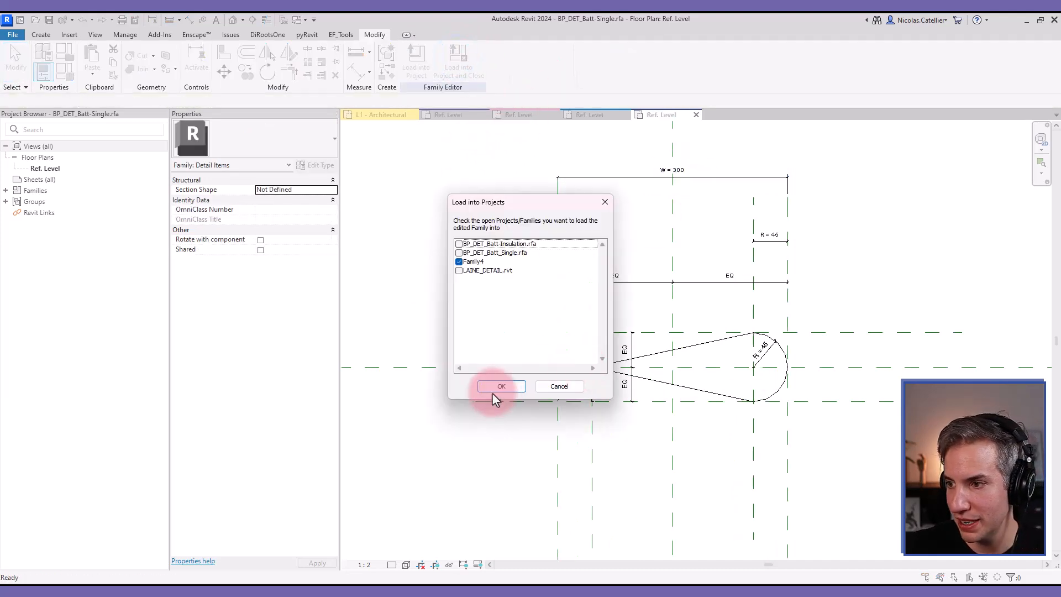
pyautogui.click(501, 386)
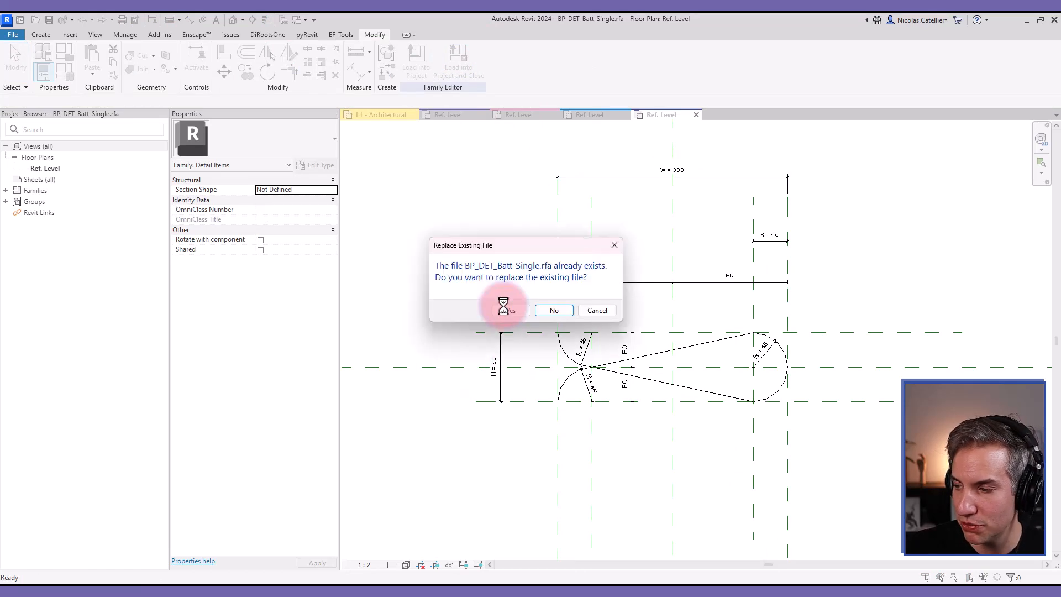
pyautogui.click(508, 310)
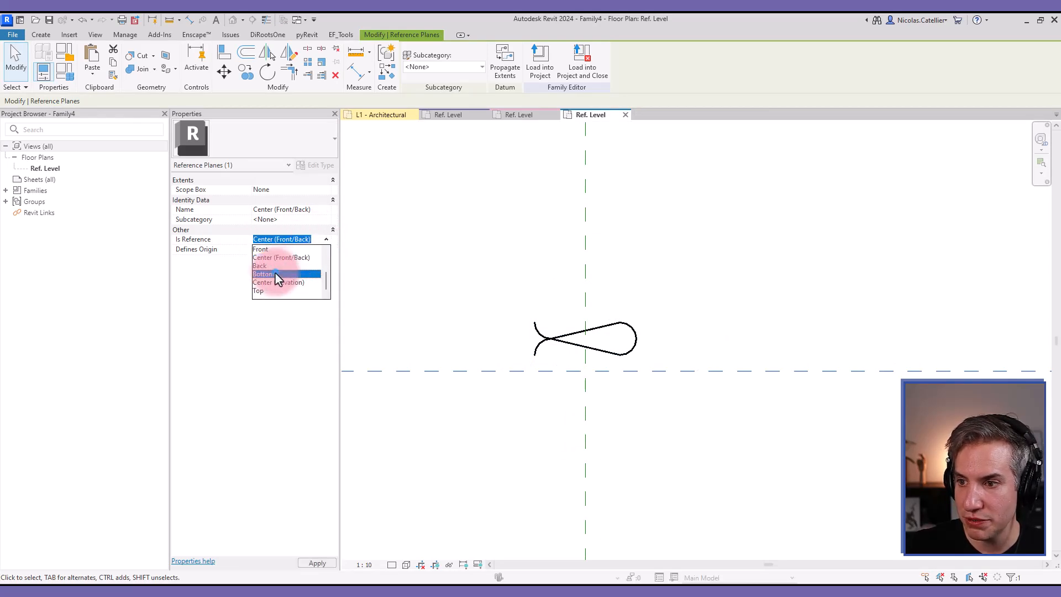
# Dimension the height from the bottom reference plane and label it with instance parameter H.
pyautogui.click(263, 274)
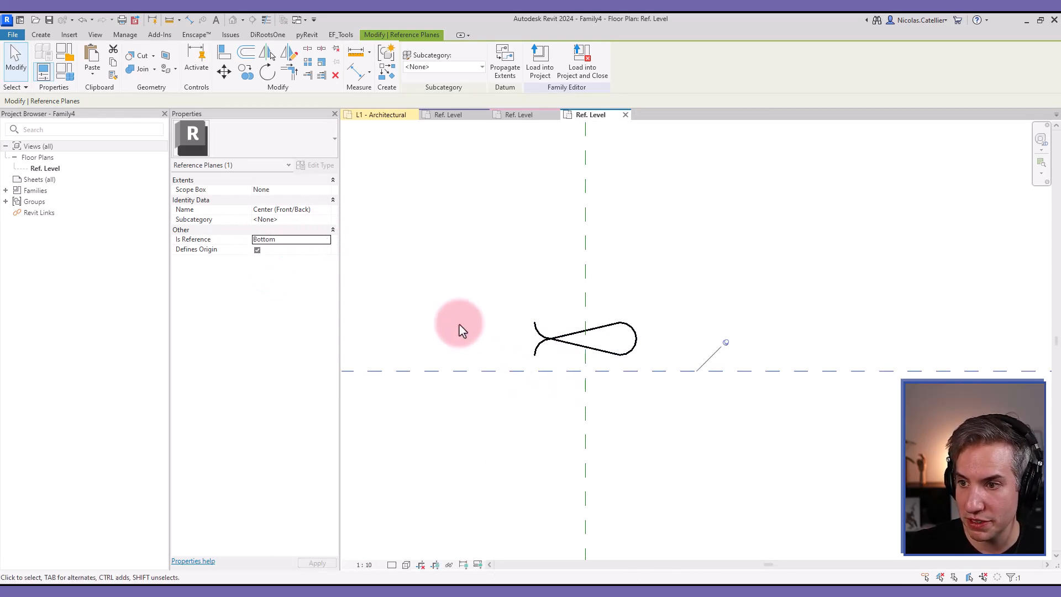
pyautogui.doubleClick(281, 209)
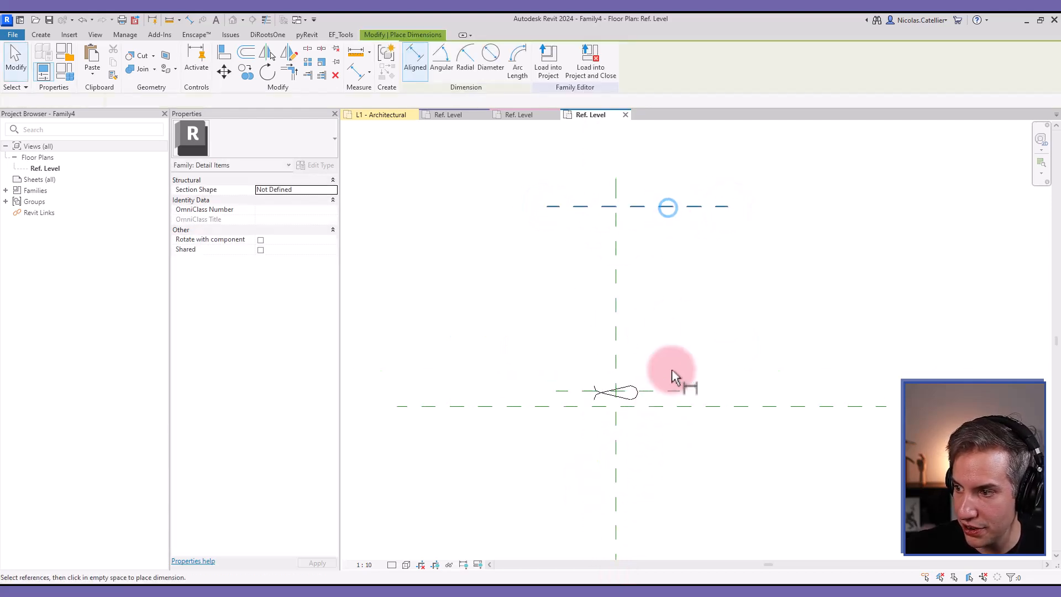
pyautogui.click(674, 377)
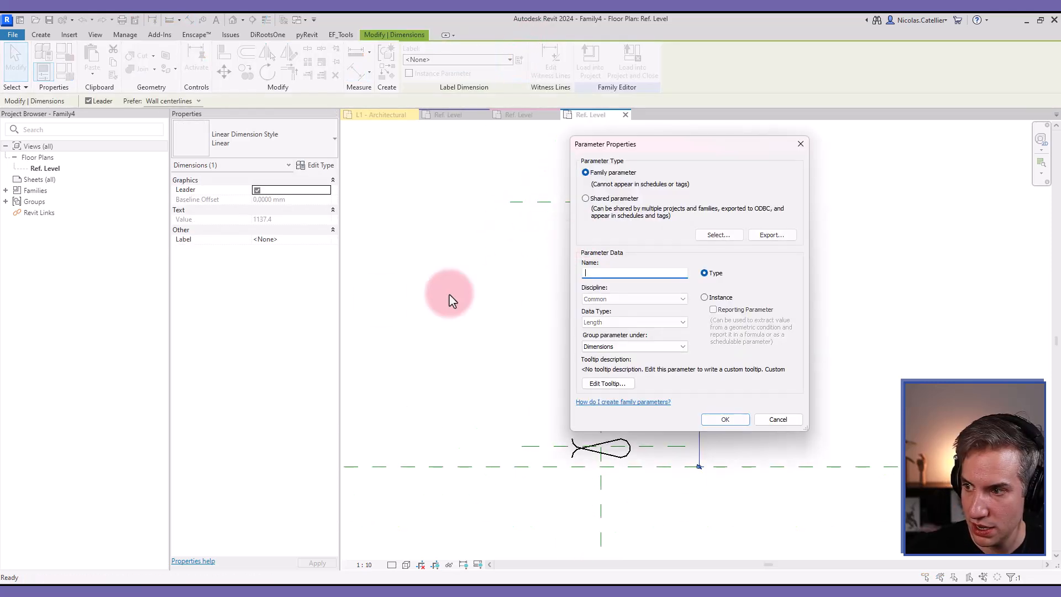
pyautogui.write('H')
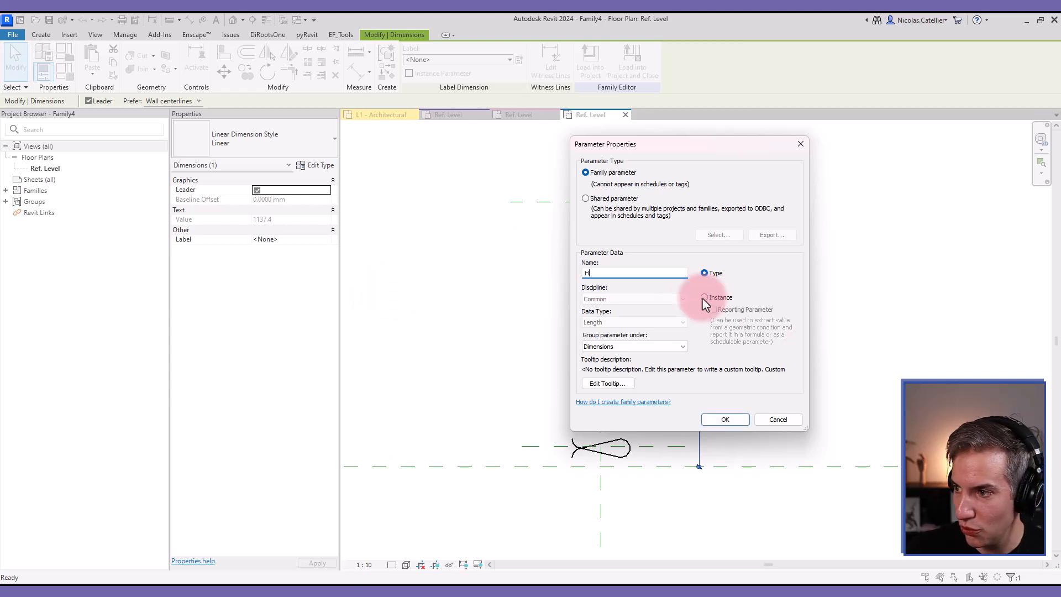
pyautogui.click(704, 297)
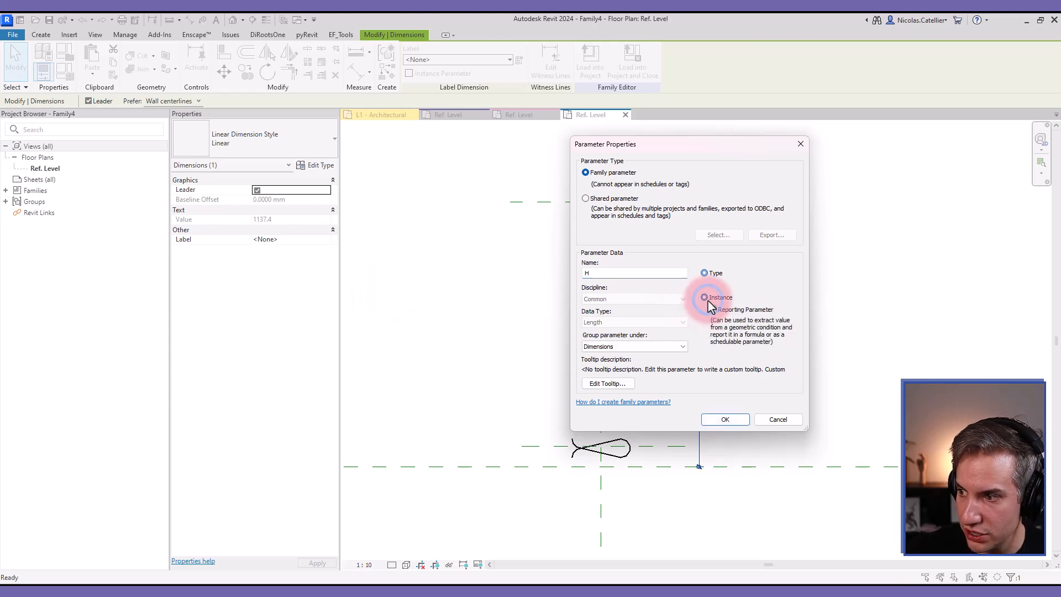
pyautogui.click(724, 419)
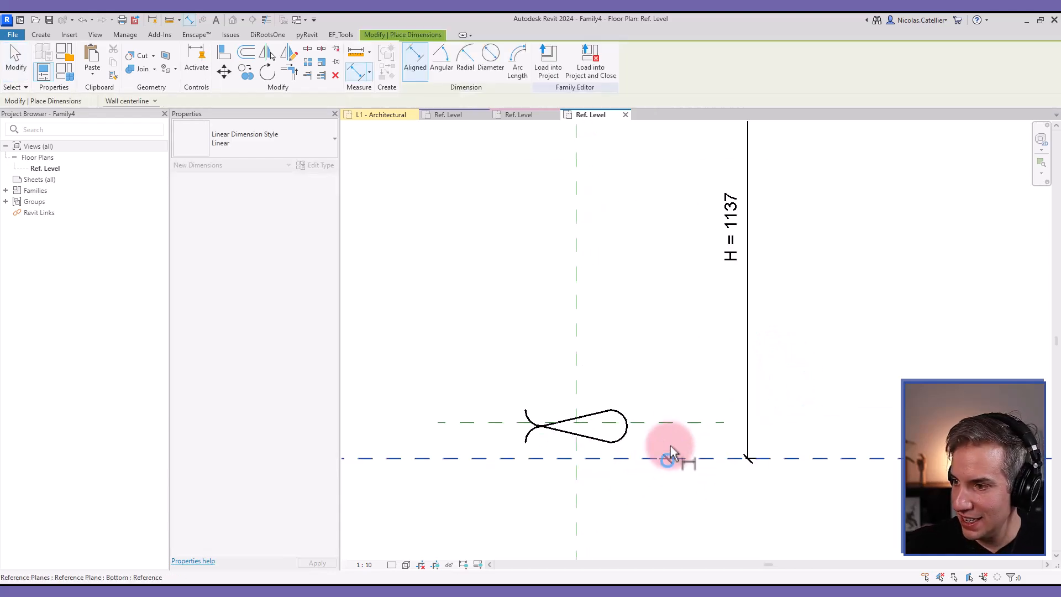
# Label the 89 dimension beside the loop with a new type parameter L1.
pyautogui.click(670, 453)
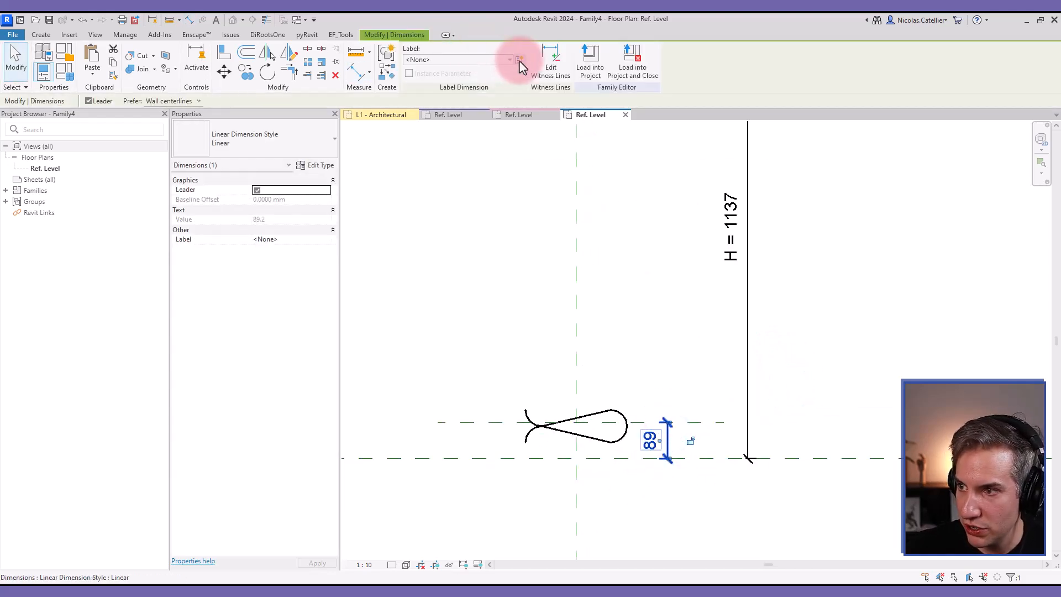
pyautogui.click(520, 59)
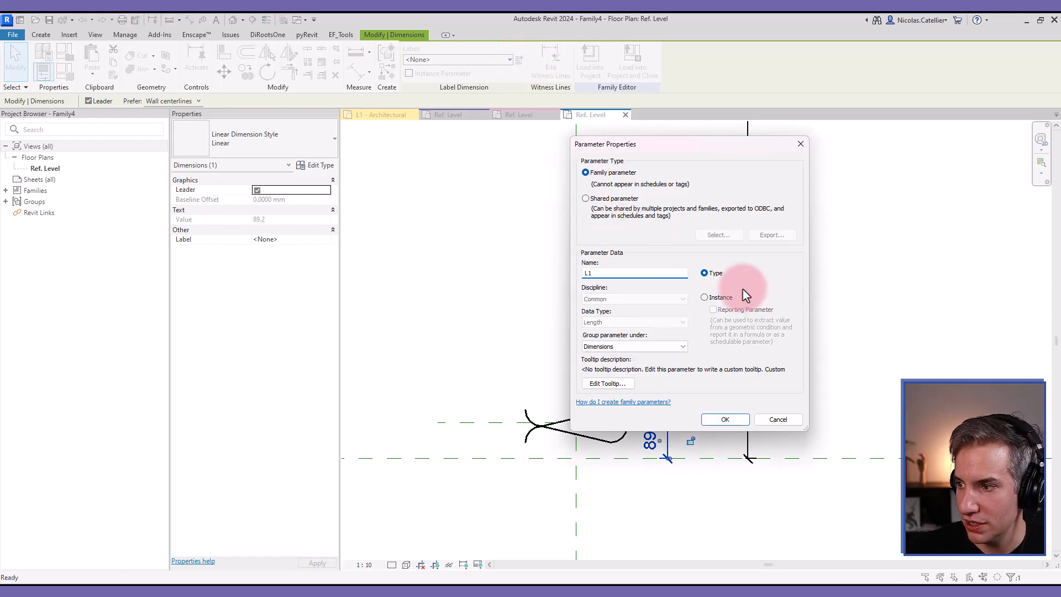
pyautogui.click(724, 419)
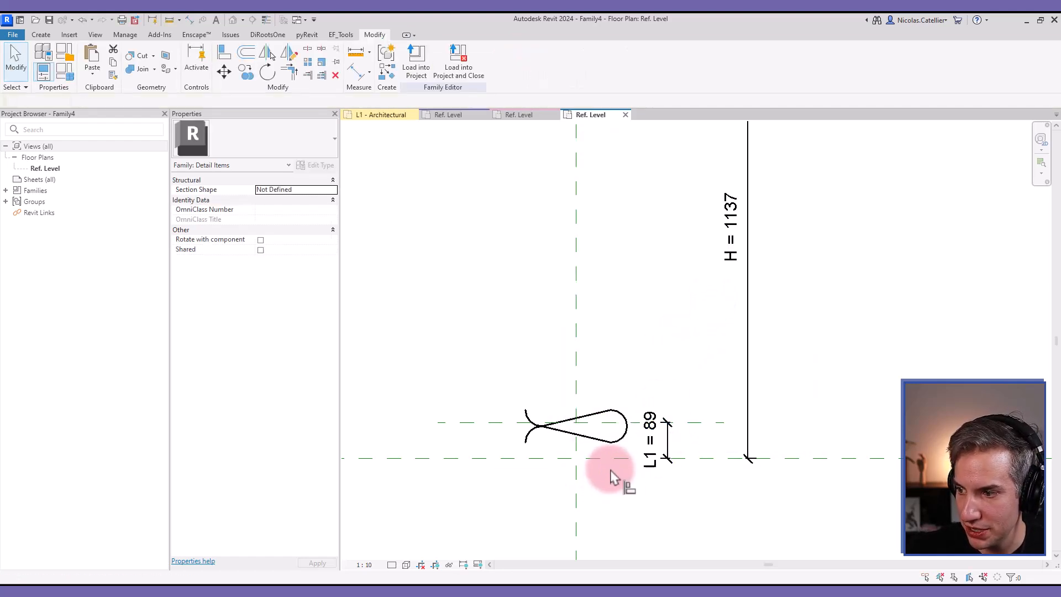
pyautogui.click(224, 52)
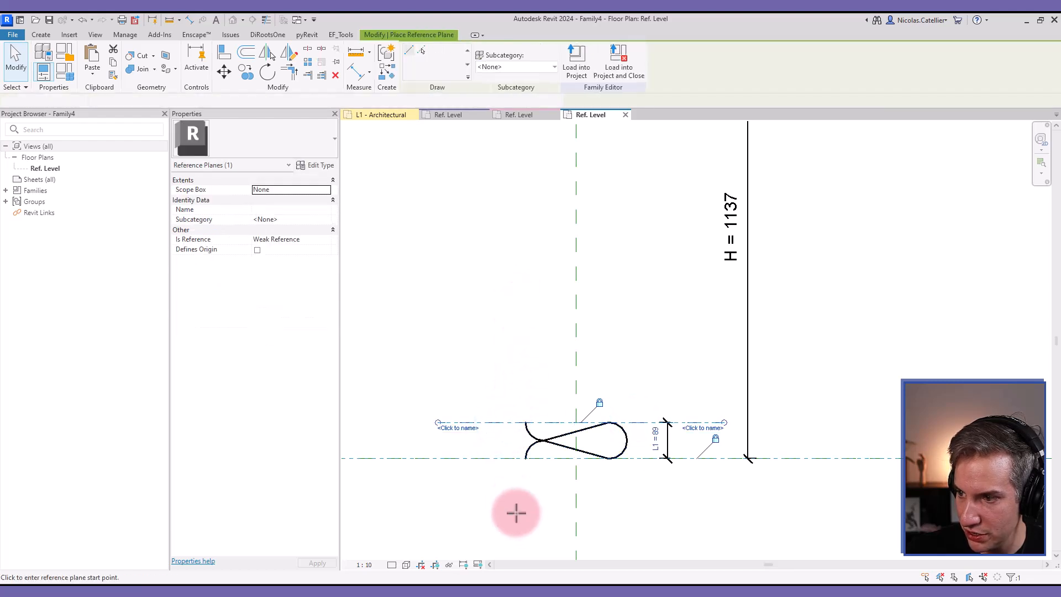
# Draw vertical reference planes with equal gaps and label their overall width W = 300.
pyautogui.click(517, 512)
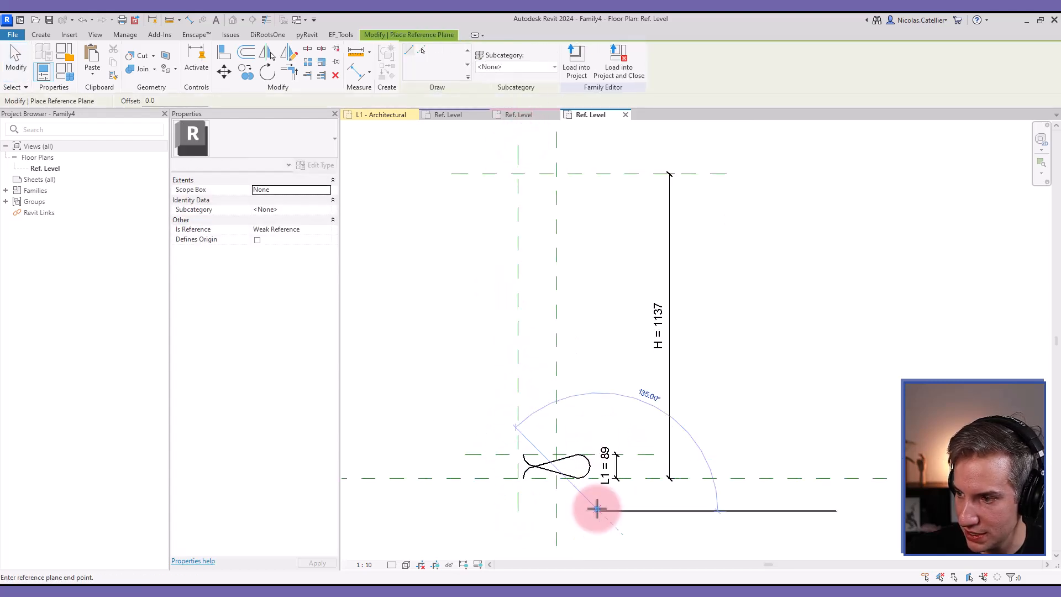
pyautogui.click(598, 510)
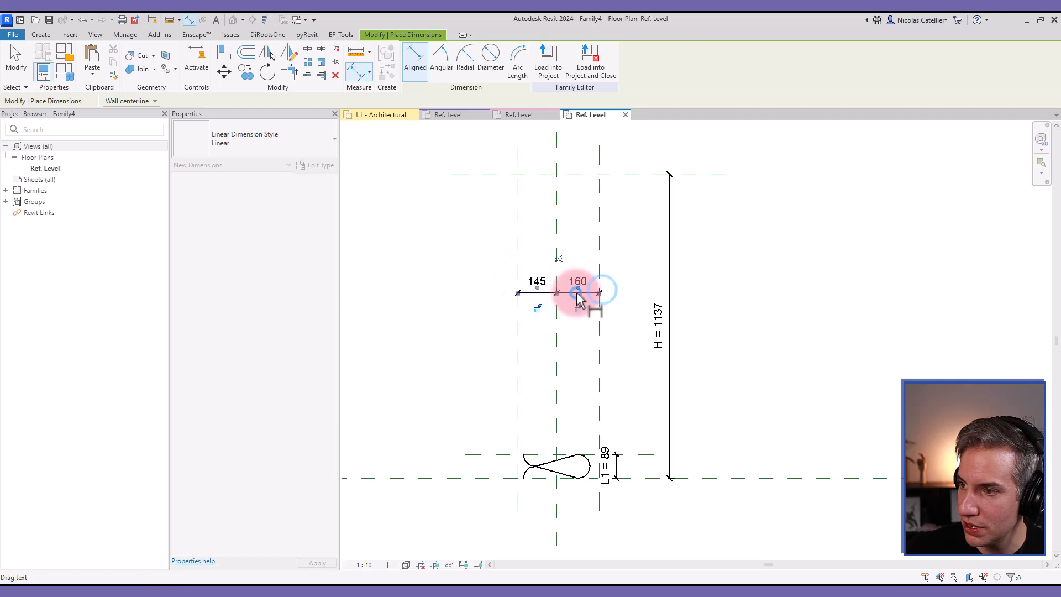
pyautogui.click(558, 259)
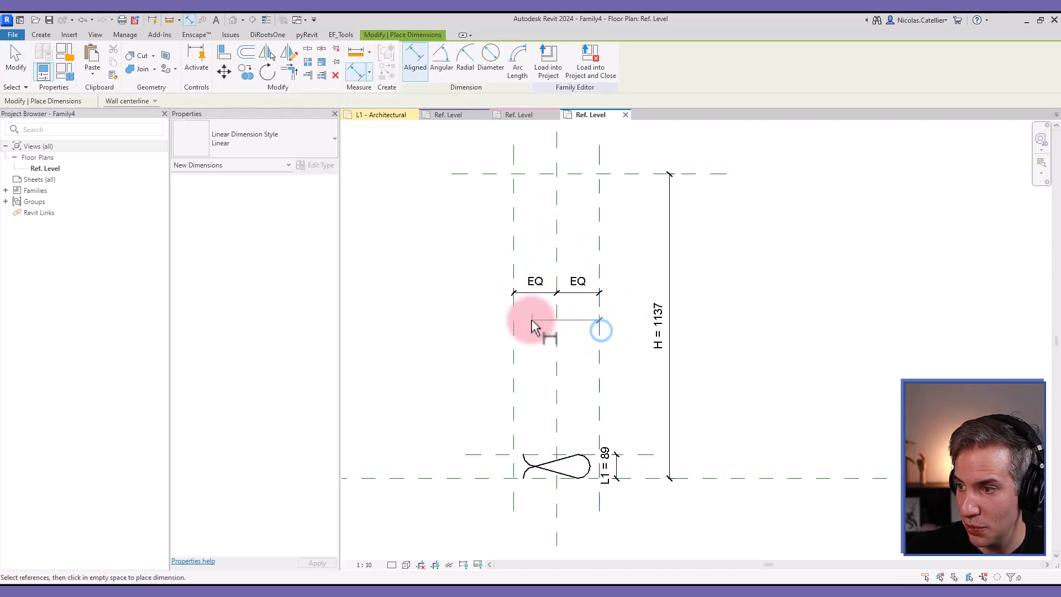
pyautogui.click(532, 328)
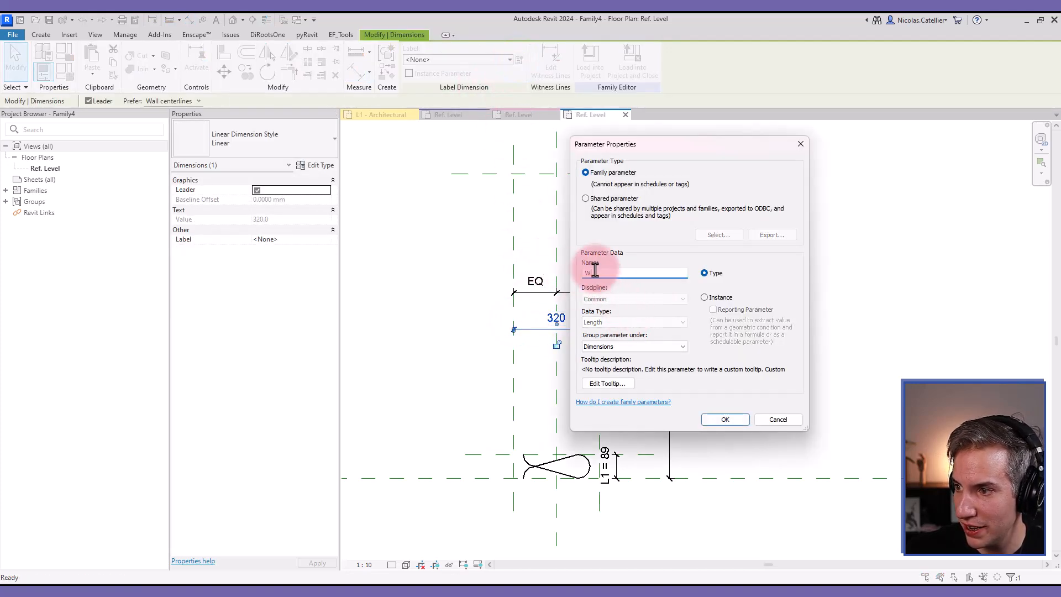
pyautogui.click(724, 419)
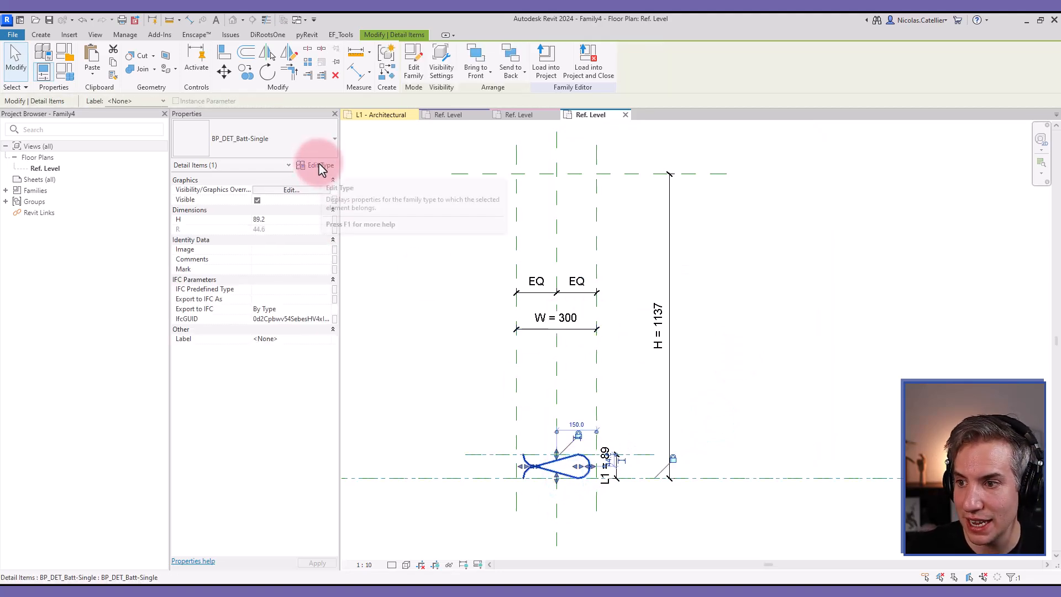
# Associate the nested batt's type width W to Family4's W parameter.
pyautogui.click(316, 165)
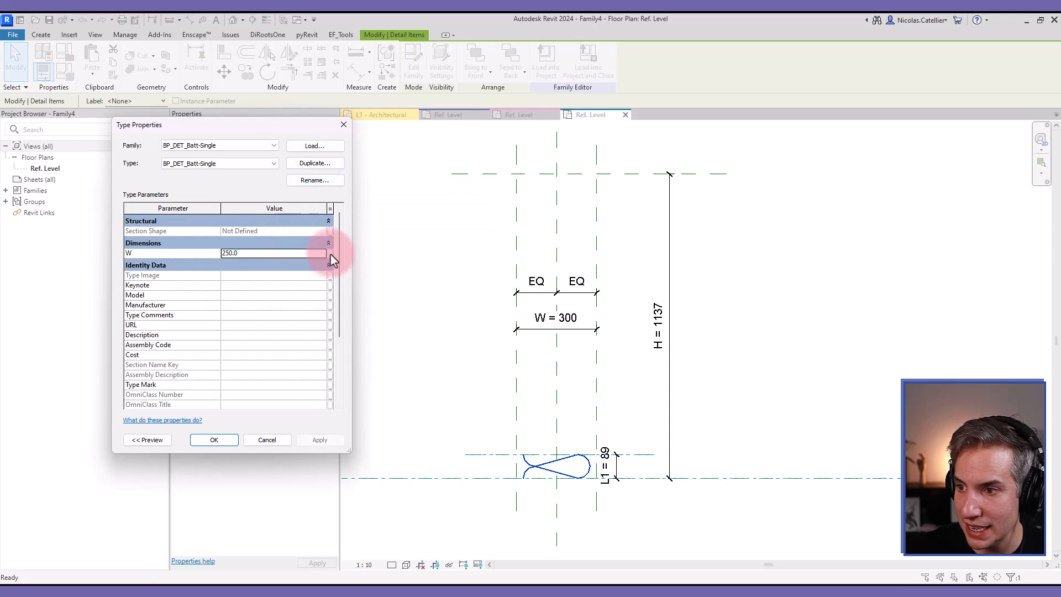
pyautogui.click(331, 252)
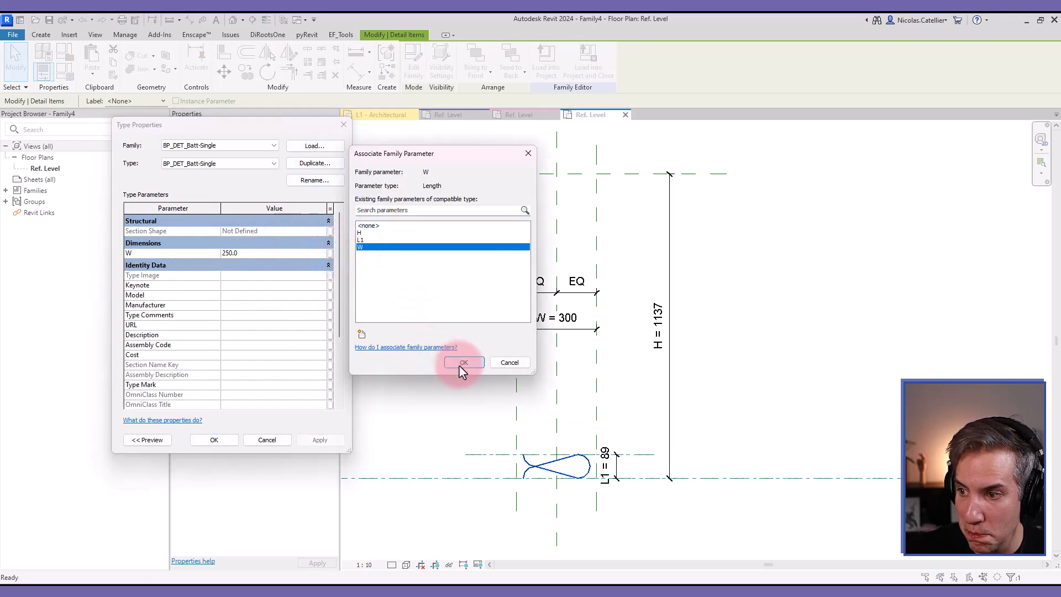
pyautogui.click(464, 363)
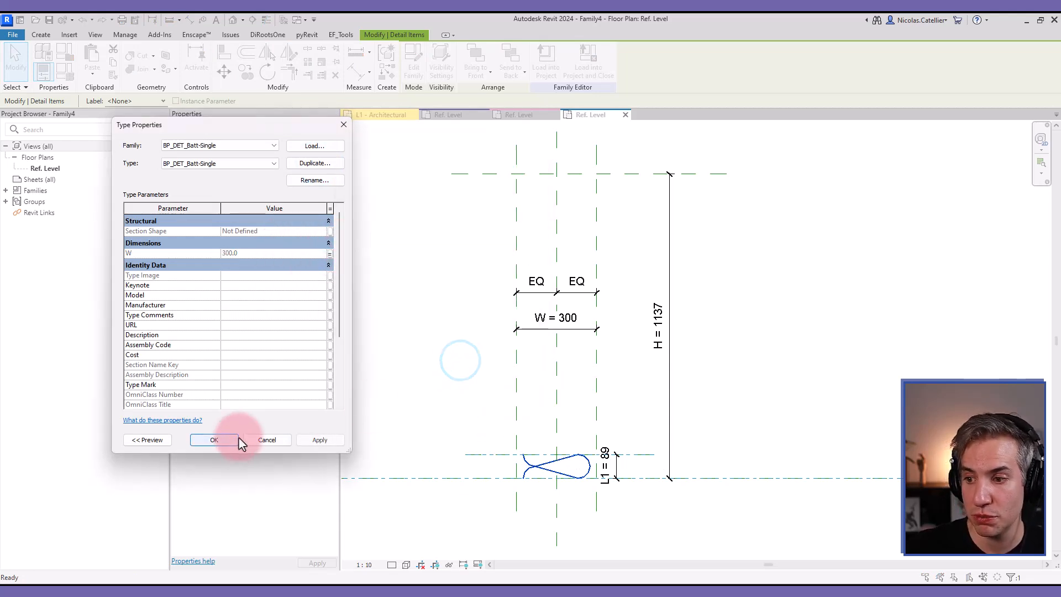
pyautogui.click(213, 440)
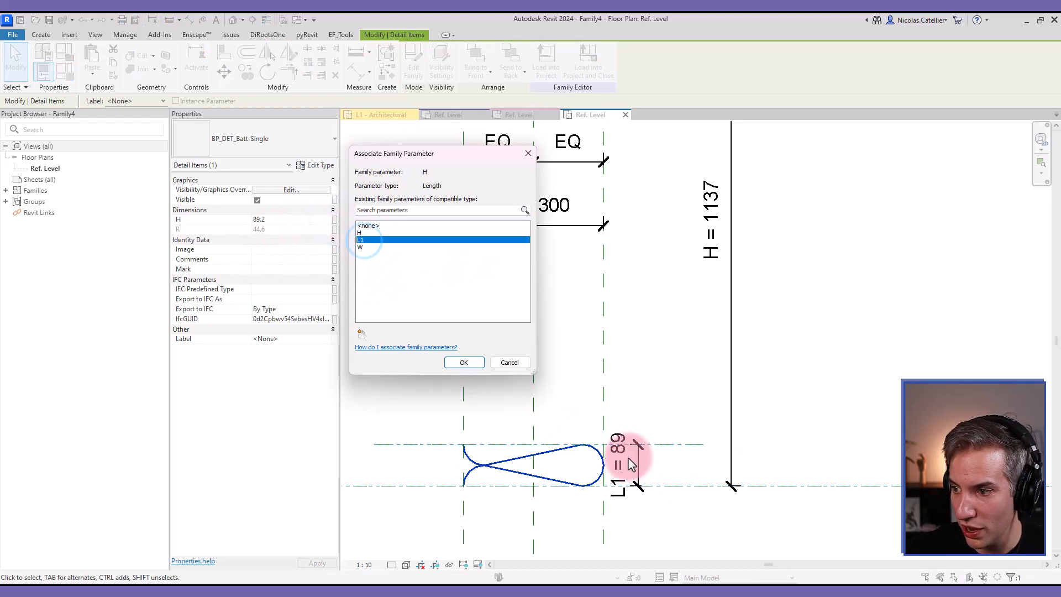
# Set the batt's L1 height dimension to 100.
pyautogui.click(463, 362)
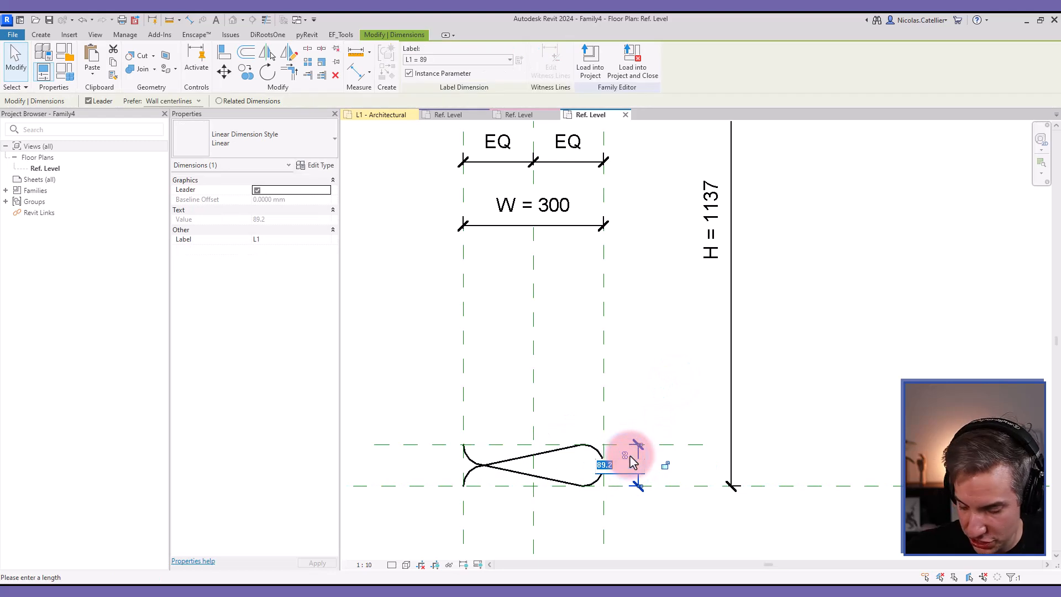
pyautogui.write('100')
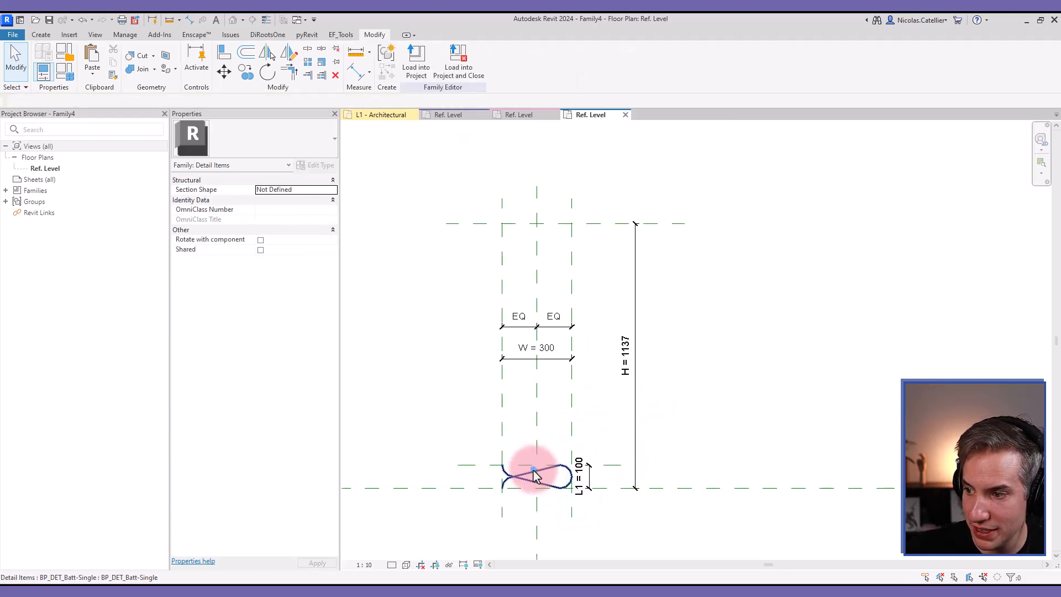
# Array the batt loop to the top plane and label its count with instance parameter AR.
pyautogui.click(535, 474)
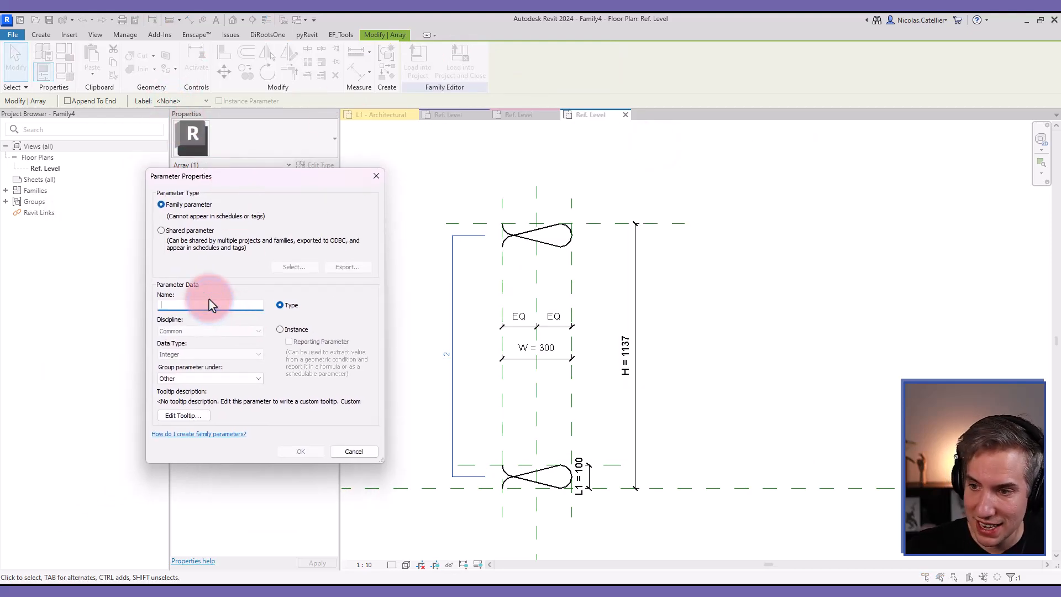
pyautogui.write('AR')
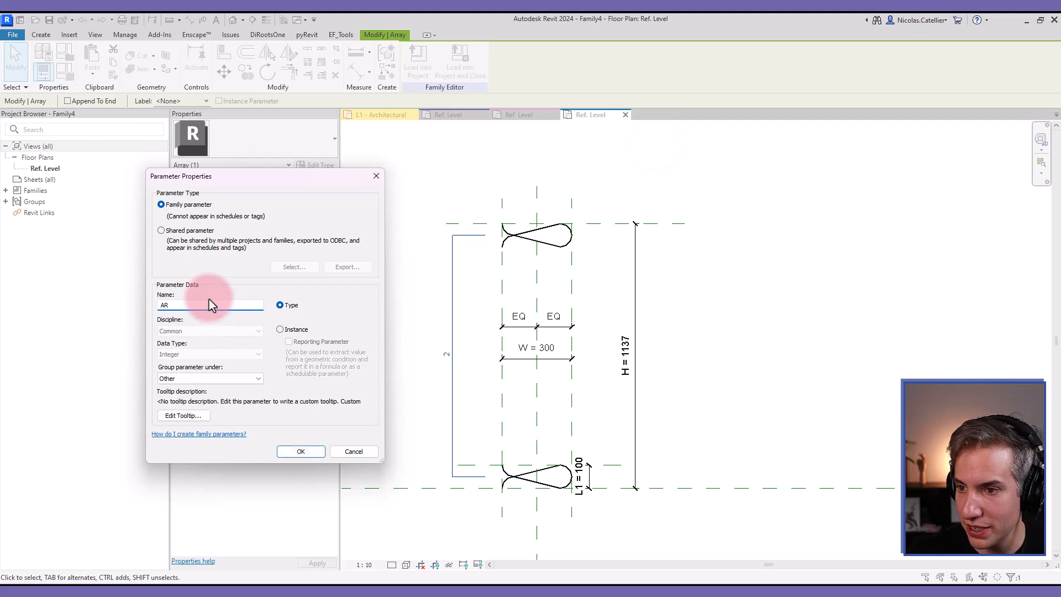
pyautogui.click(279, 329)
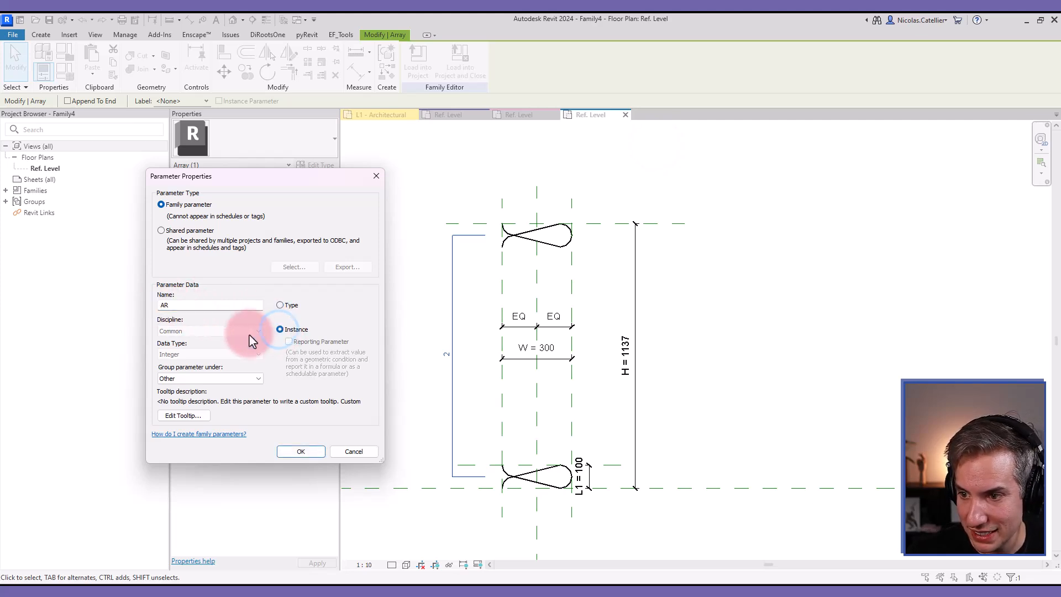
pyautogui.click(300, 451)
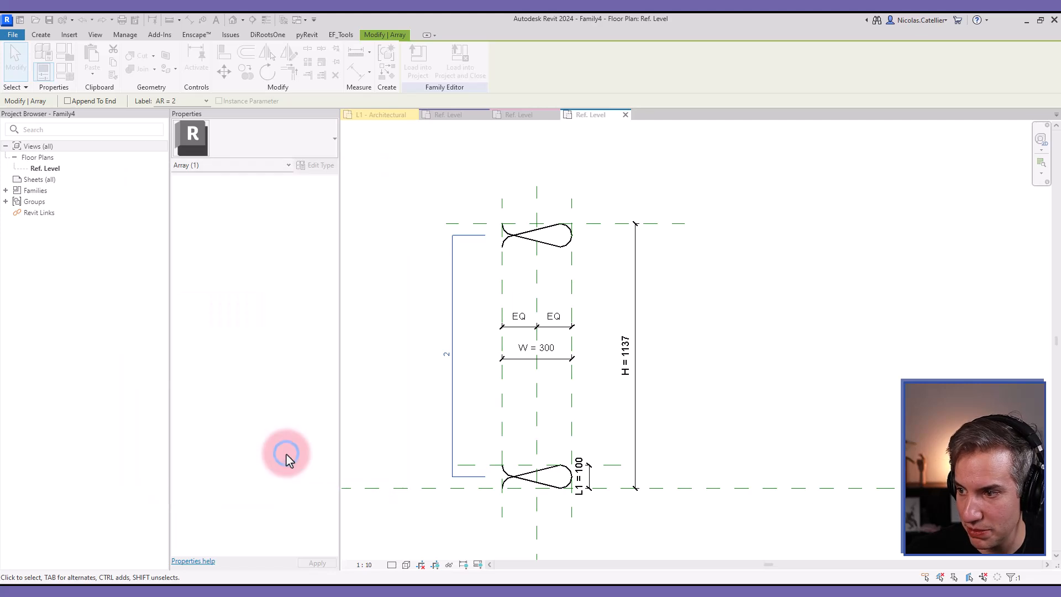
pyautogui.click(450, 352)
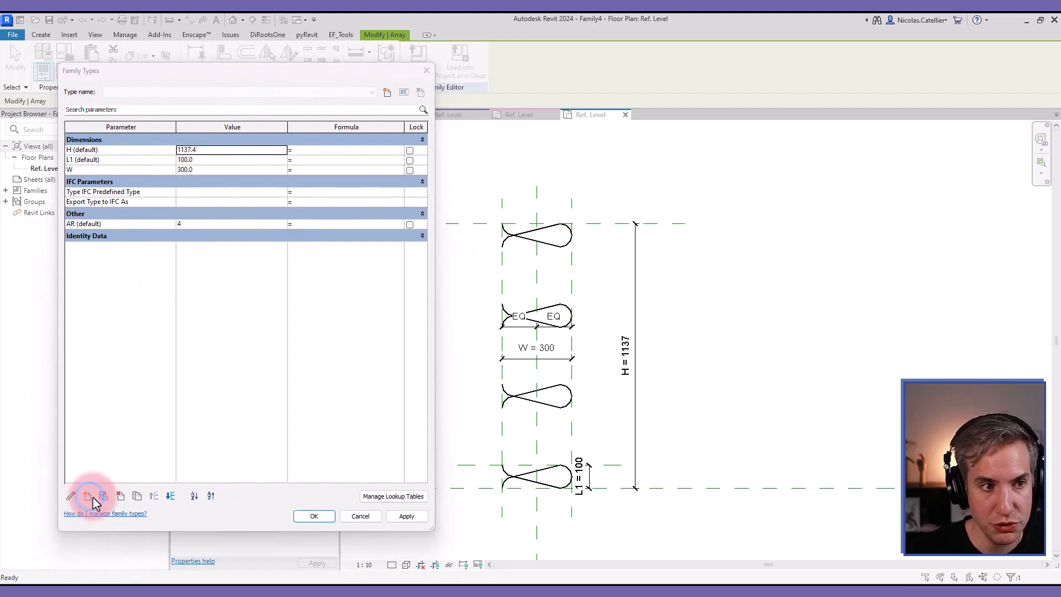
# Create a new instance length parameter L1_Minimum in Family Types.
pyautogui.click(87, 495)
pyautogui.write('L1_Minimum')
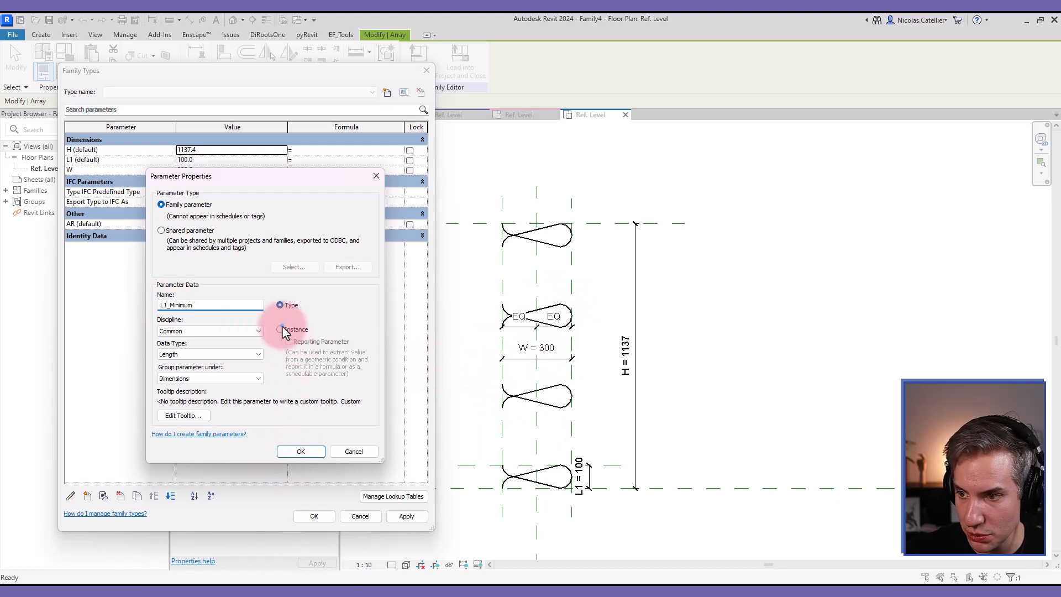
pyautogui.click(301, 451)
pyautogui.write('W')
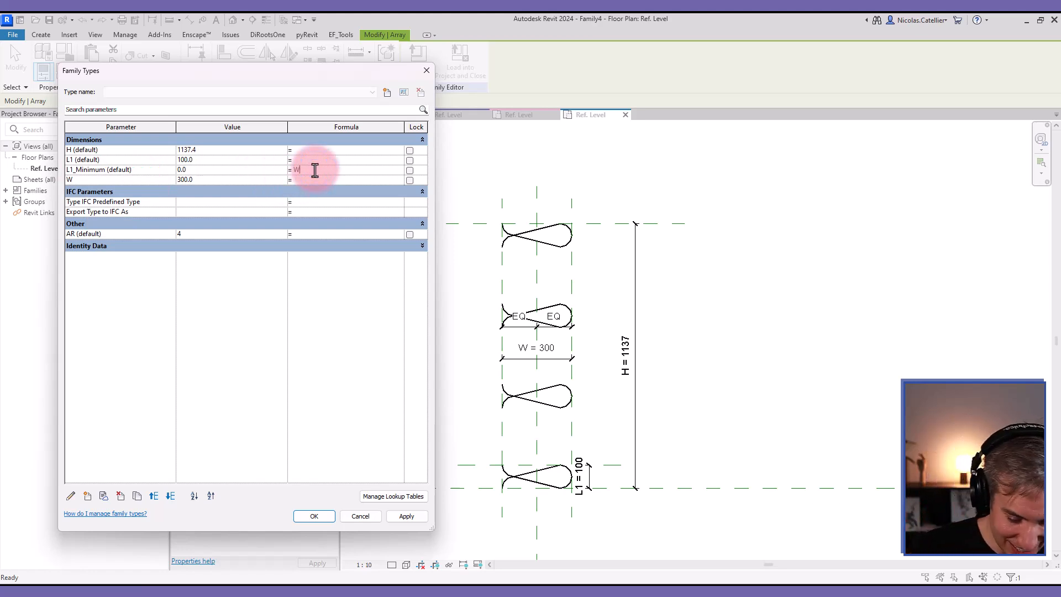
# Set L1_Minimum = W / 2.5 and AR = rounddown(H / L1_Minimum).
pyautogui.write('/2.5')
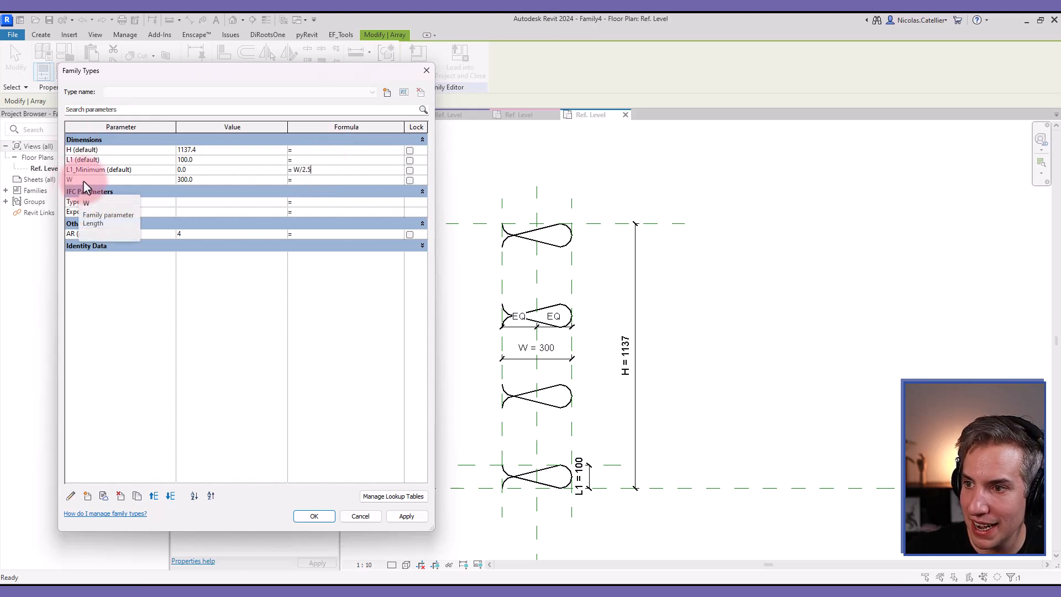
pyautogui.click(405, 516)
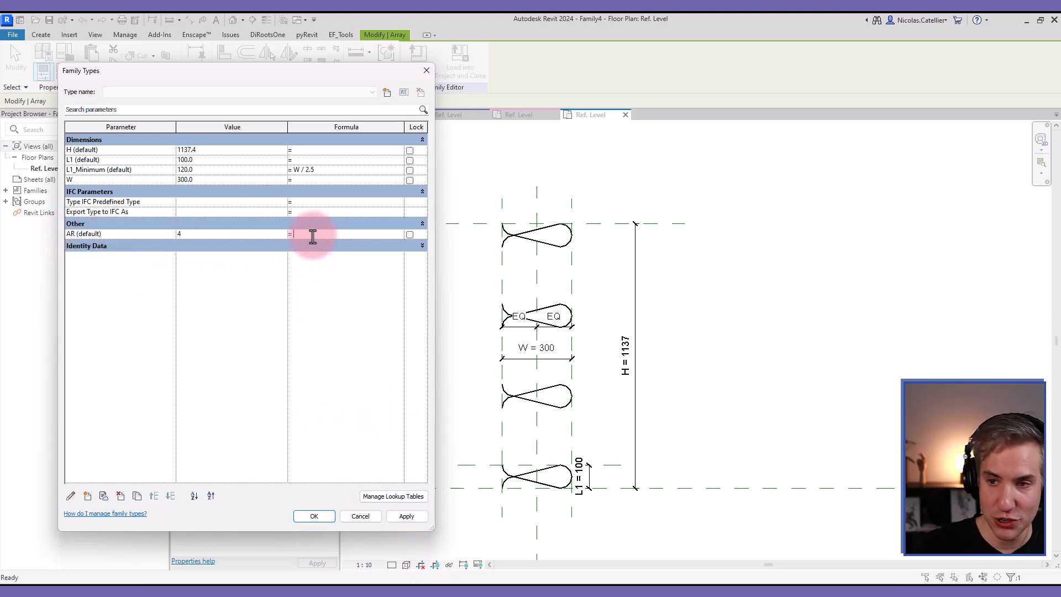
pyautogui.write('rounddown(')
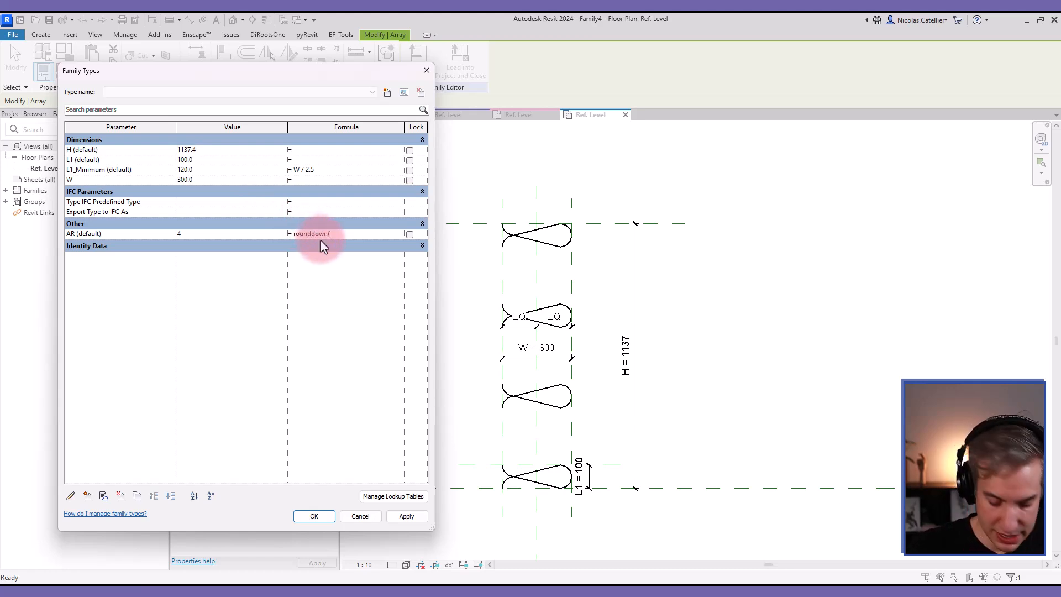
pyautogui.write('H/')
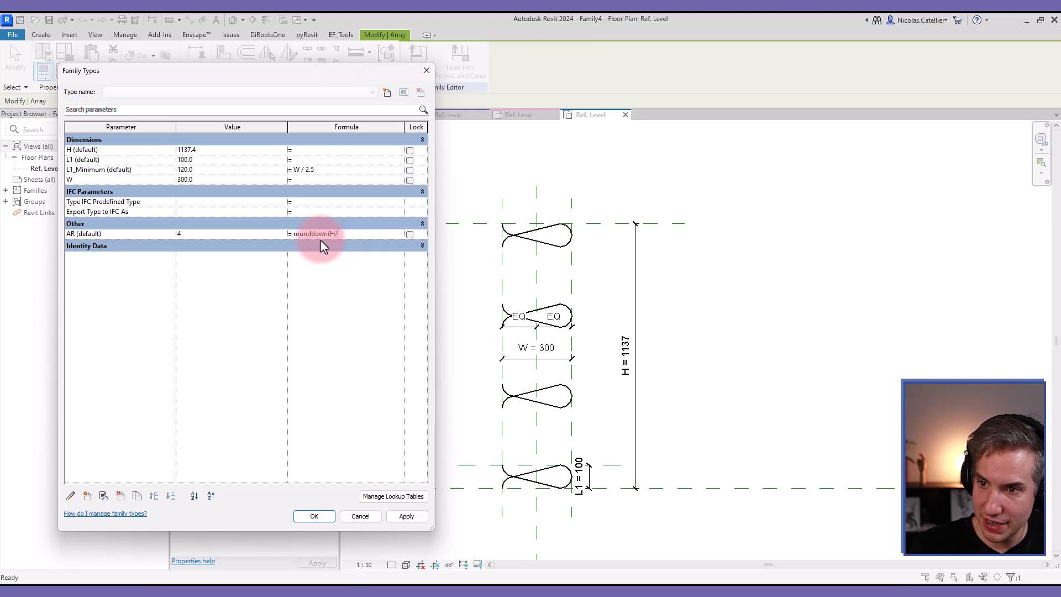
pyautogui.write('L1M')
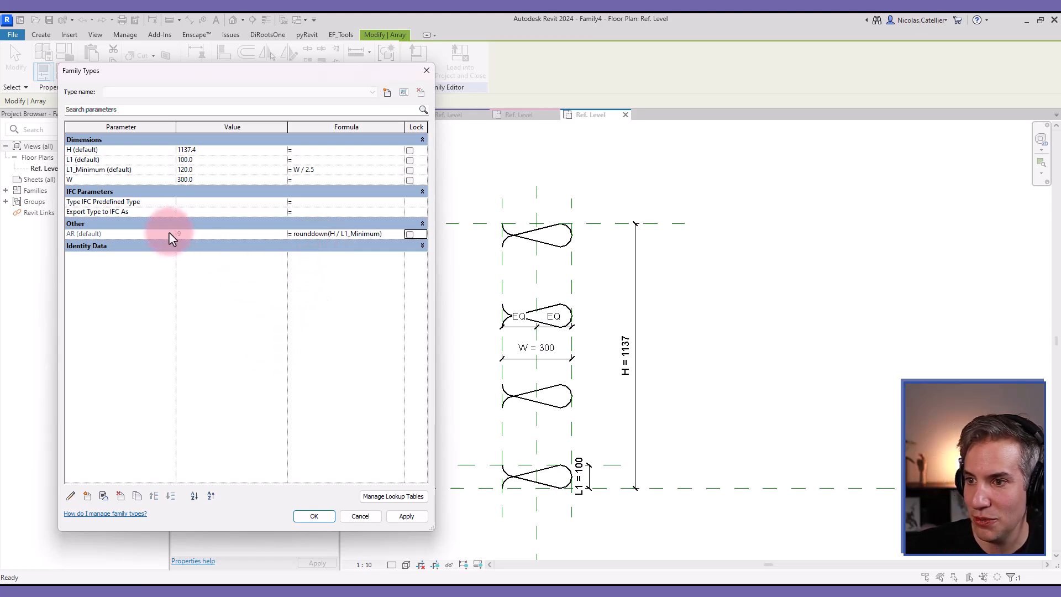
pyautogui.click(405, 516)
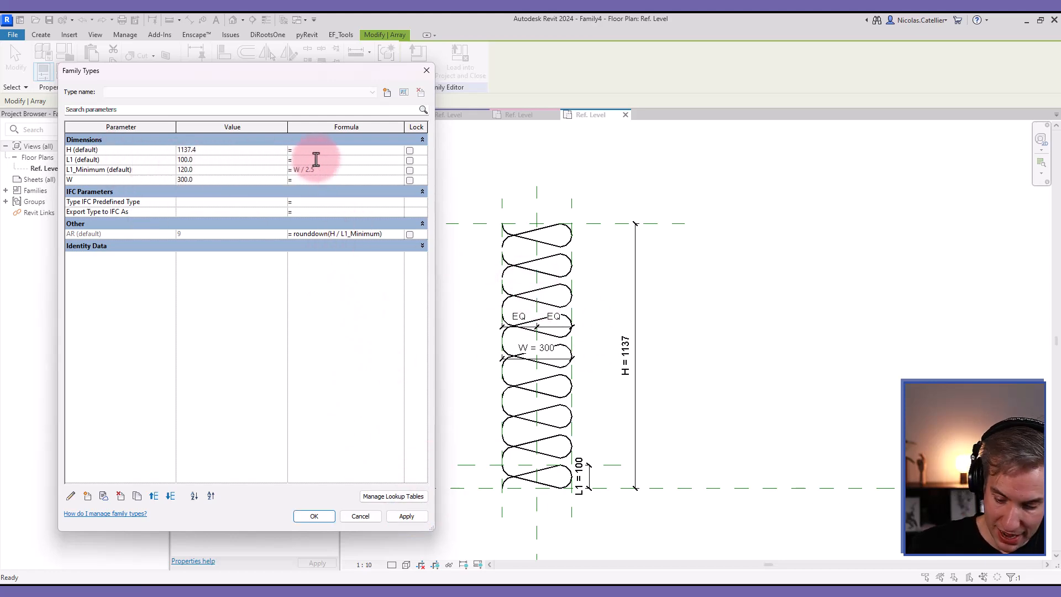
# Set L1 = H / AR, change AR to roundup(H / L1_Minimum) and apply the recalculated values.
pyautogui.write('H/')
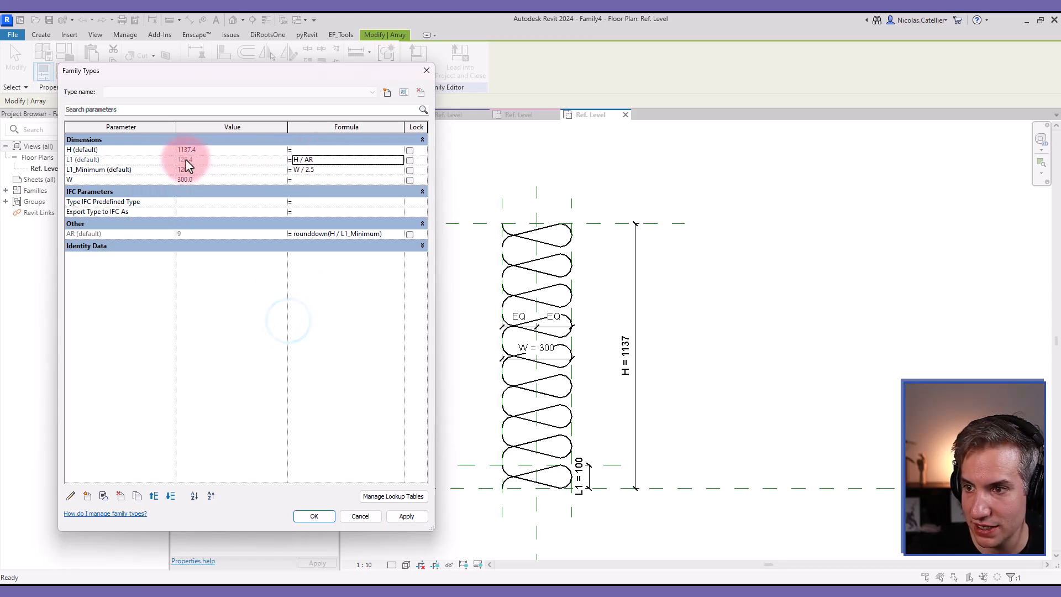
pyautogui.click(332, 233)
pyautogui.write('up')
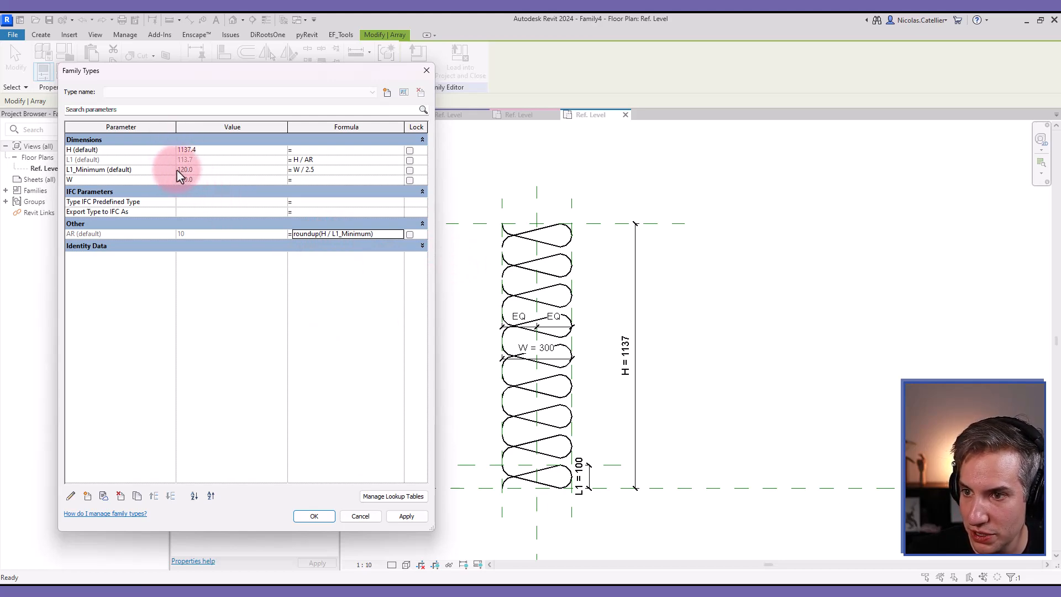
pyautogui.click(407, 516)
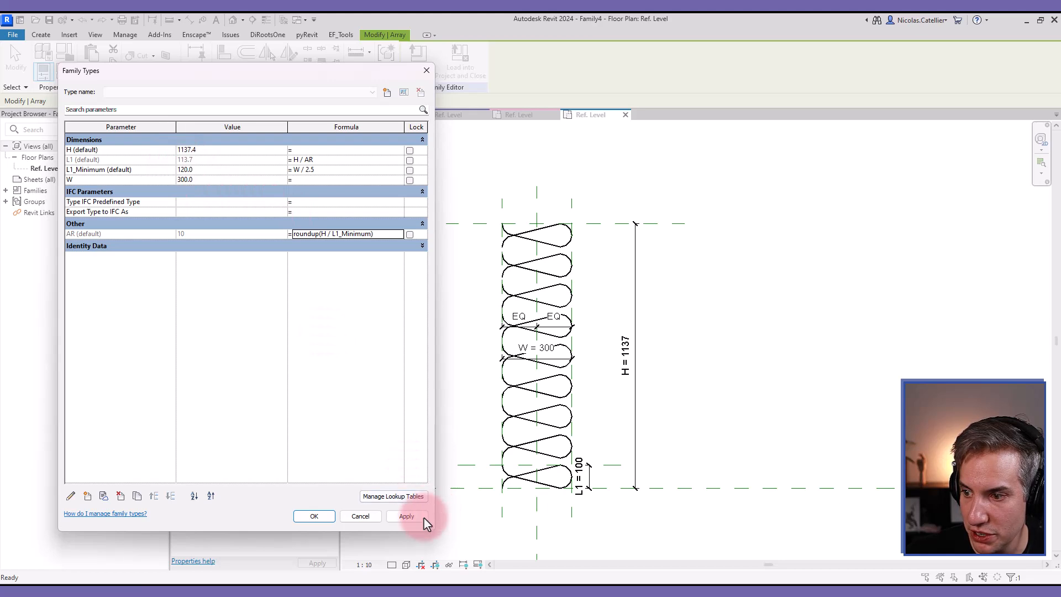
pyautogui.click(407, 516)
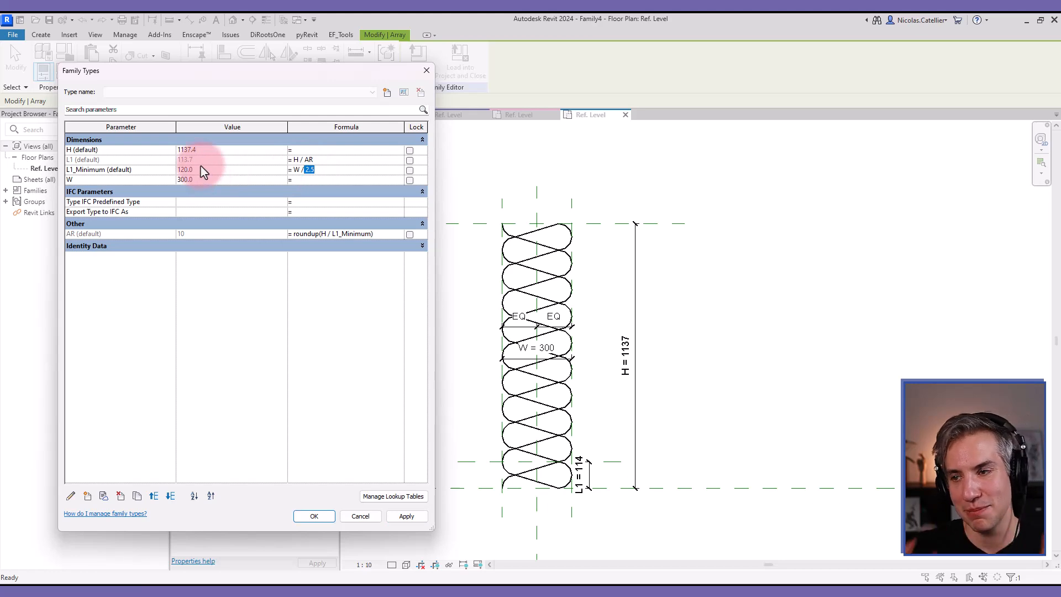
pyautogui.click(406, 516)
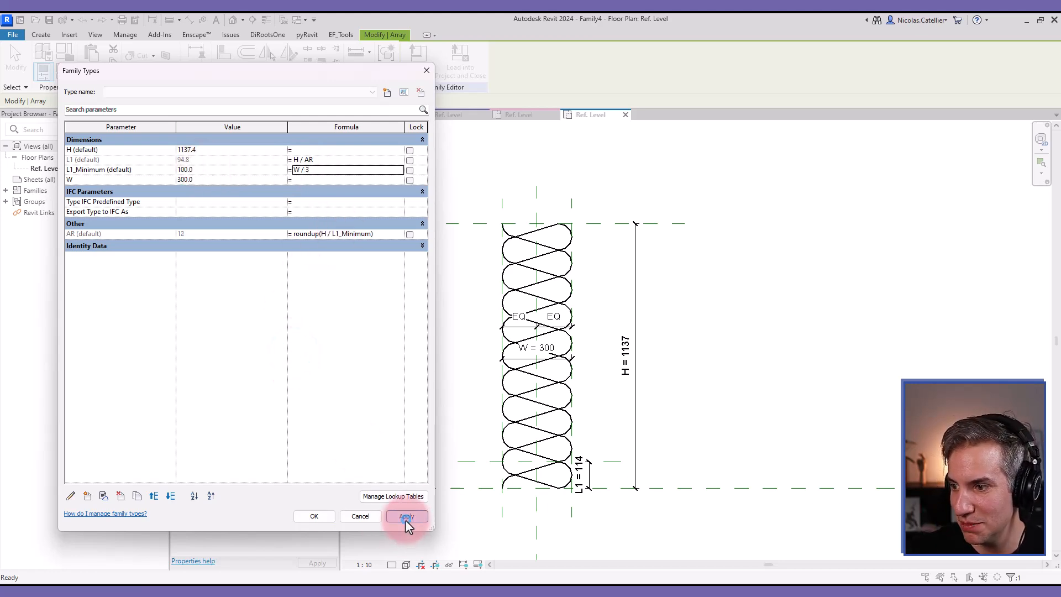
pyautogui.click(406, 516)
pyautogui.write('2.5')
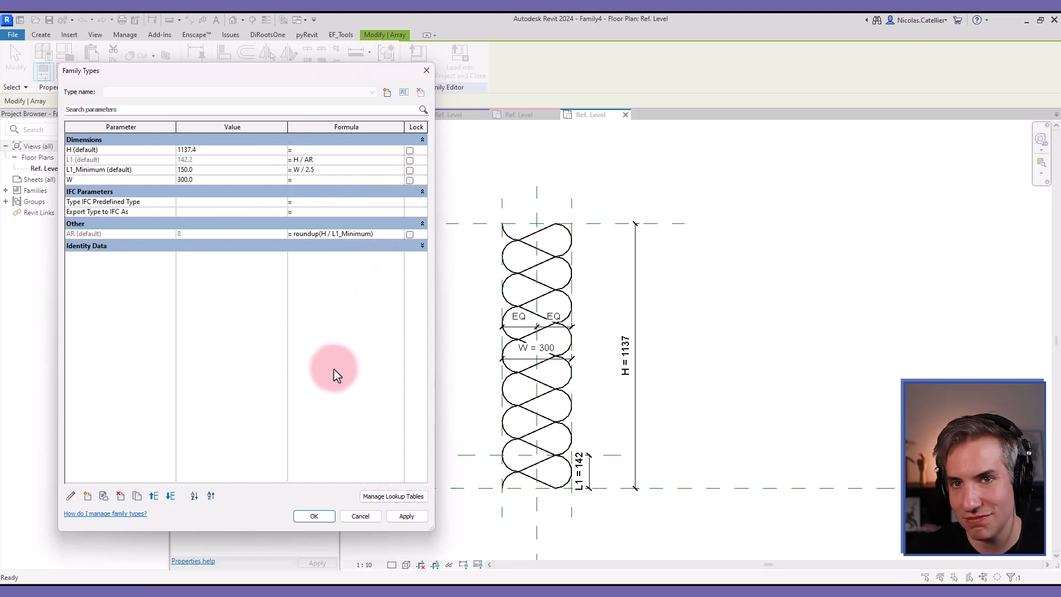
pyautogui.click(405, 516)
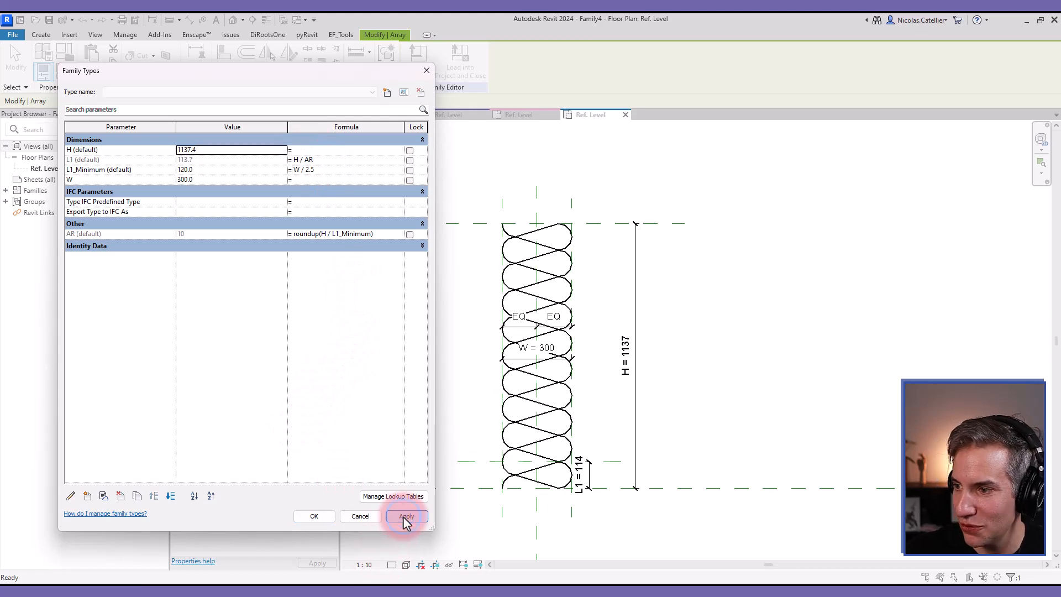
pyautogui.click(312, 516)
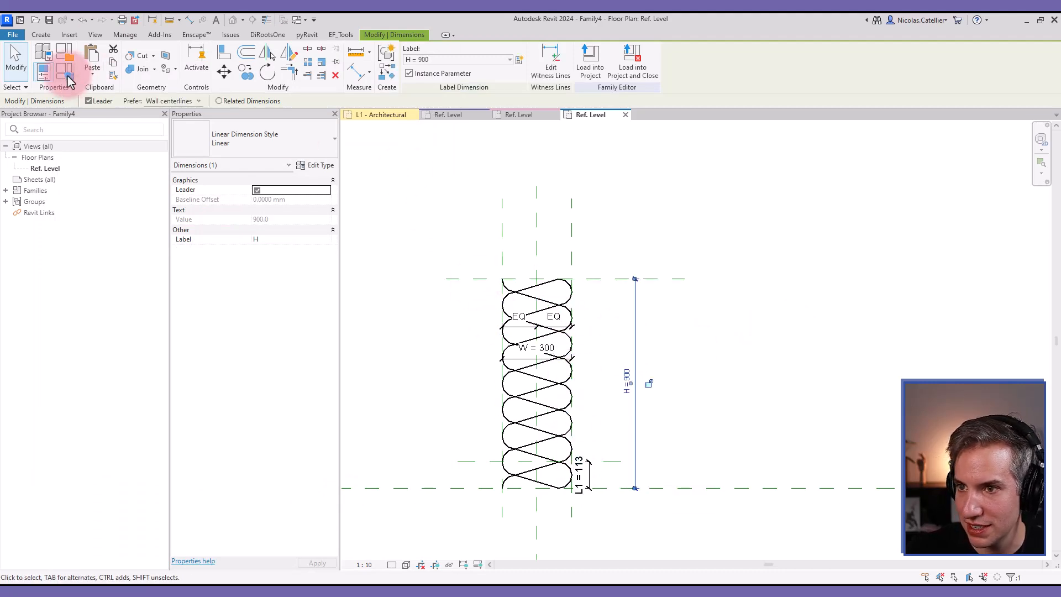
# Reopen the Family Types parameter table with H at 900.
pyautogui.click(42, 59)
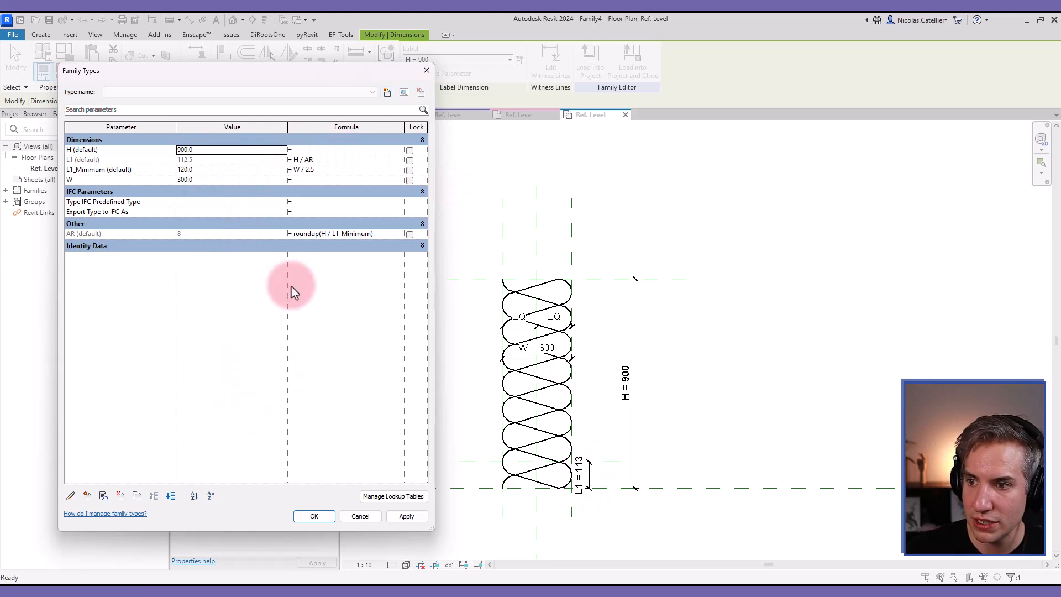
pyautogui.moveTo(542, 376)
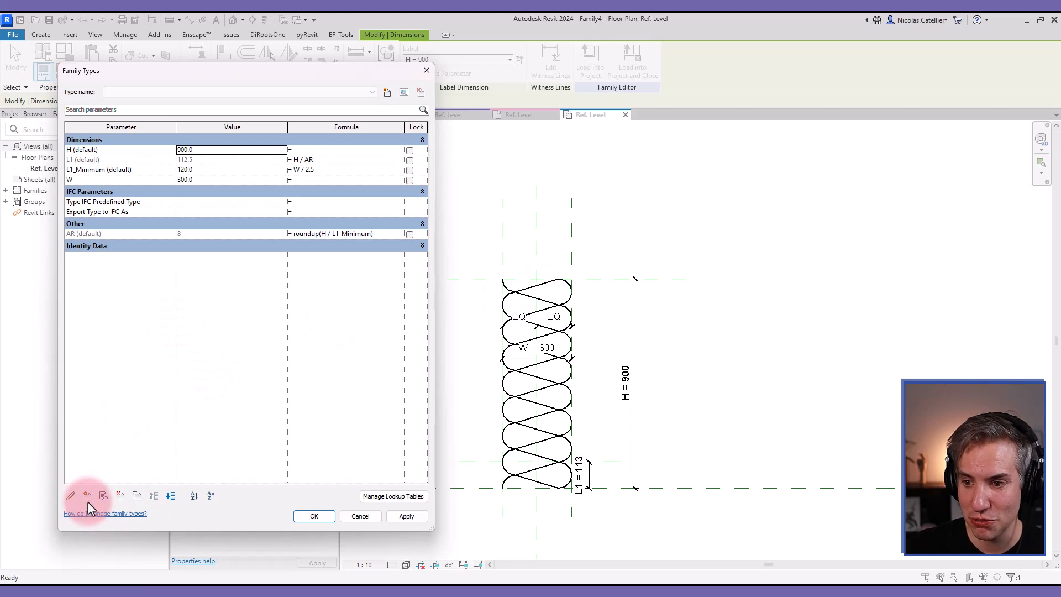
# Create a new type parameter AR_Calc under Other.
pyautogui.click(71, 496)
pyautogui.write('AR_Calc')
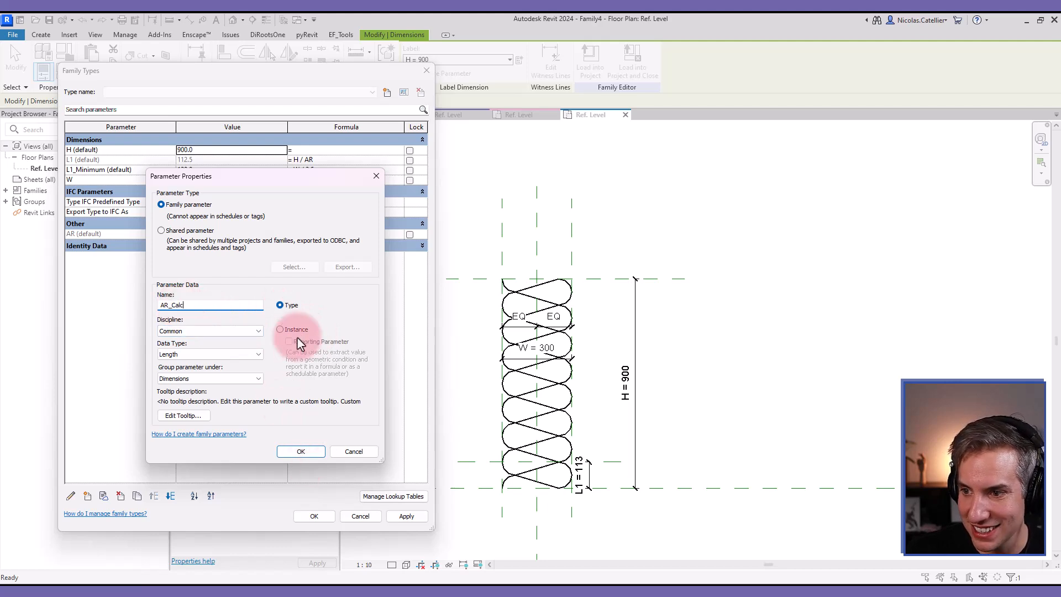
pyautogui.click(301, 451)
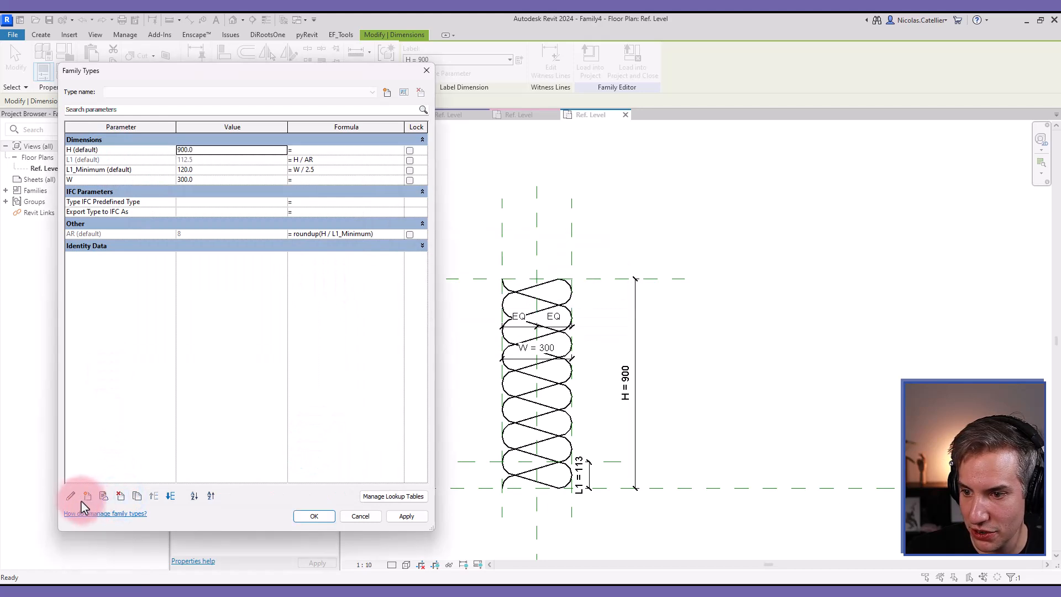
pyautogui.click(71, 495)
pyautogui.write('AR_Calc')
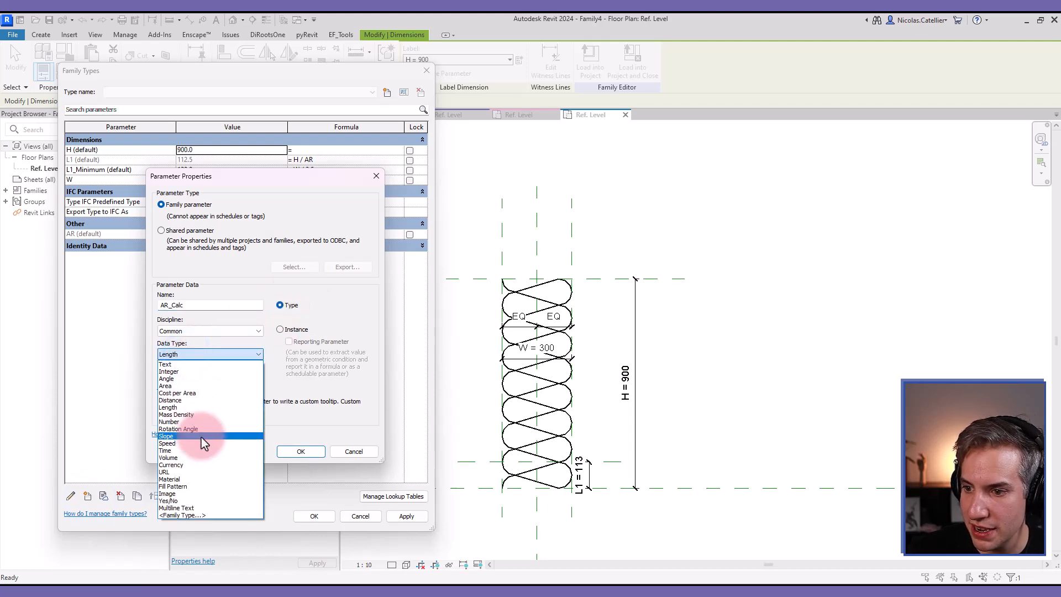
pyautogui.moveTo(197, 488)
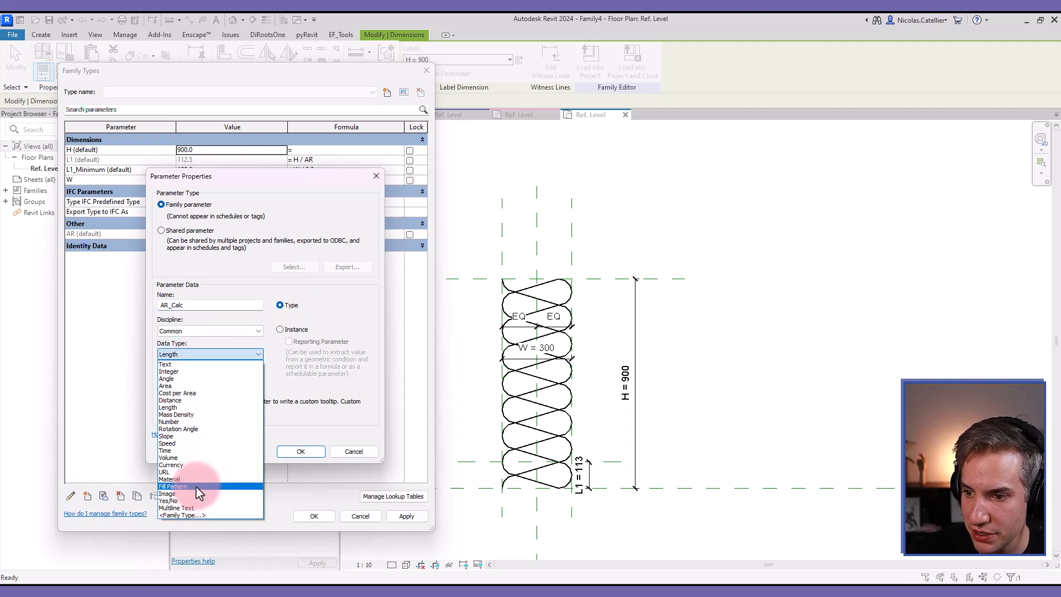
pyautogui.click(301, 452)
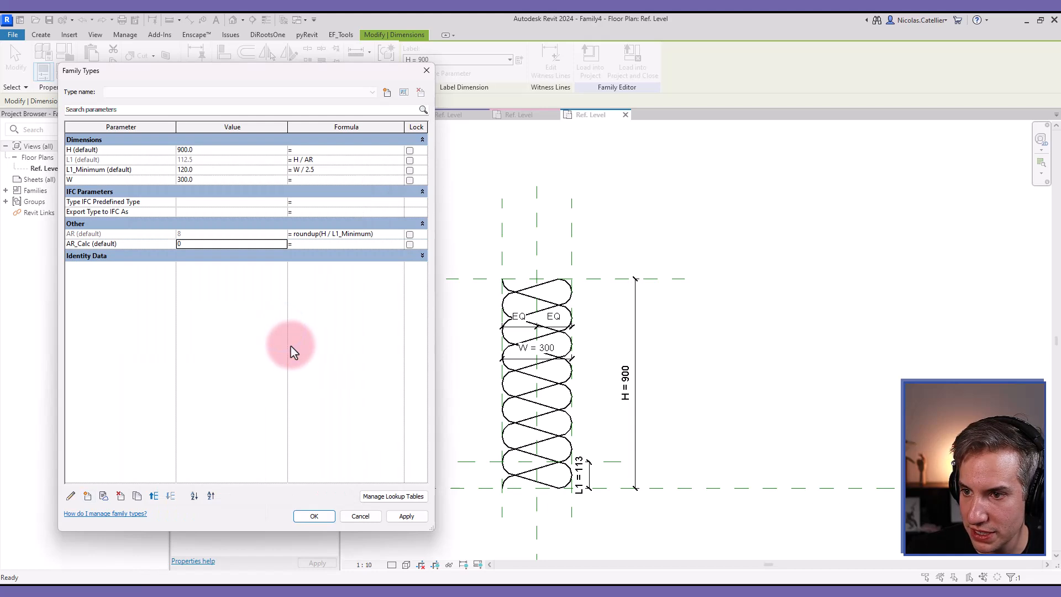
pyautogui.click(332, 233)
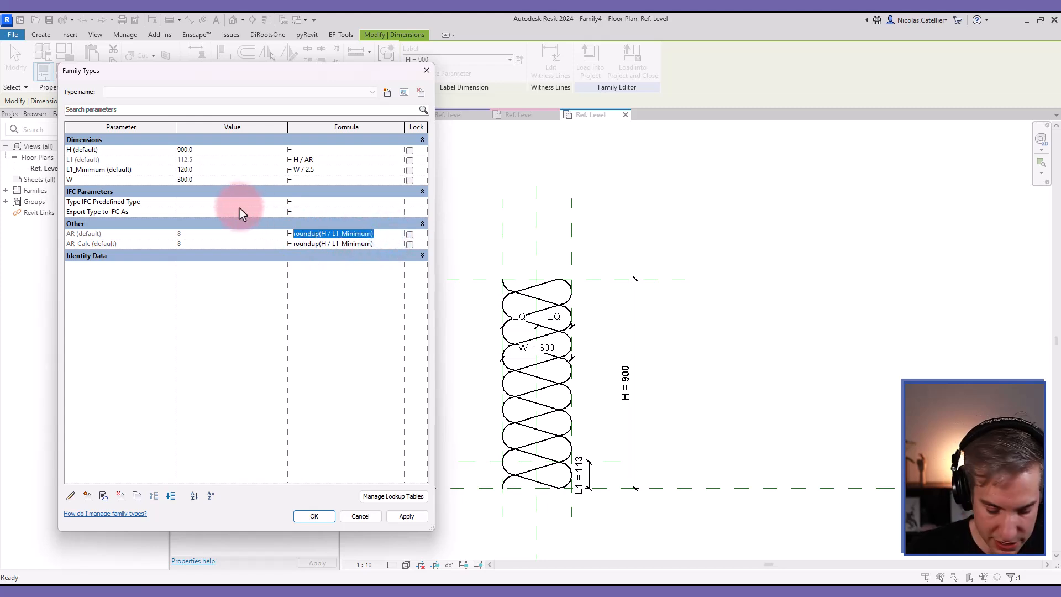
# Set AR's formula to if(AR_Calc < 2, 2, AR_Calc).
pyautogui.write('if')
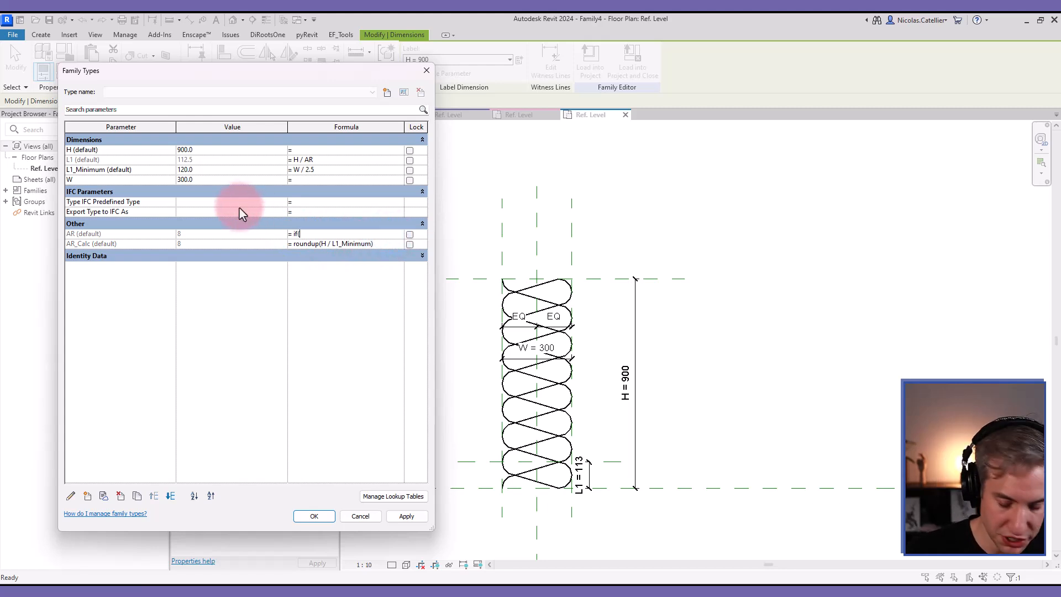
pyautogui.write('(AR')
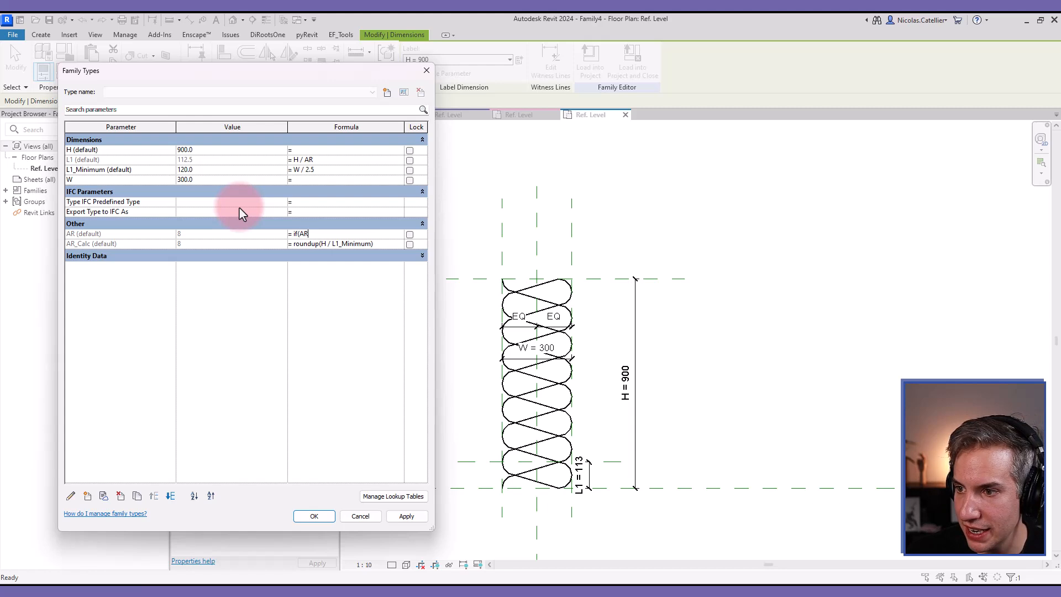
pyautogui.write('_Calc')
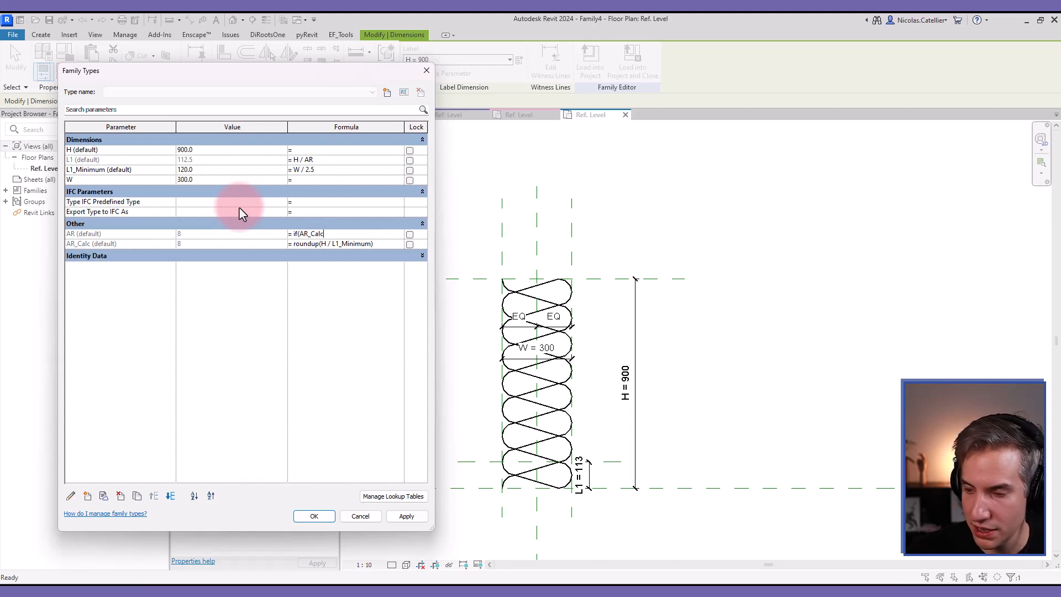
pyautogui.write('<2,2')
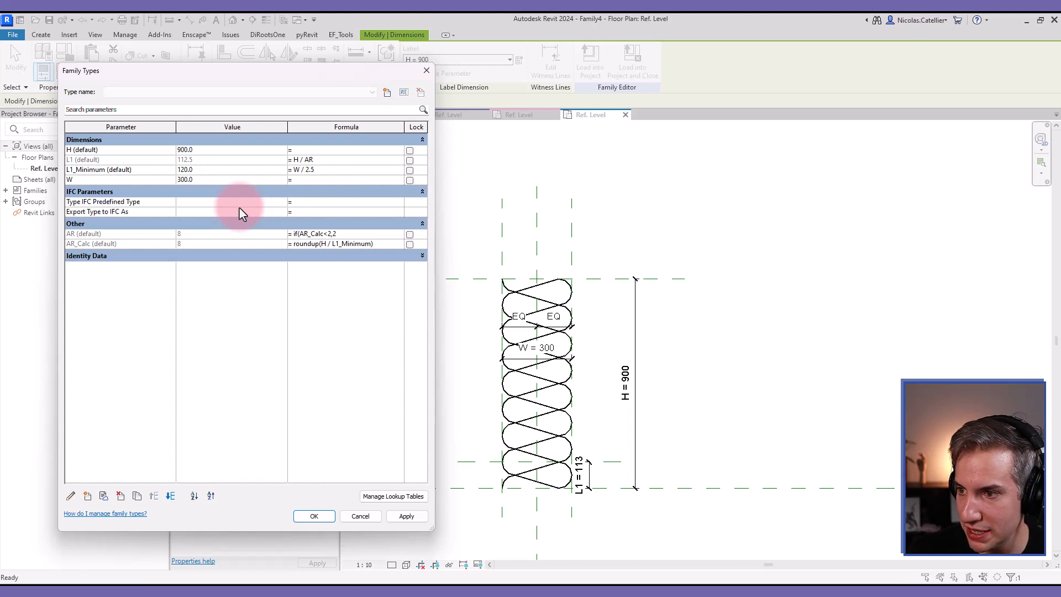
pyautogui.write(',AR')
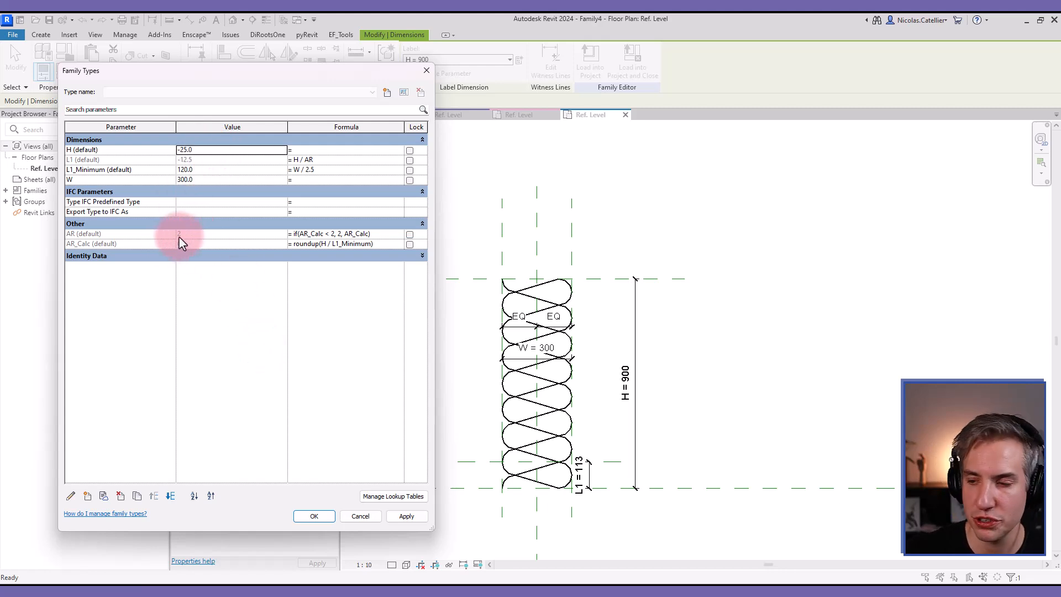
# Restore H to 900 and close Family Types keeping the changes.
pyautogui.write('90')
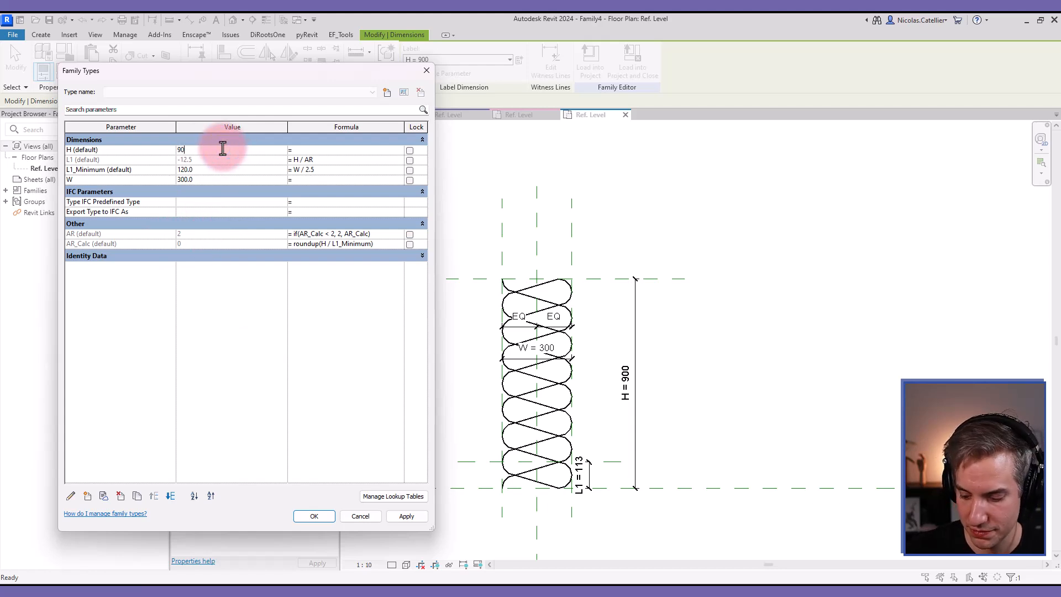
pyautogui.click(313, 516)
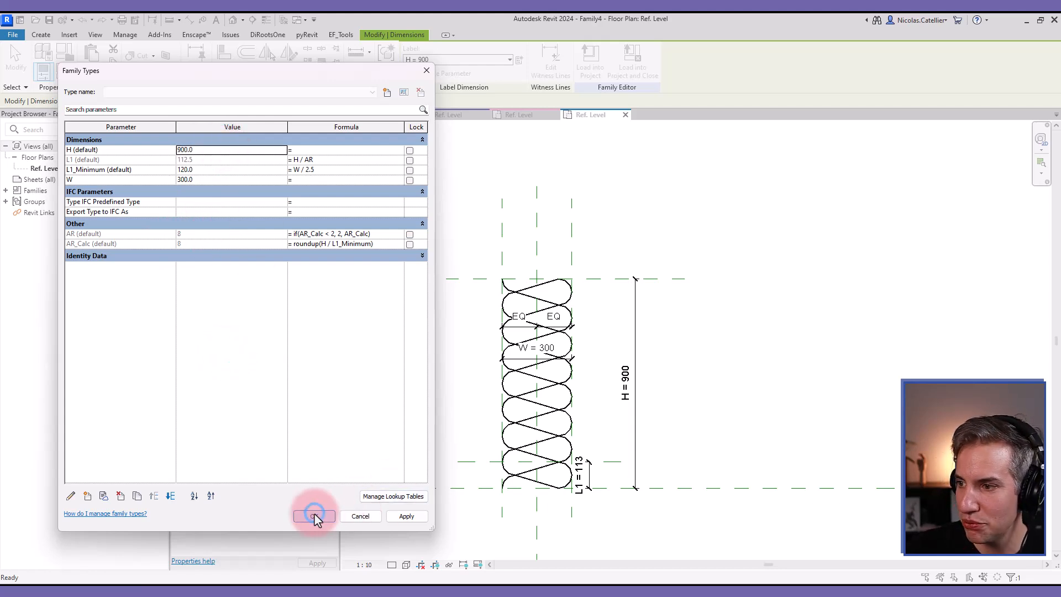
pyautogui.click(313, 517)
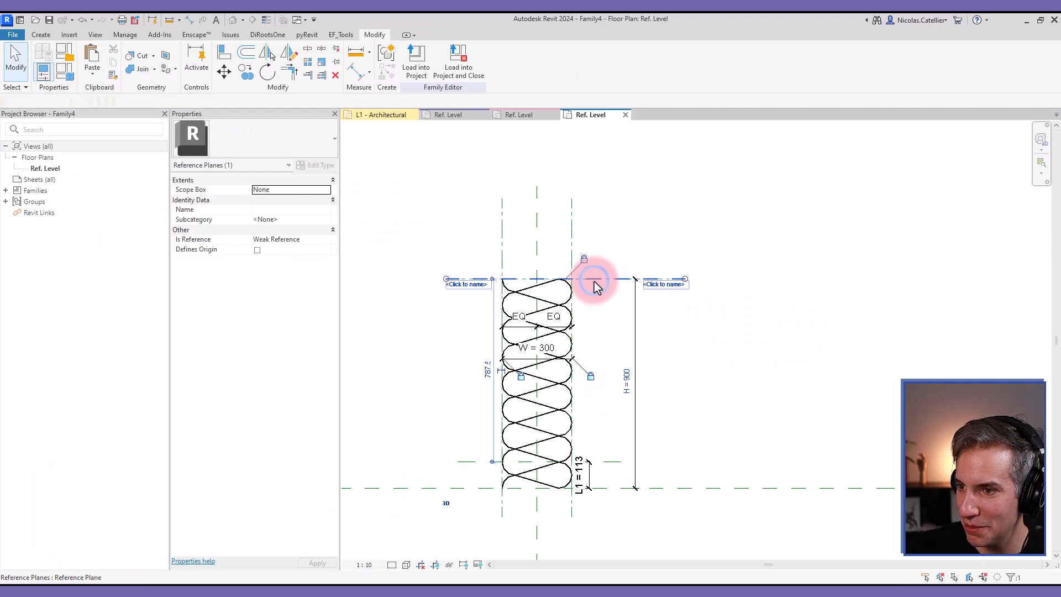
# Load the edited insulation family into an open project from the Family Editor panel.
pyautogui.click(291, 238)
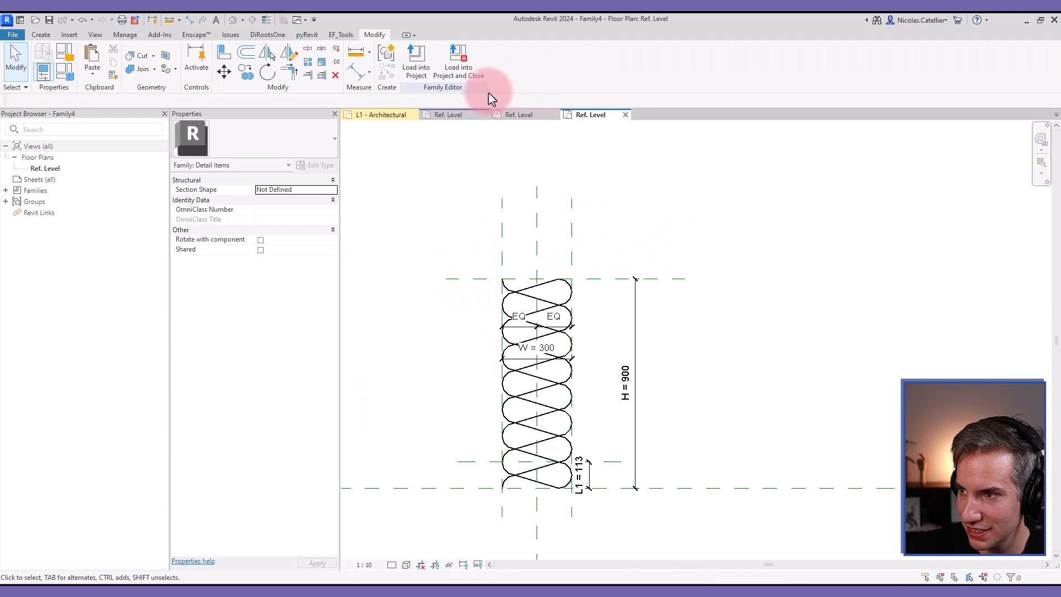
pyautogui.click(416, 60)
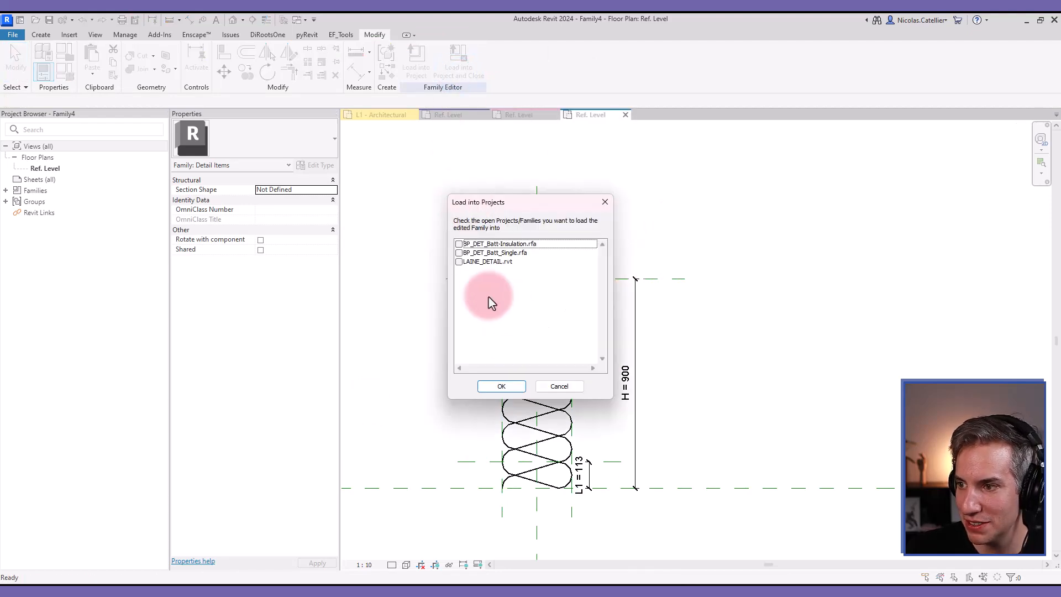
pyautogui.click(501, 386)
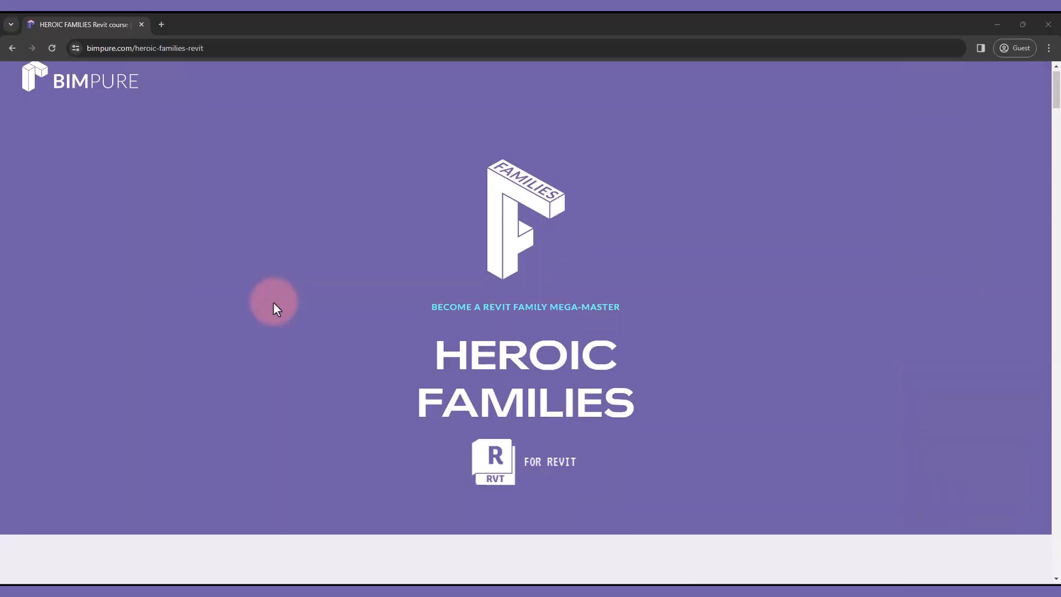
pyautogui.scroll(-3)
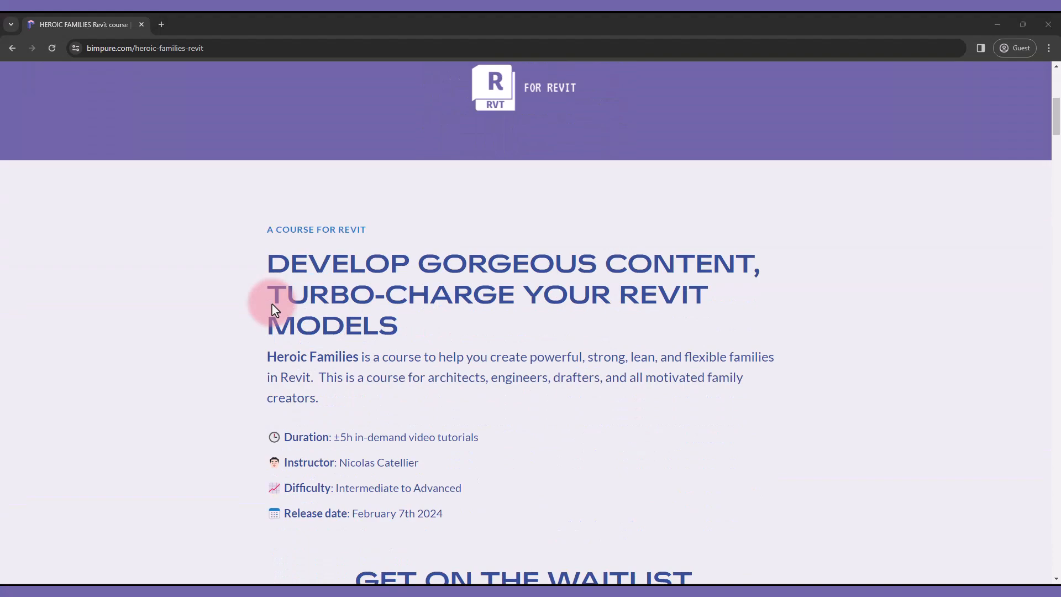
pyautogui.scroll(-3)
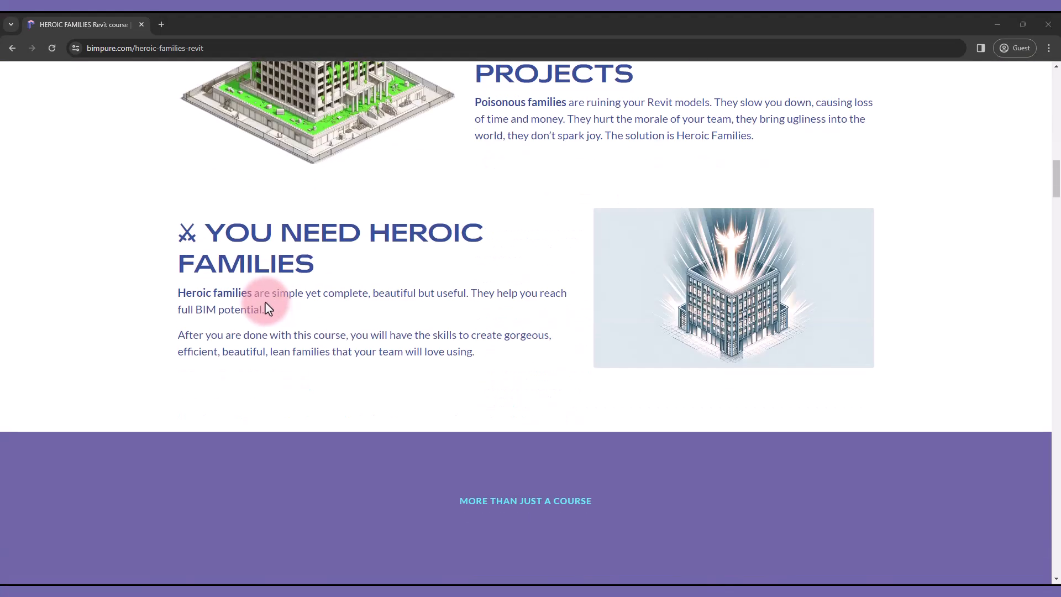
pyautogui.scroll(-3)
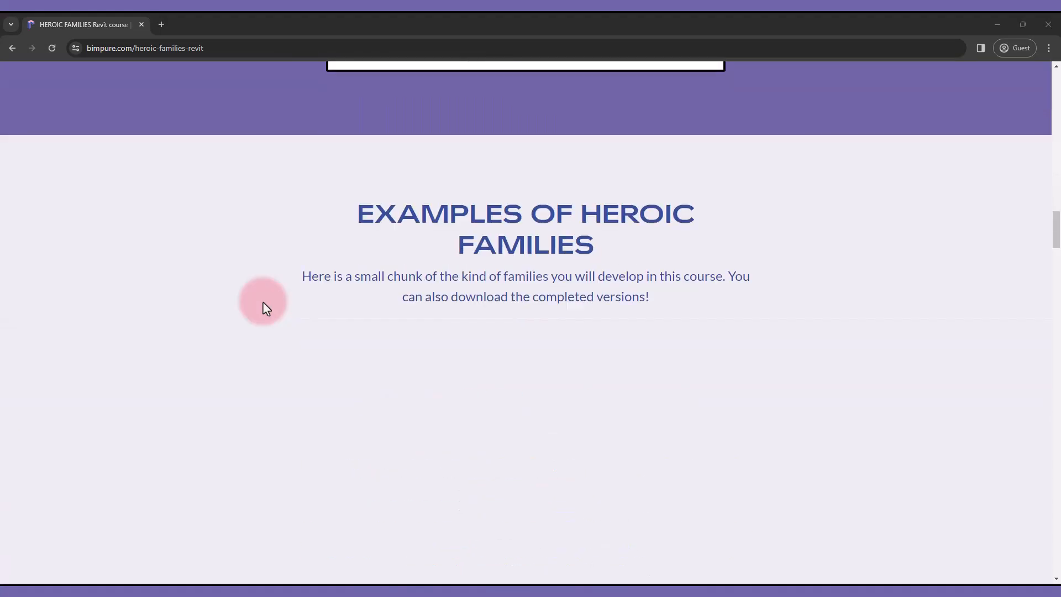
pyautogui.rightClick(264, 309)
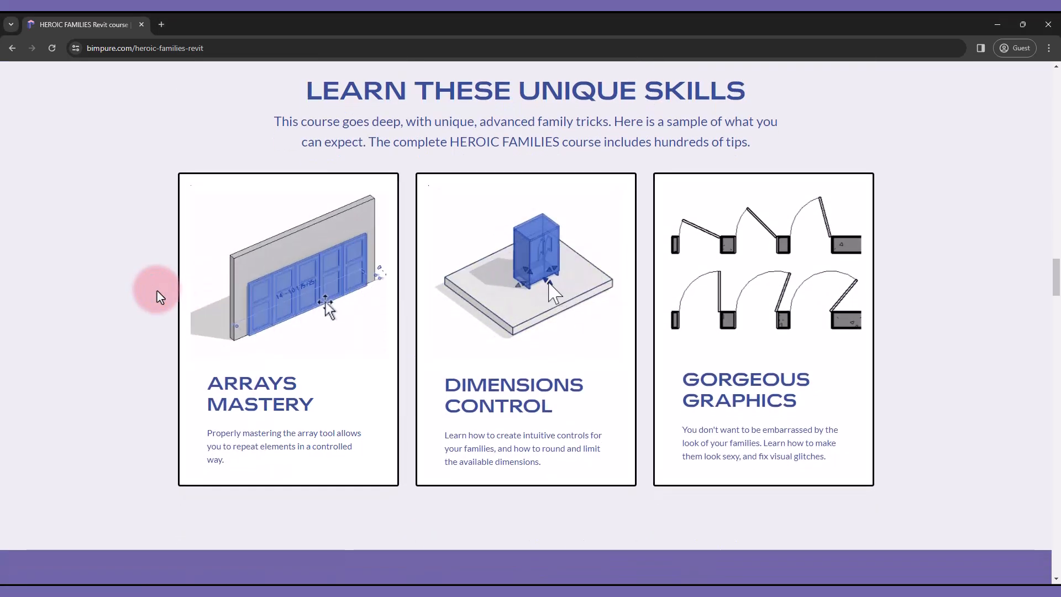
pyautogui.scroll(-3)
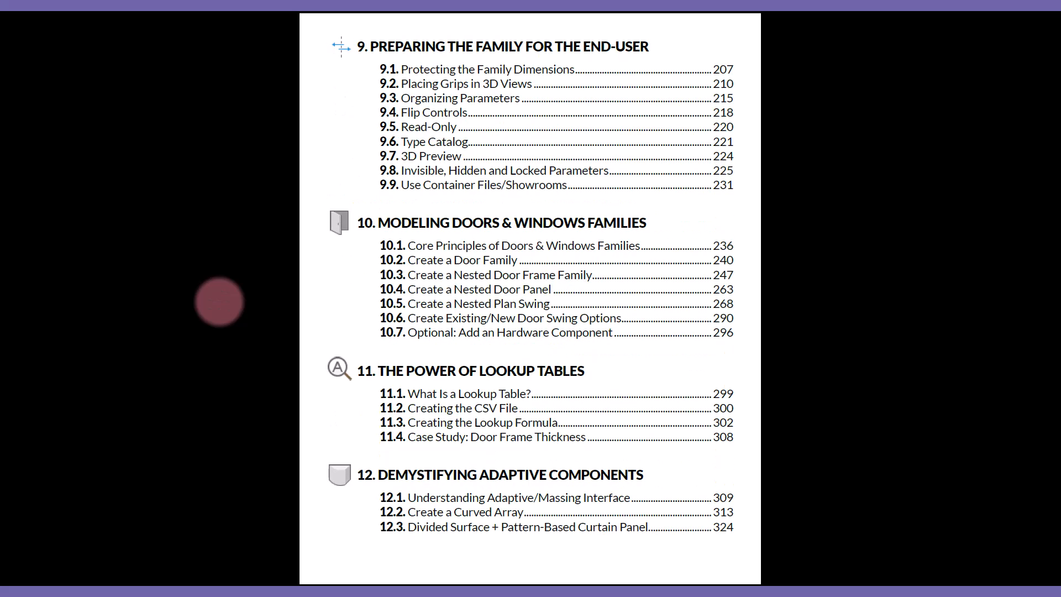
pyautogui.moveTo(273, 223)
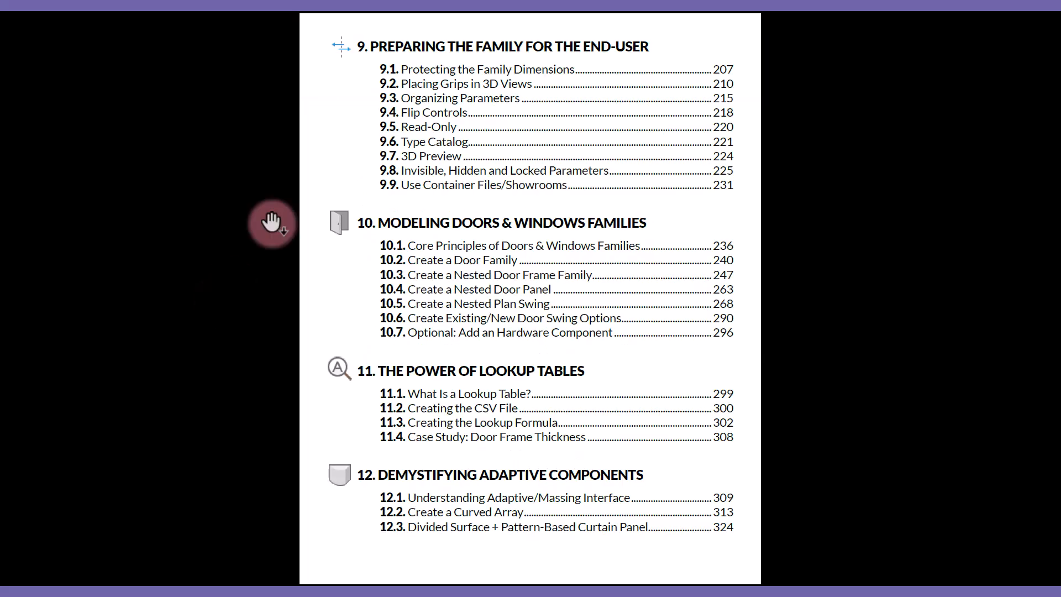